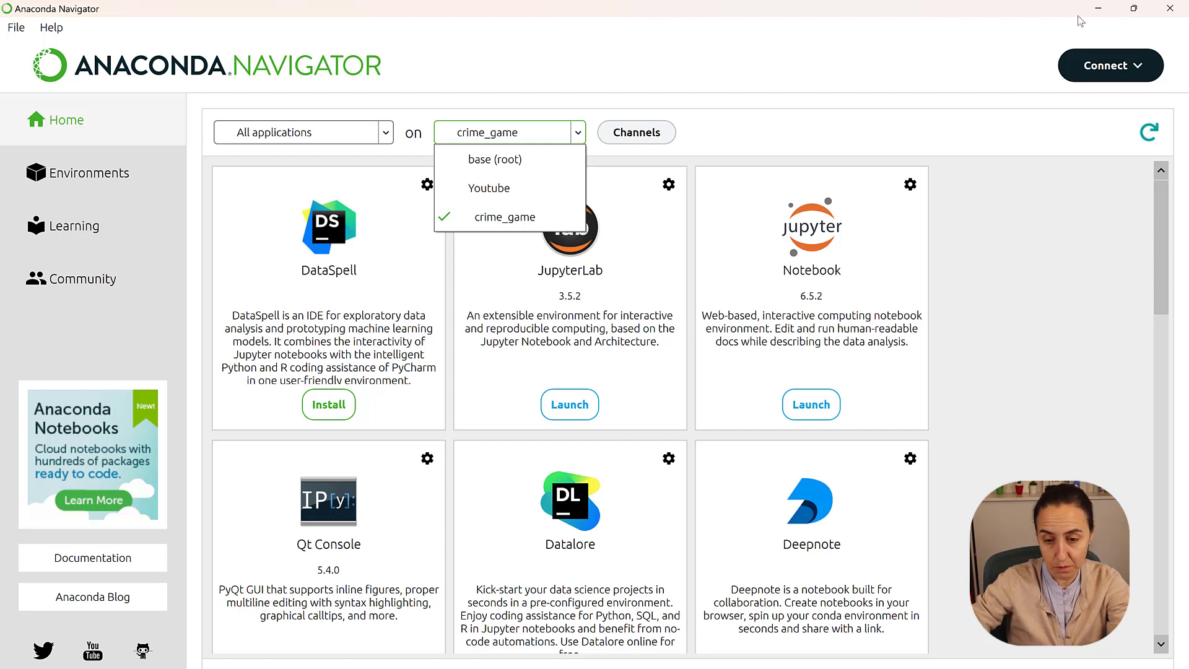
mouse_move(1104, 18)
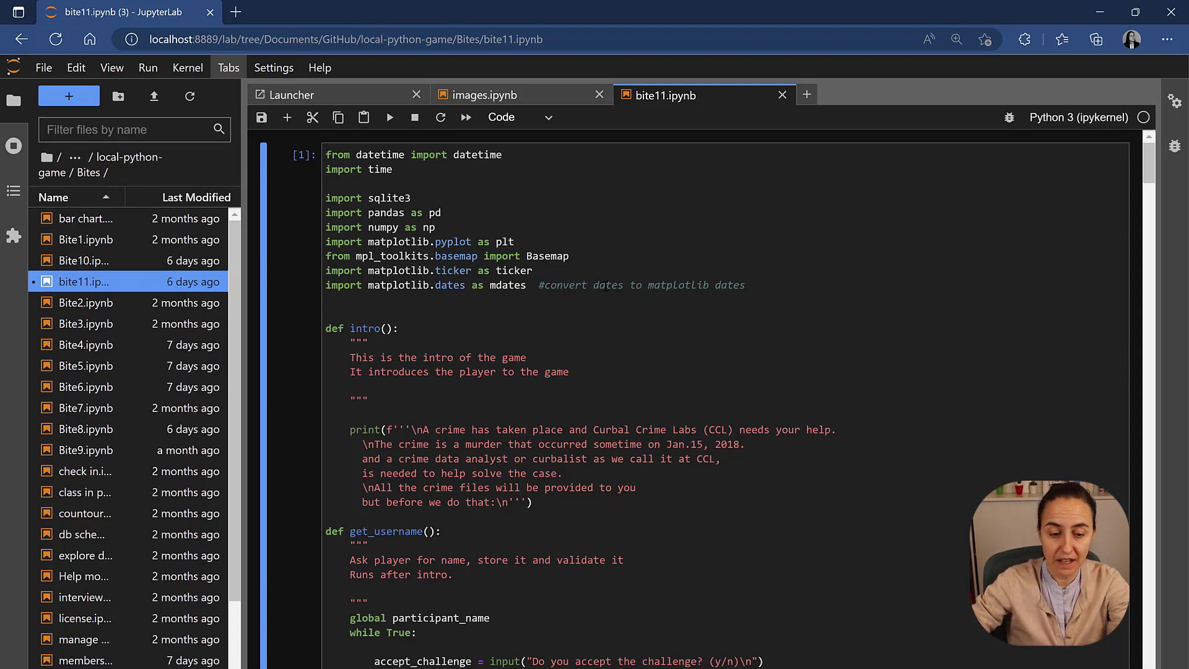
scroll("down", 3)
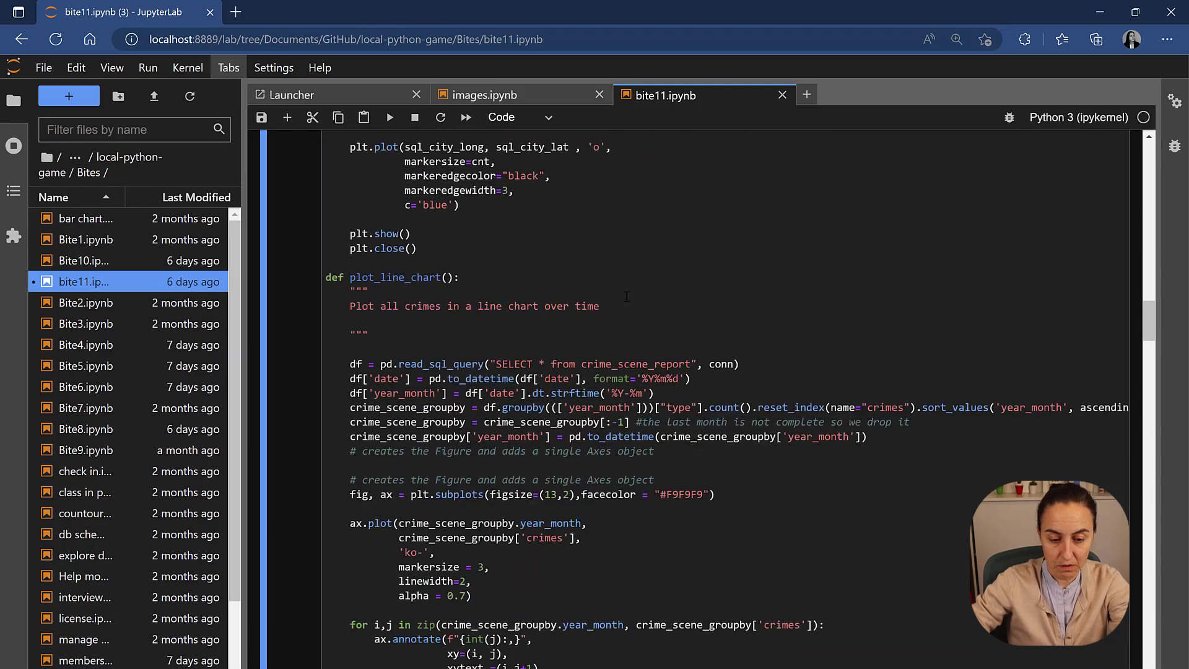
scroll("down", 3)
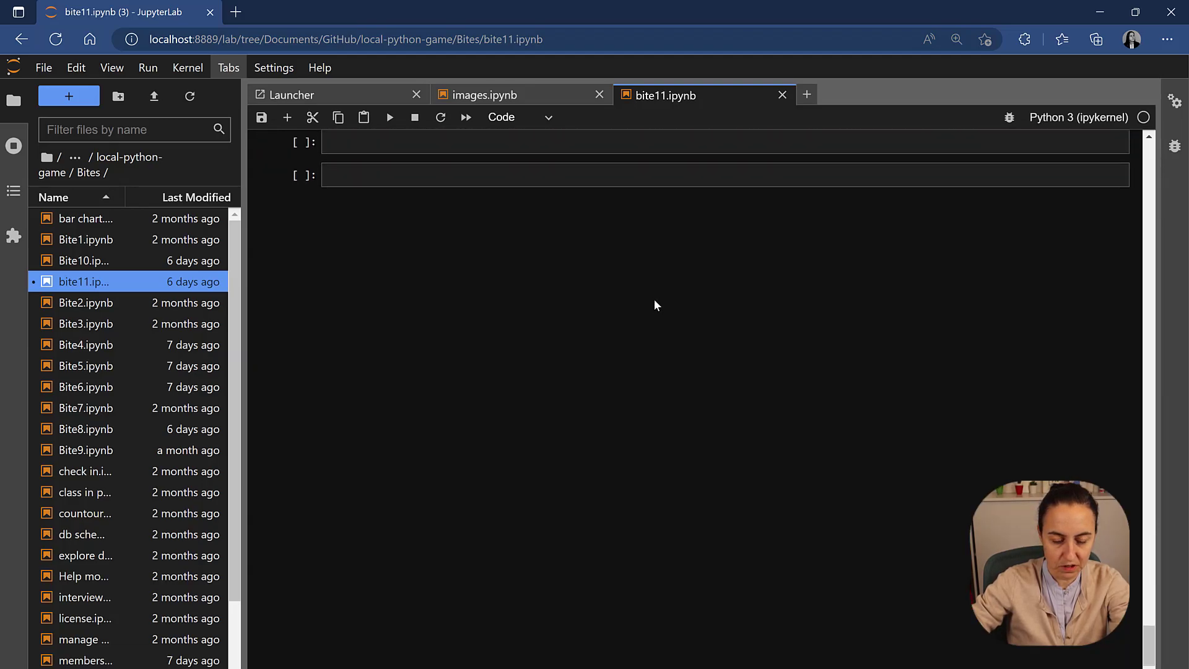
scroll("down", 3)
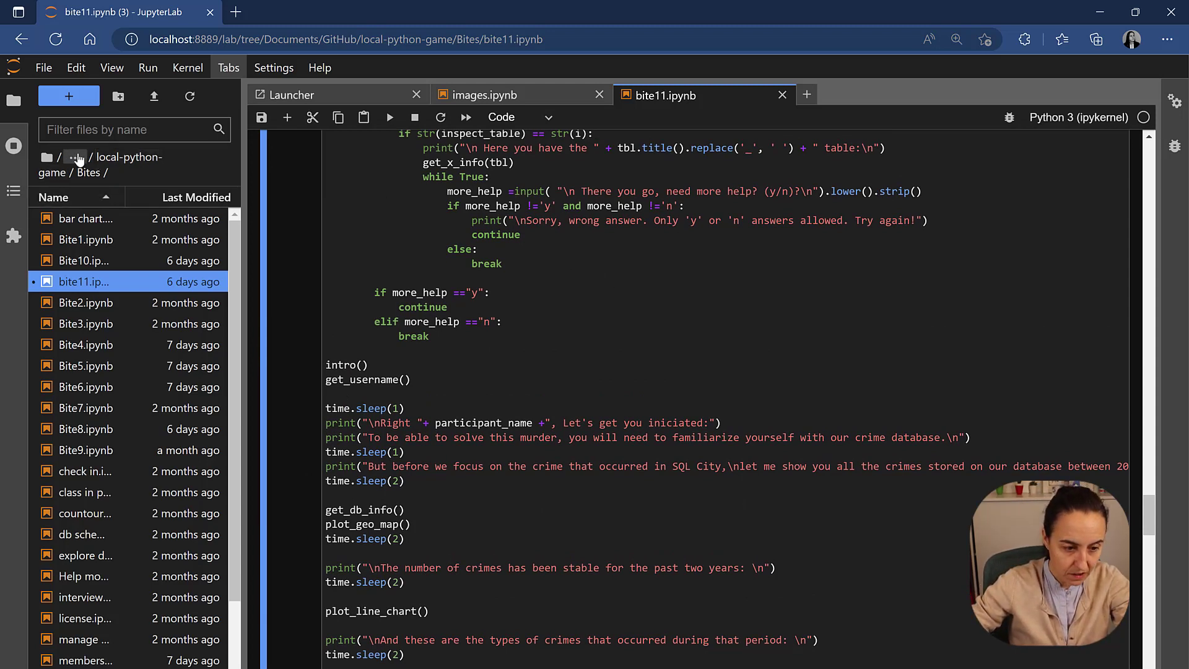
Create a new folder named Crime_game inside the local-python-game project.
left_click(72, 156)
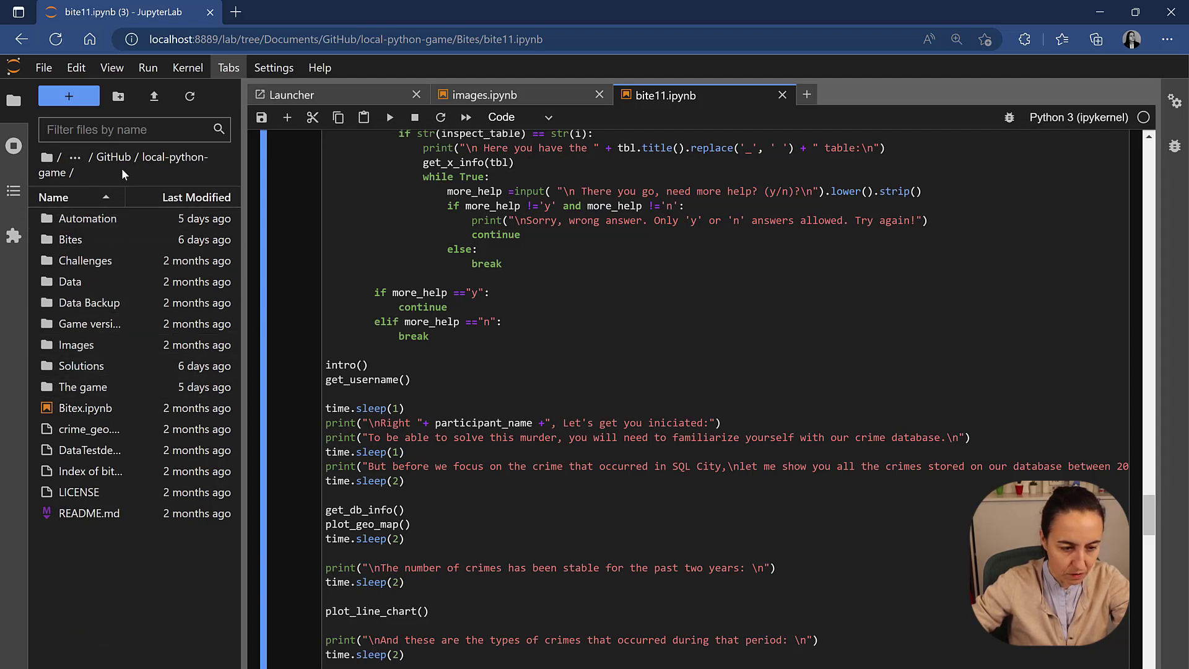
mouse_move(163, 167)
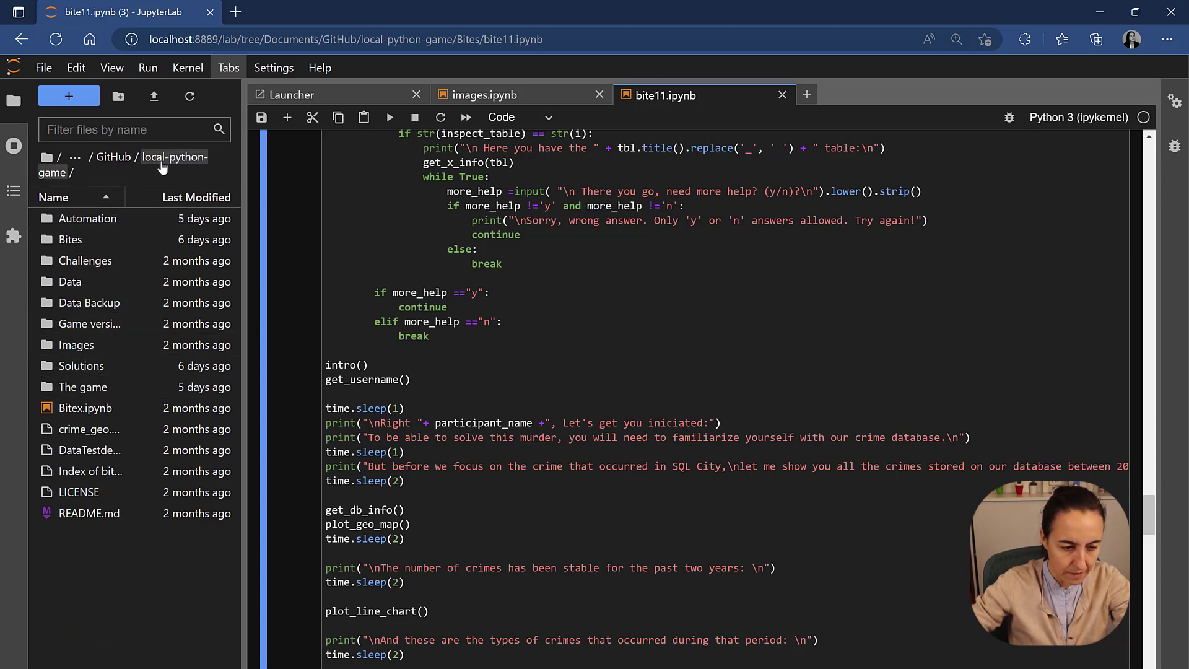
left_click(118, 96)
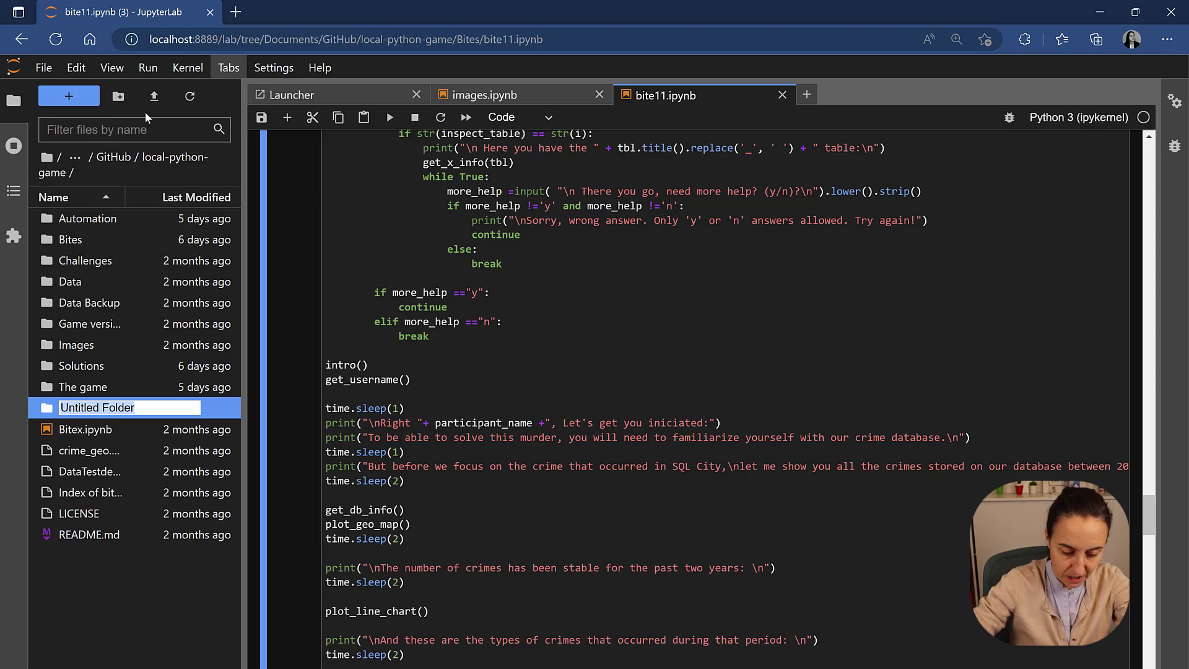
type("Crime g")
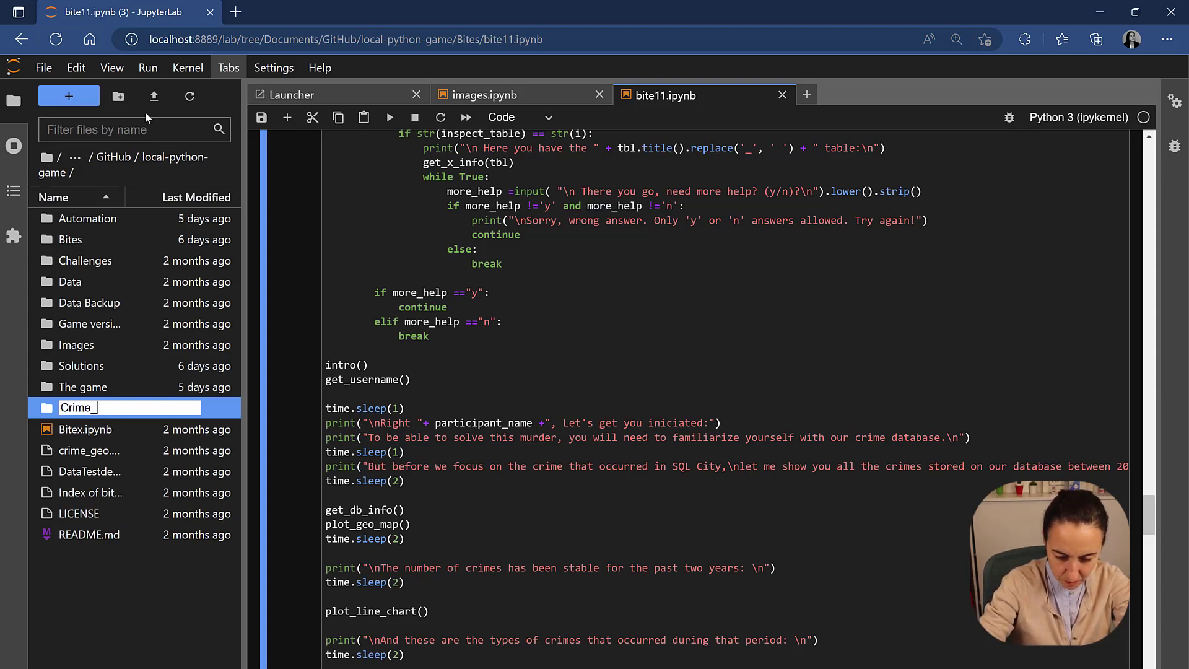
type("game")
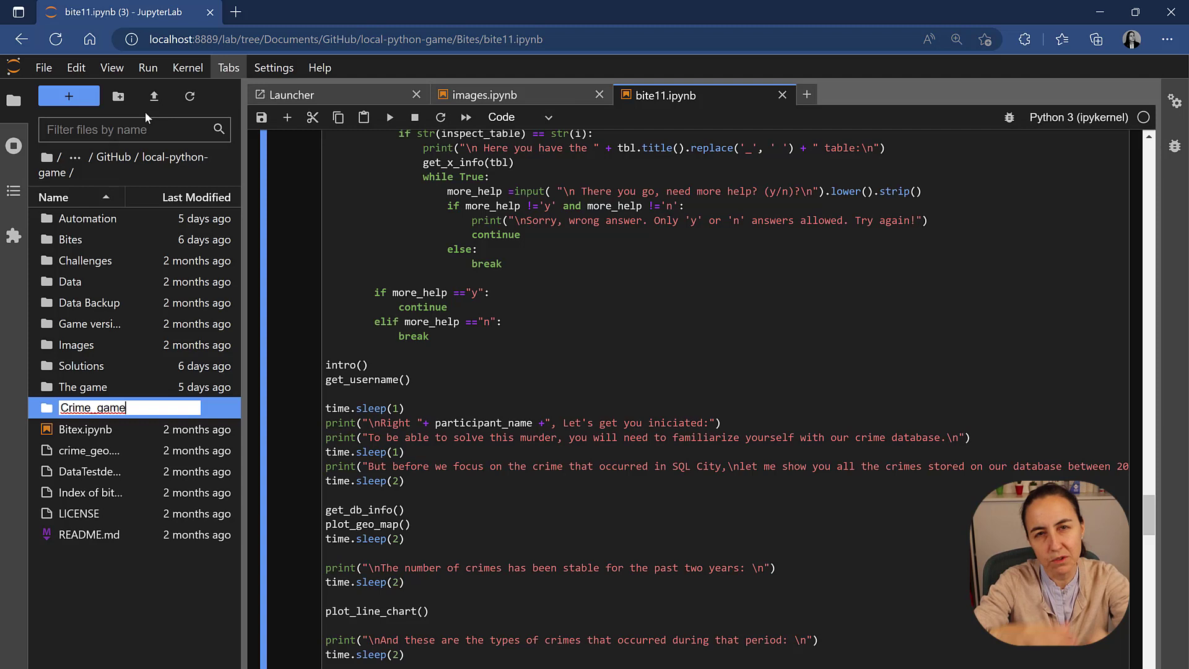
key("Enter")
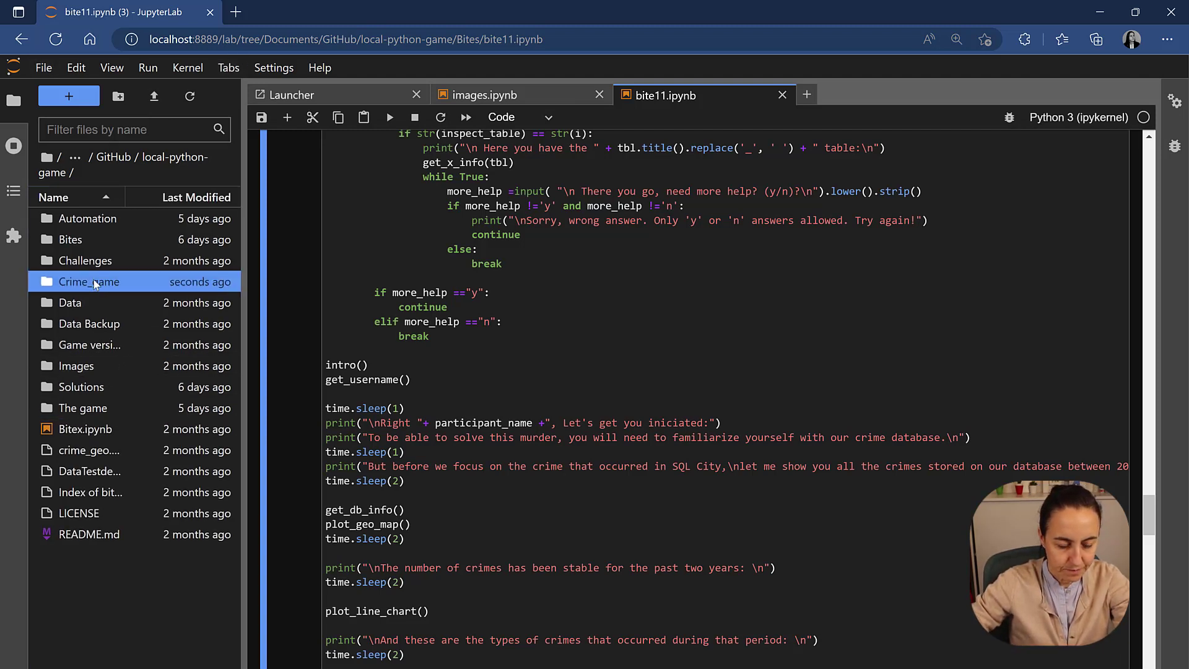
Inside Crime_game, add the subfolders assets and modules.
double_click(89, 282)
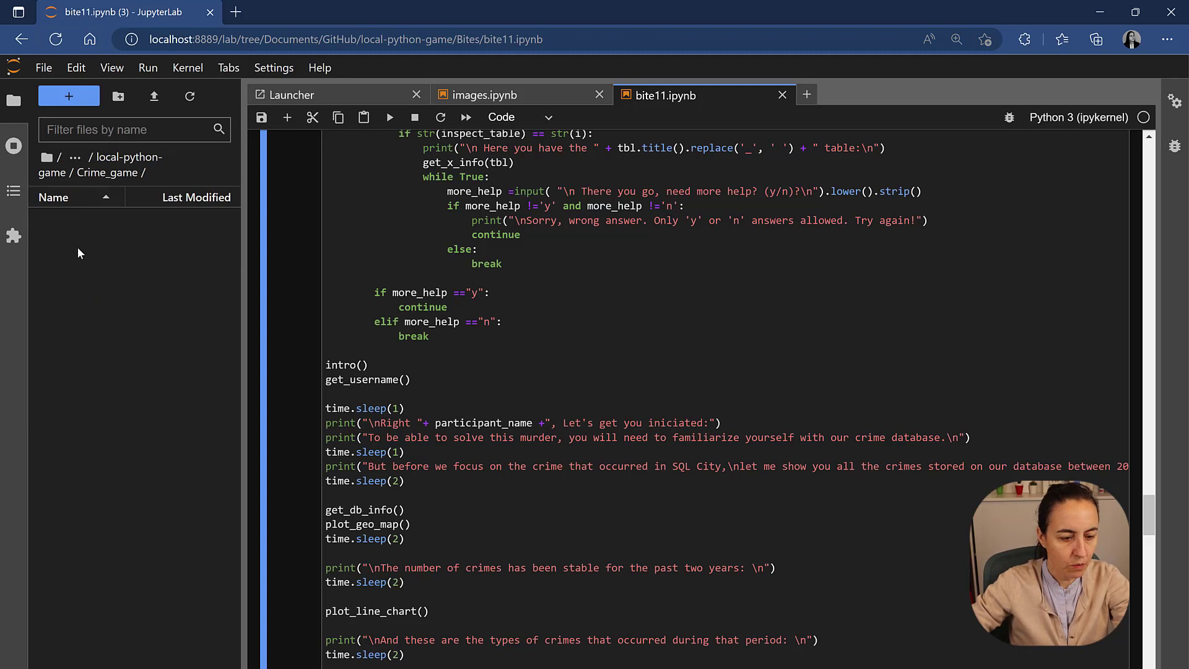
left_click(118, 96)
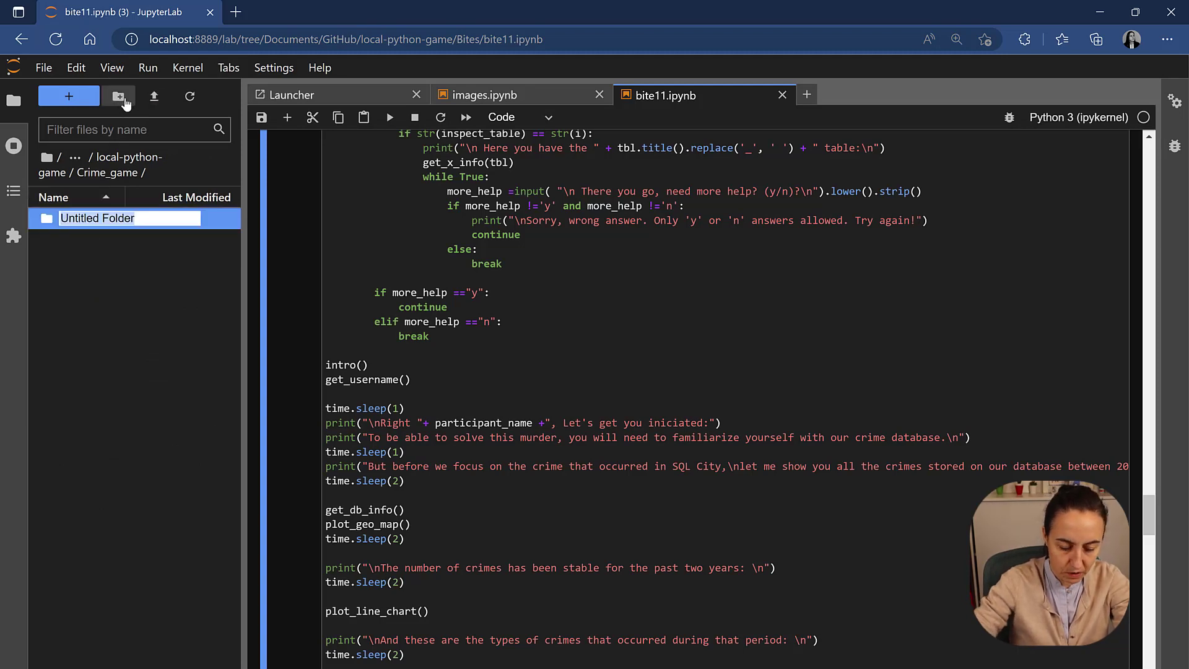
type("assets")
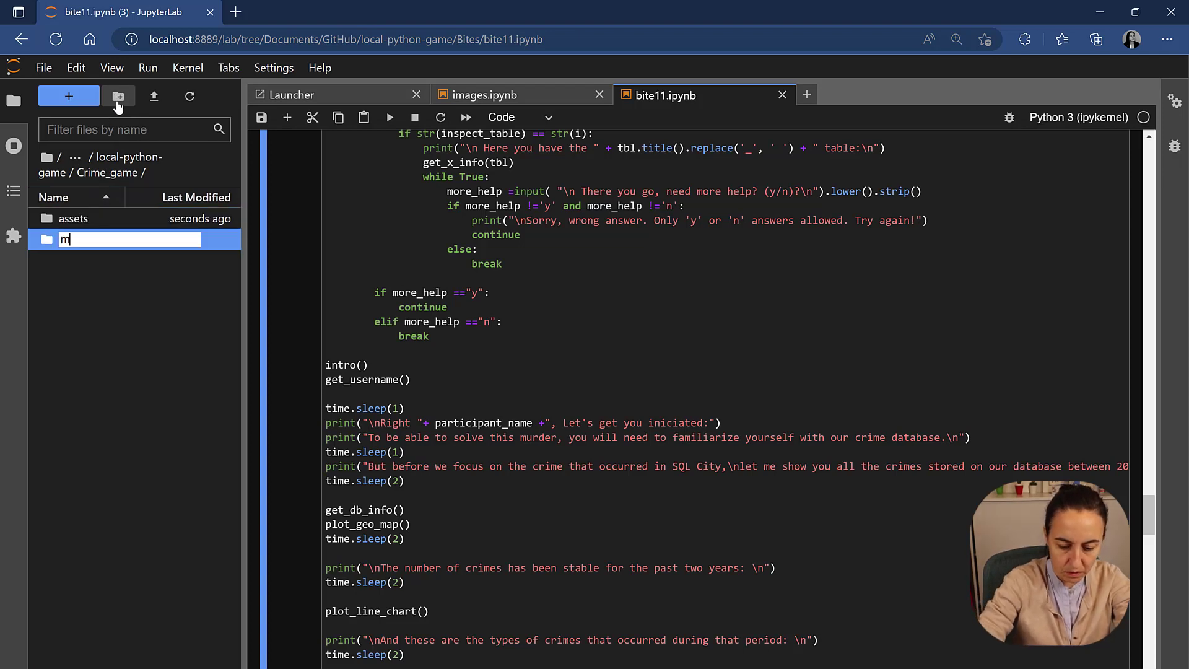
type("modules")
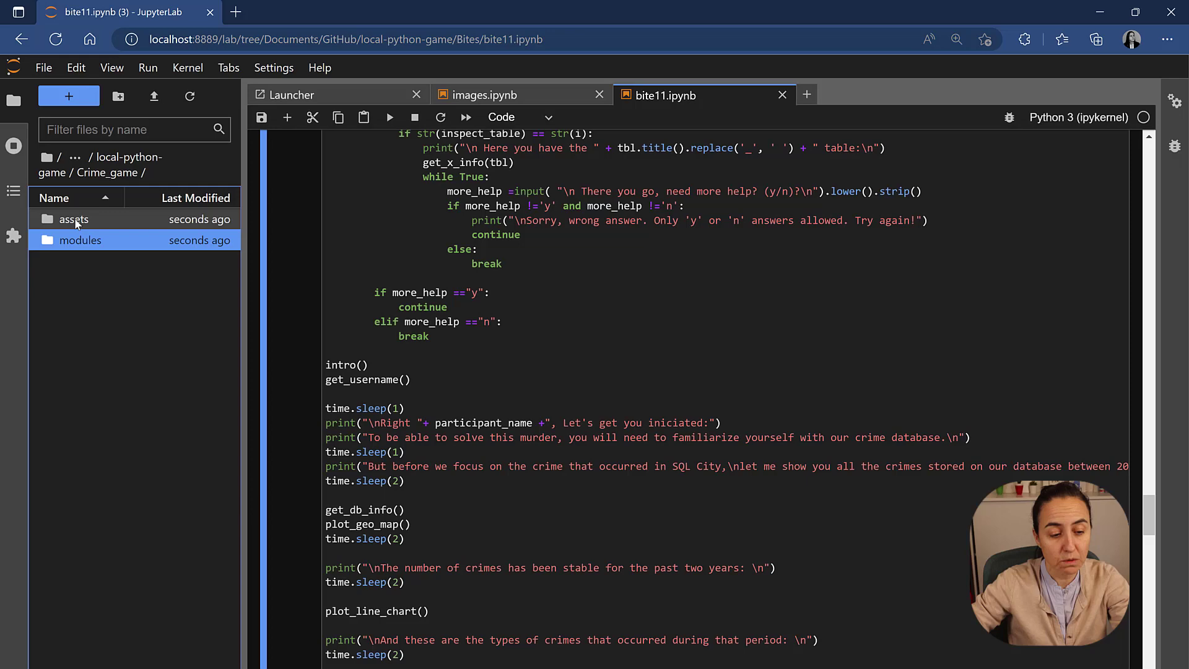
Browse the Bites notebooks folder, then go back and reopen Crime_game.
left_click(142, 156)
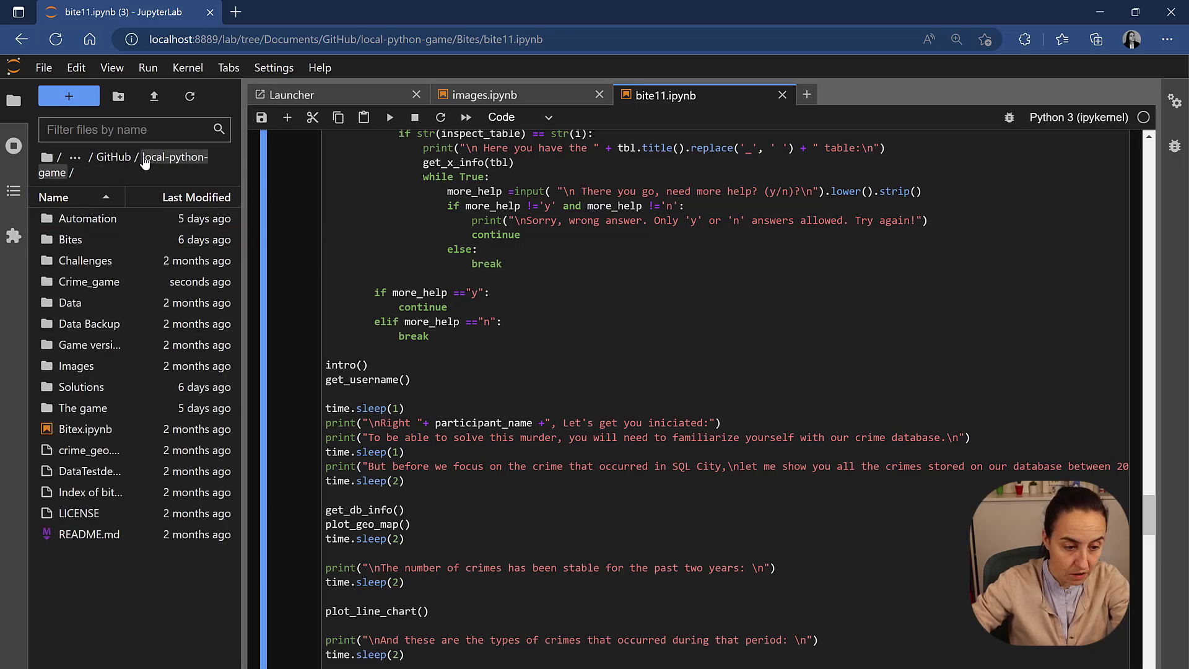
left_click(70, 239)
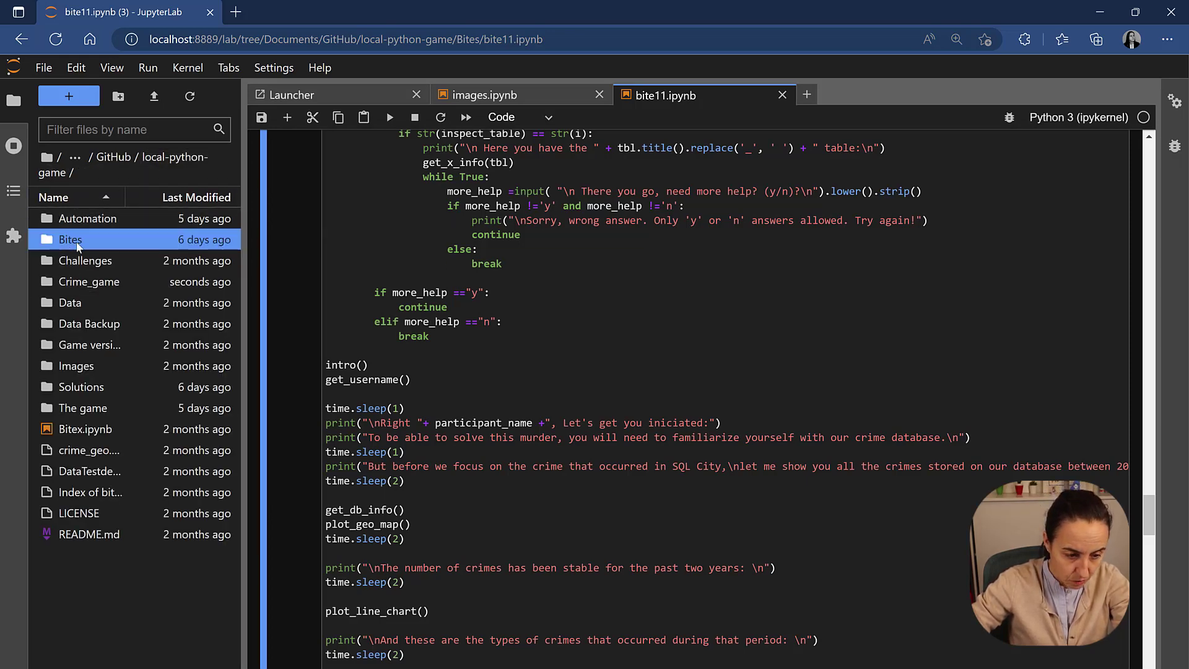
double_click(70, 240)
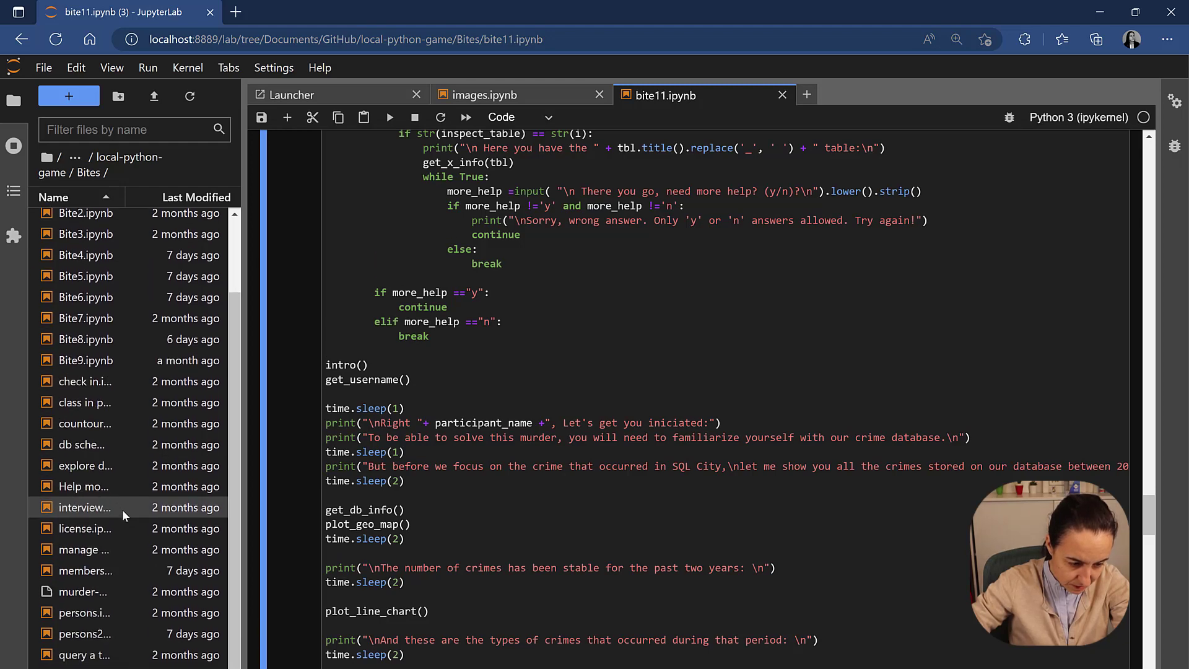
right_click(81, 592)
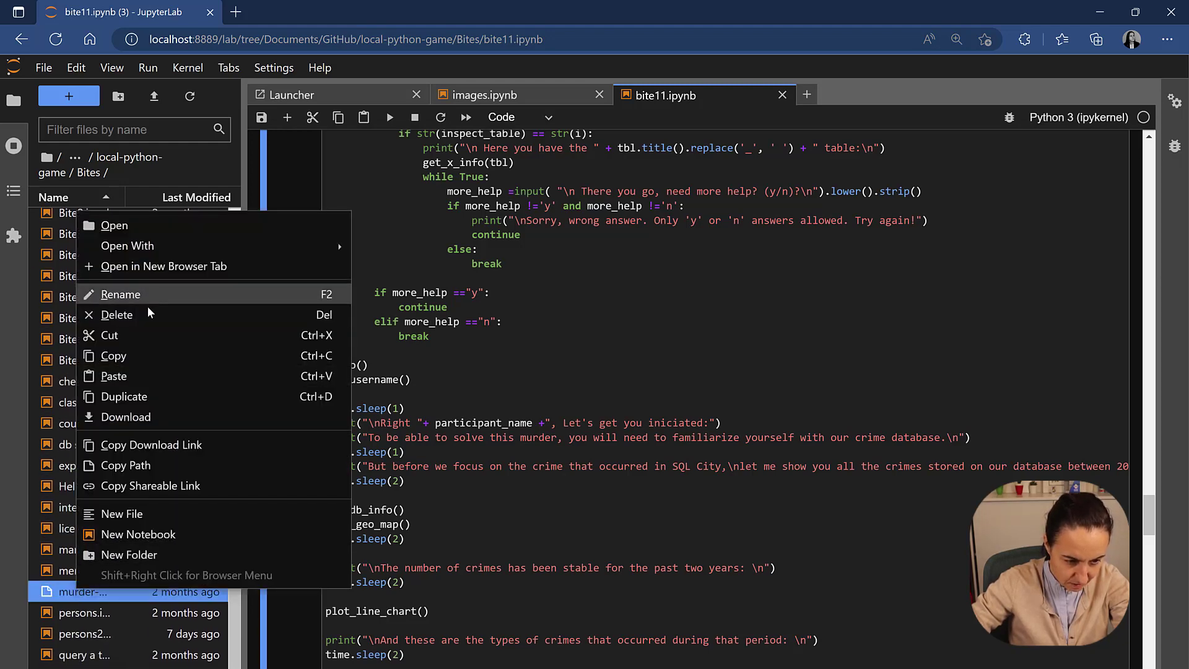
left_click(113, 157)
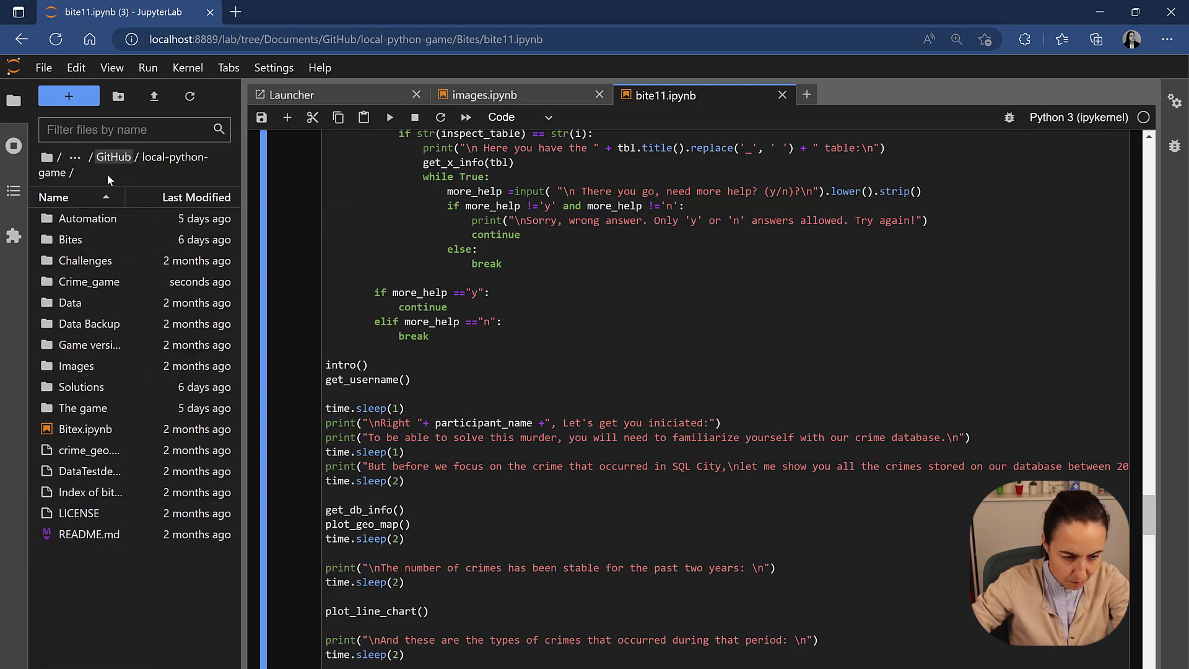
double_click(89, 282)
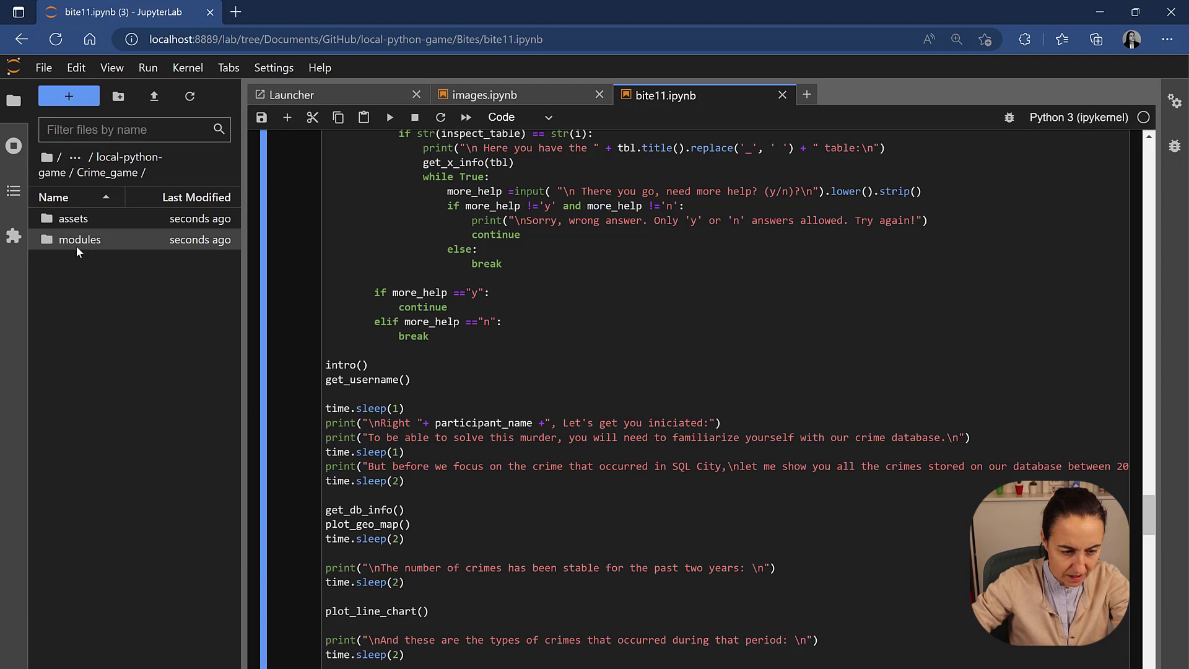
mouse_move(87, 245)
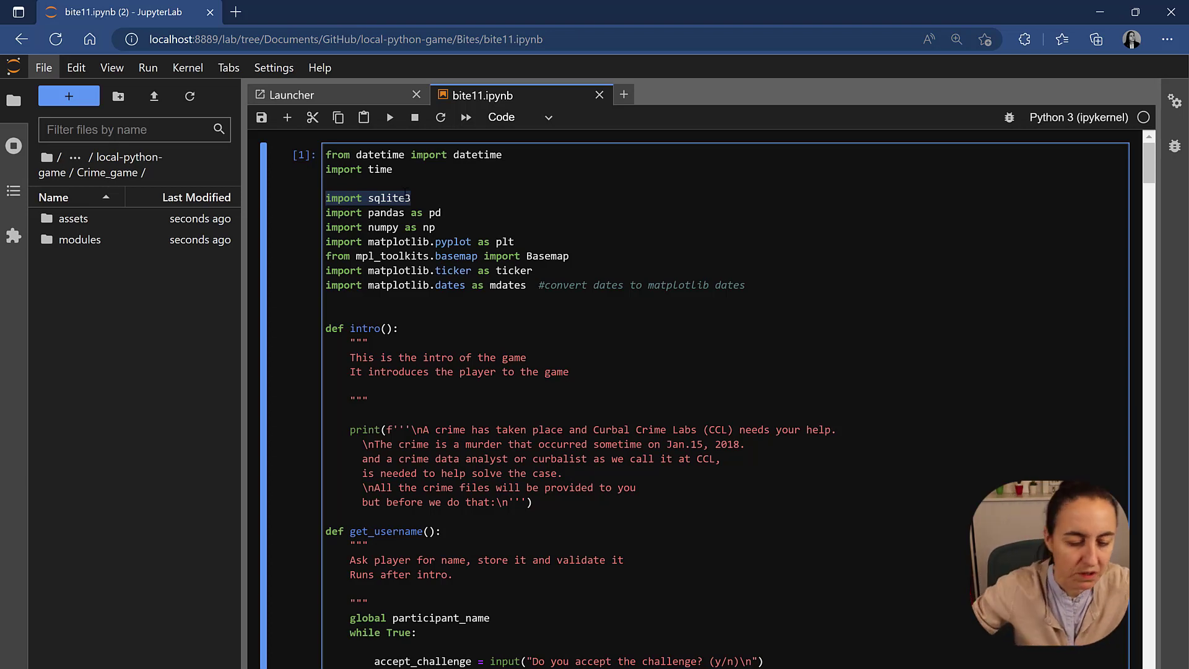
Enter Crime_game/modules and open a new Launcher there.
left_click(80, 240)
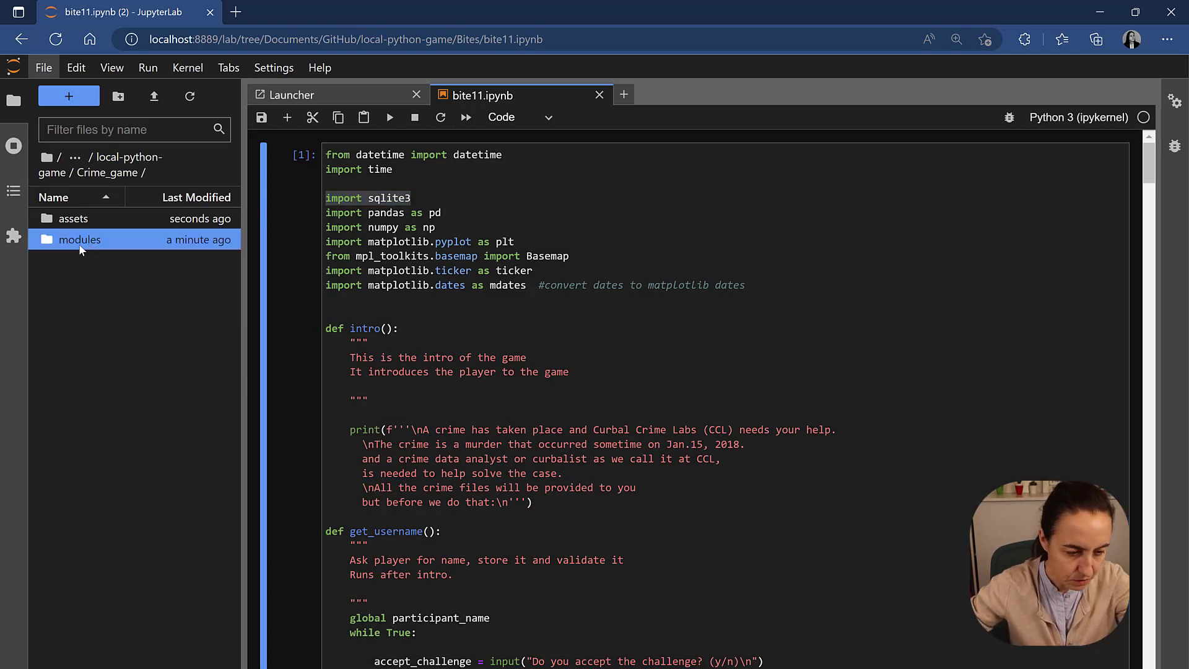
double_click(79, 239)
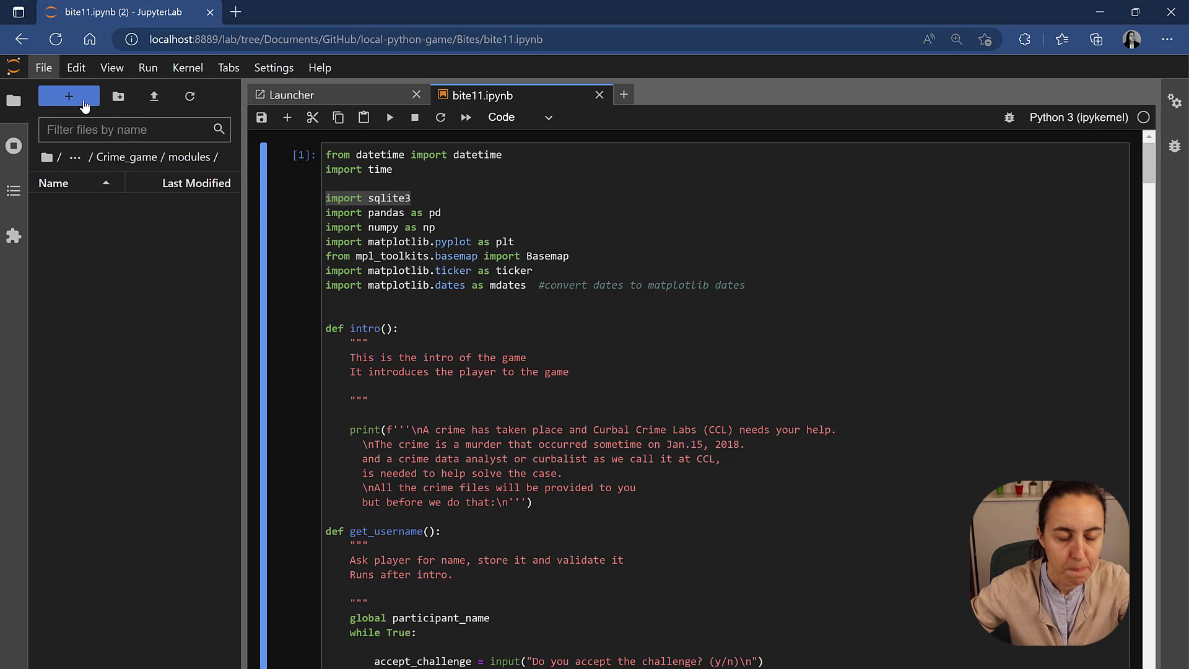
mouse_move(70, 96)
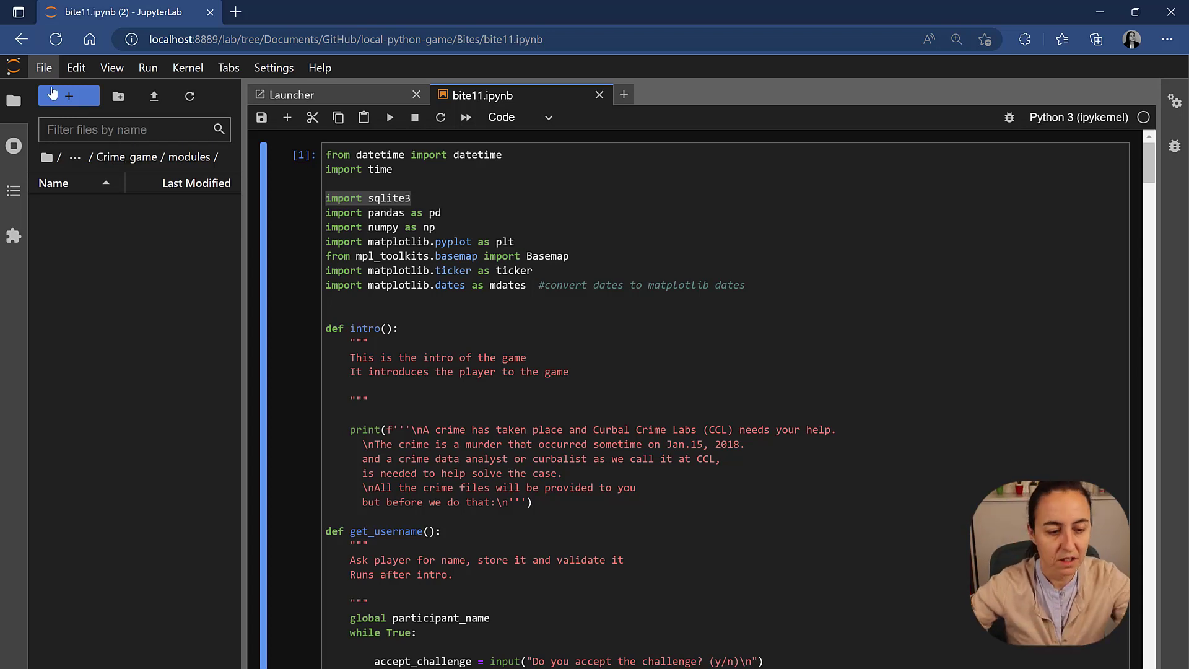
left_click(68, 96)
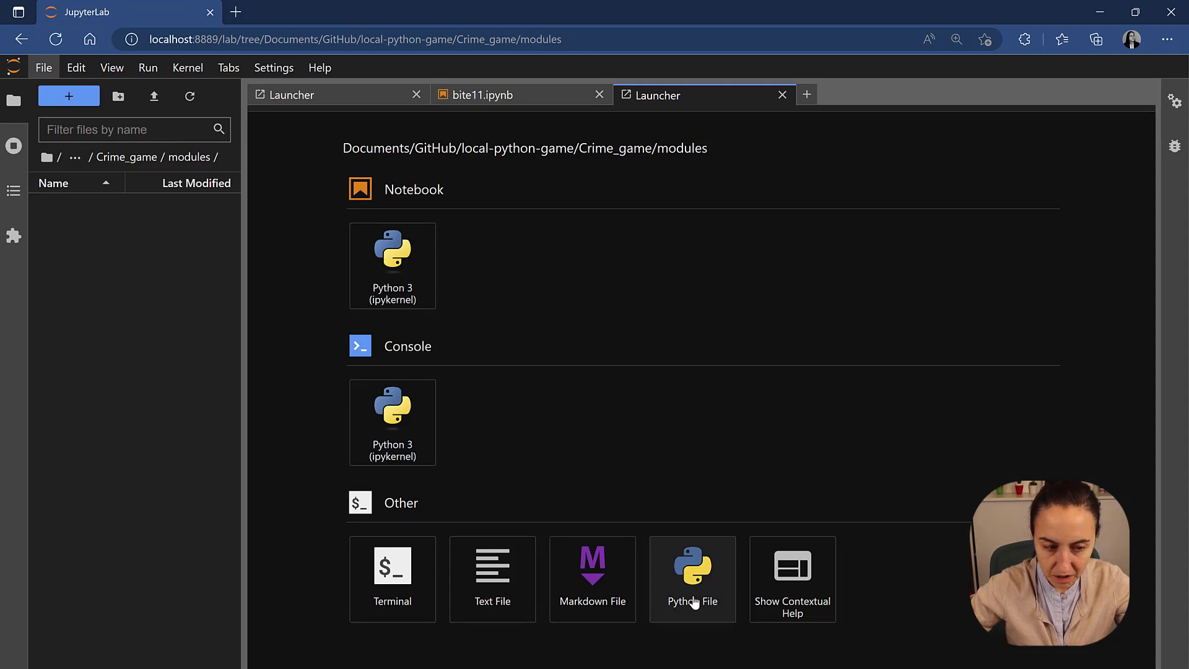
Create a new Python file in modules and rename it db_action.py.
left_click(693, 579)
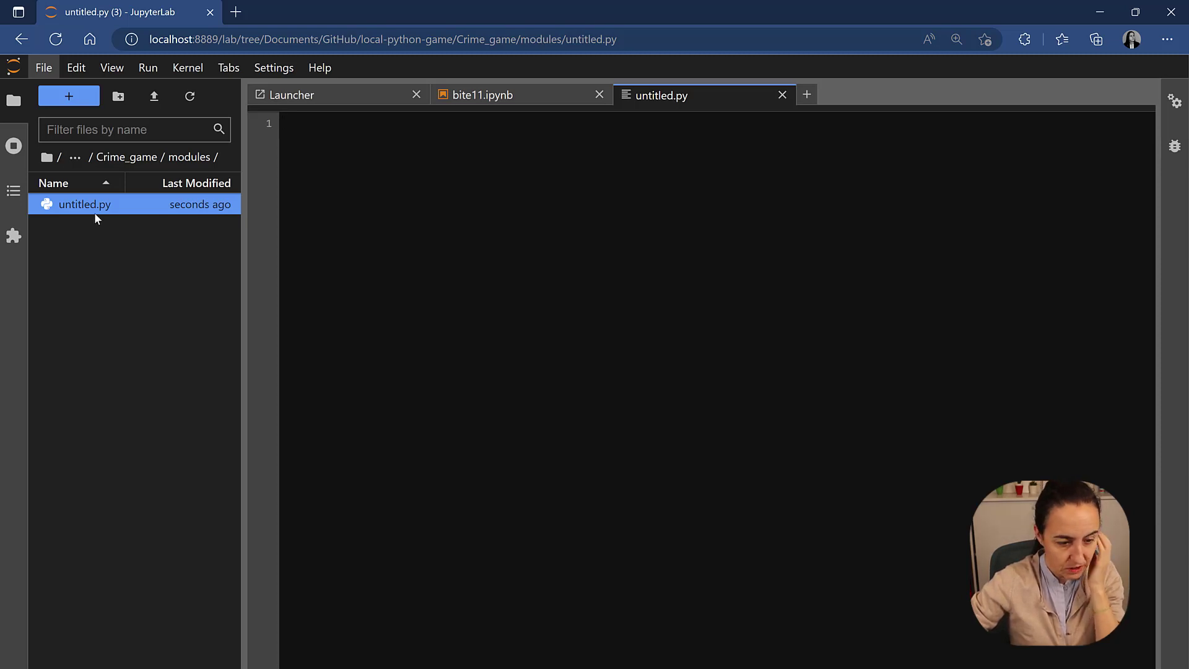
double_click(85, 204)
type("db_a")
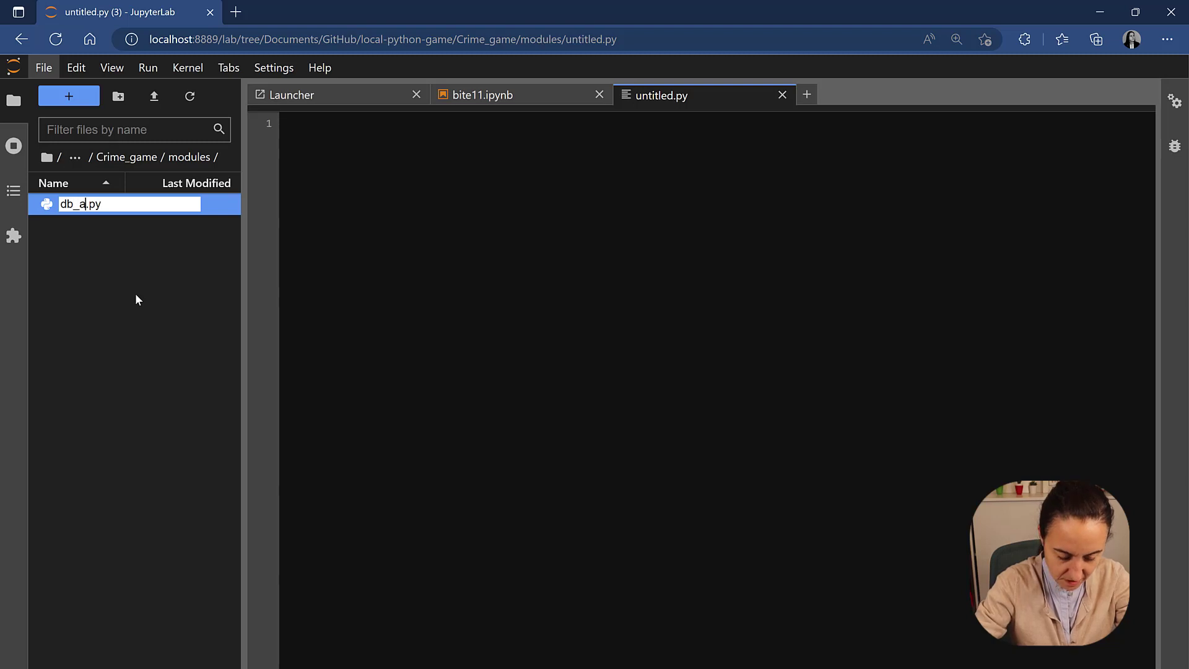
type("ct")
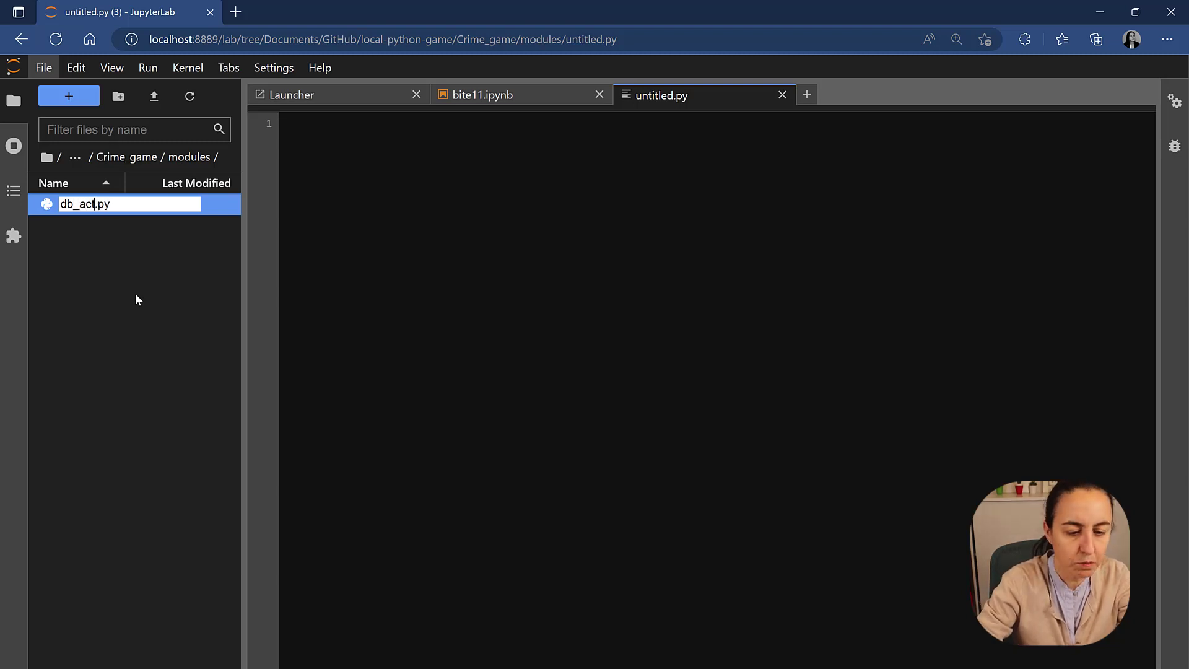
type("ion")
key("Enter")
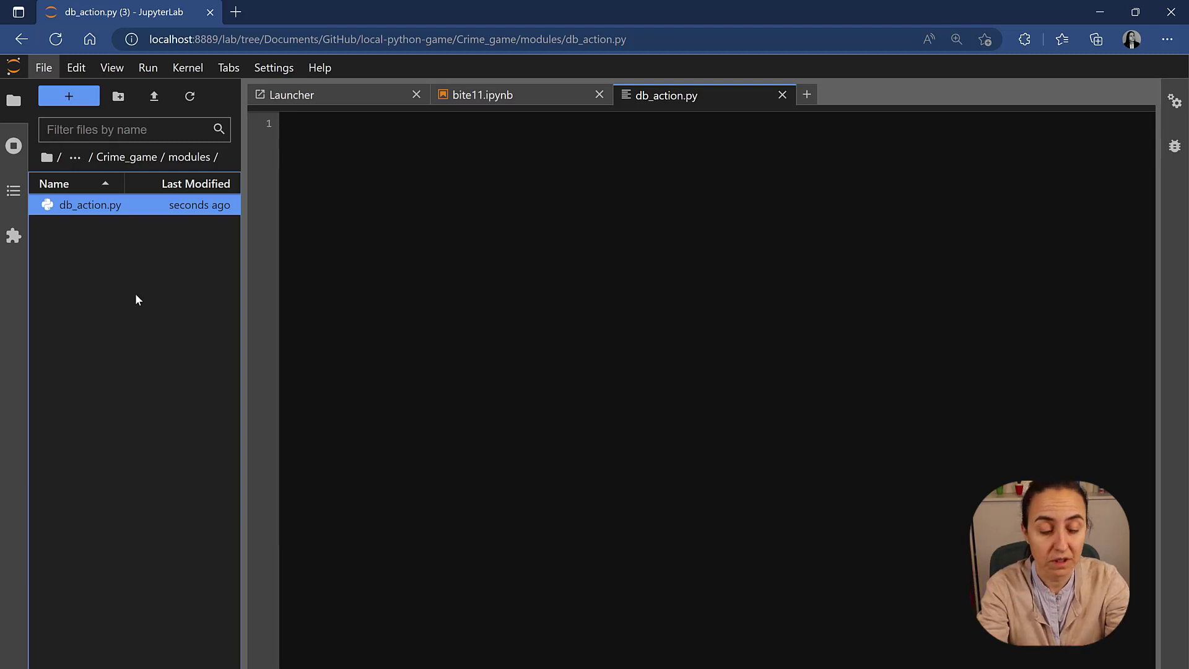
Create another Python file and rename it other_actions.py.
left_click(806, 95)
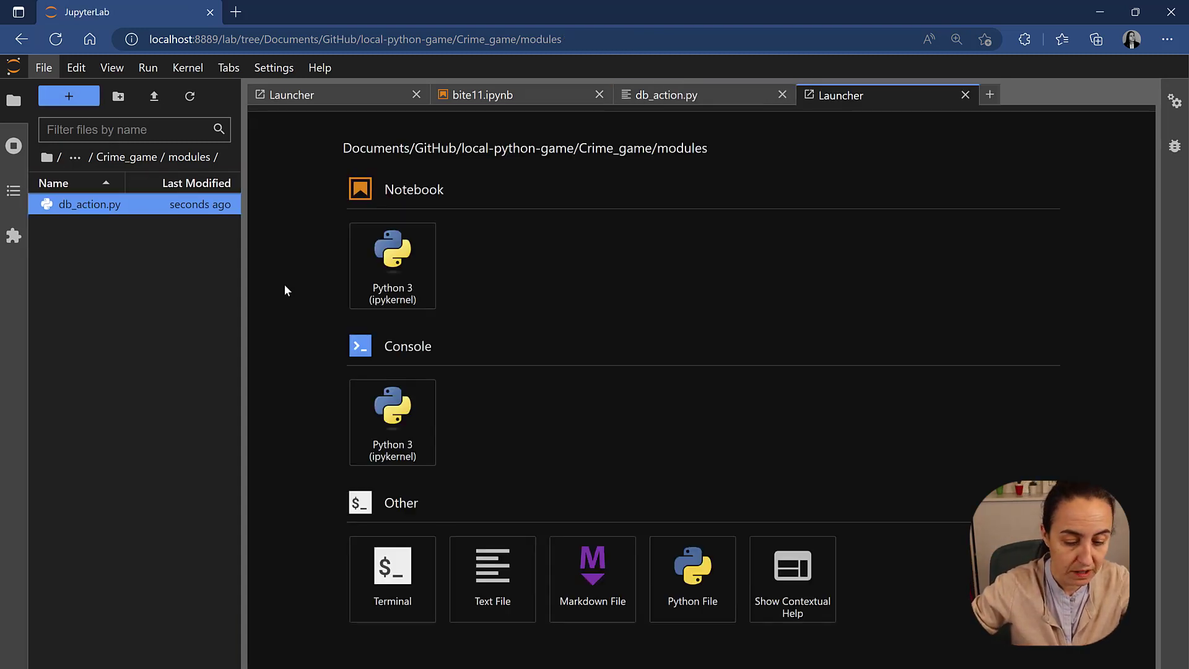
left_click(692, 579)
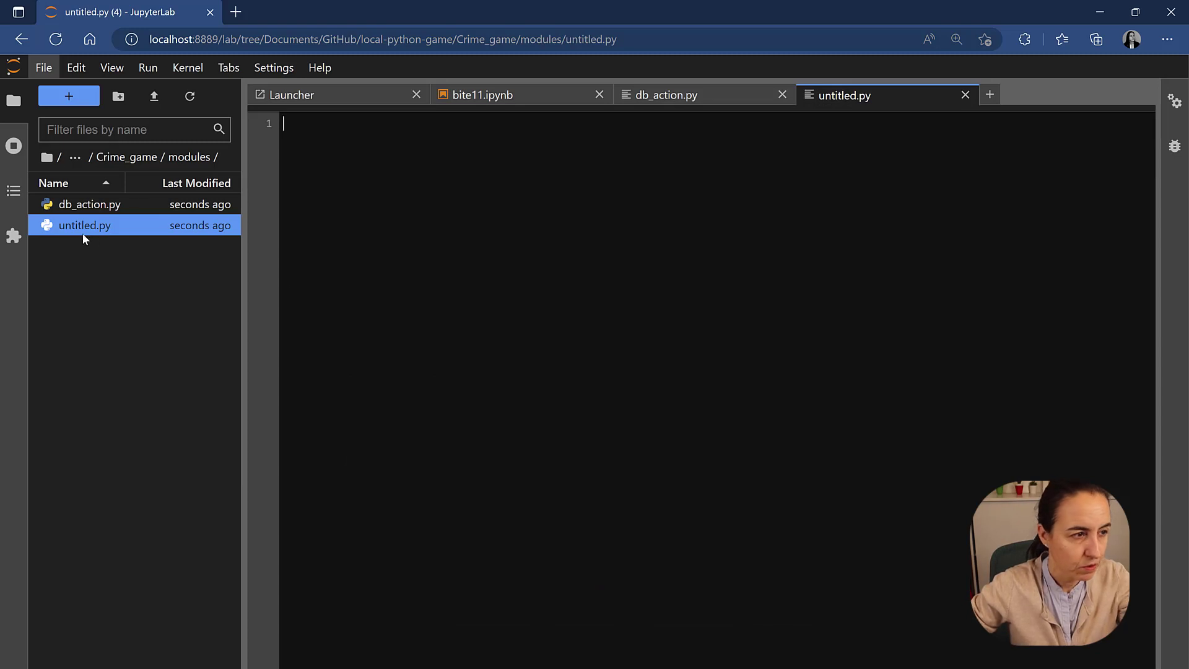
right_click(85, 225)
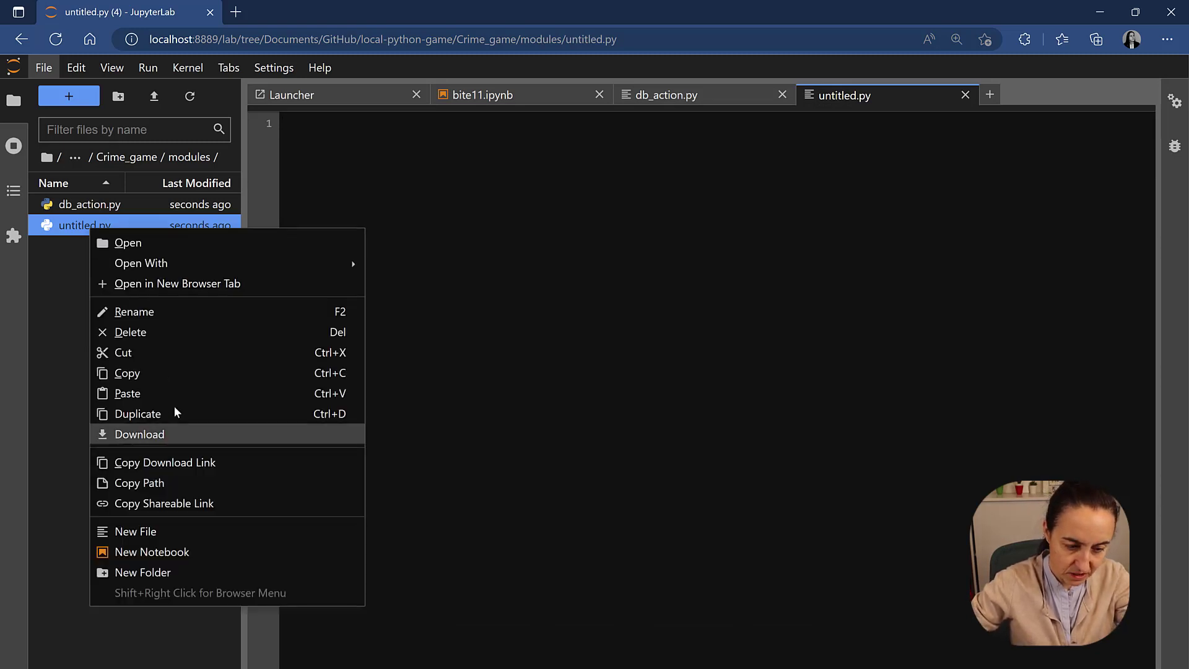
left_click(134, 311)
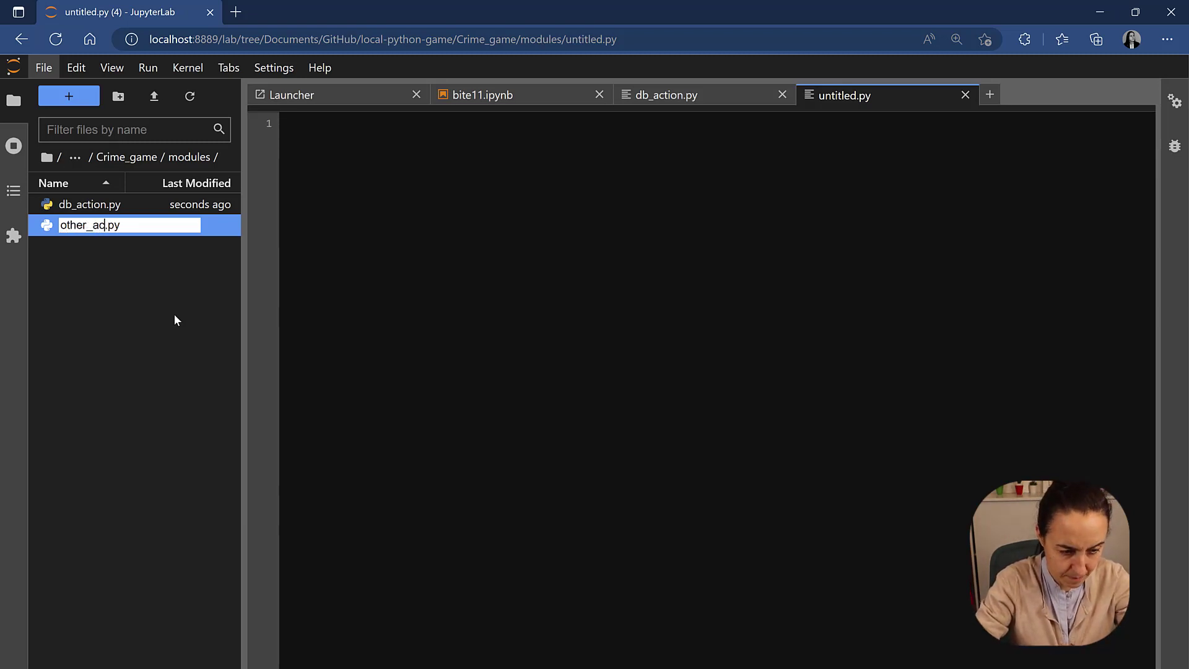
key("Enter")
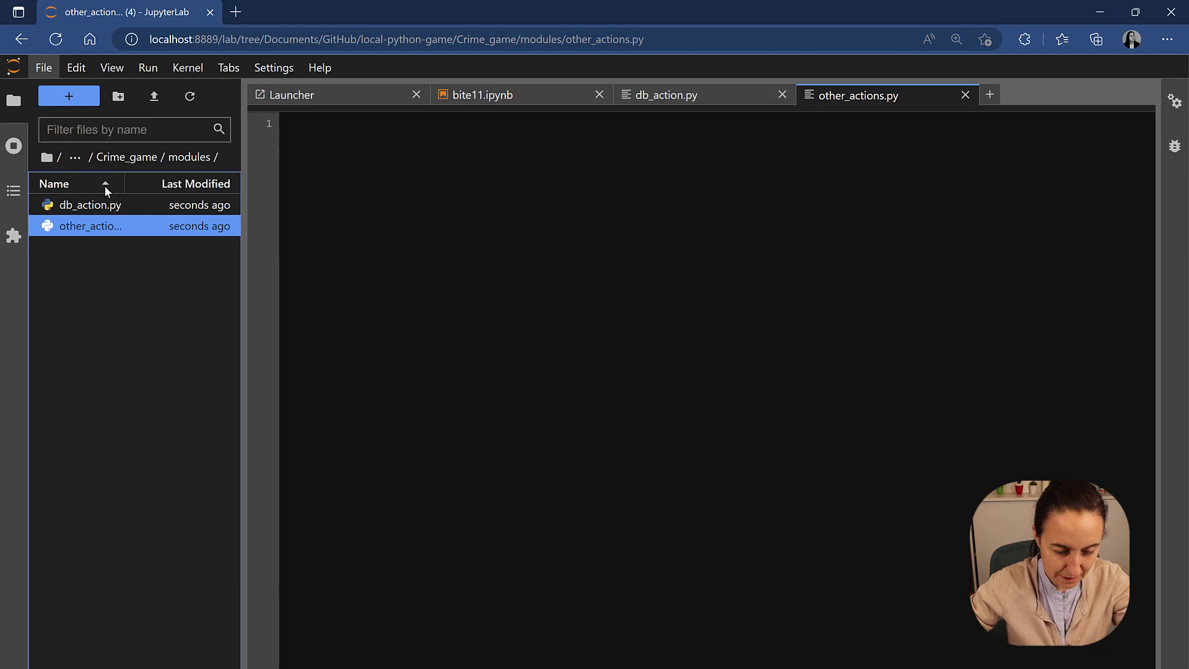
Create a third Python file and rename it plot_actions.py.
left_click(989, 94)
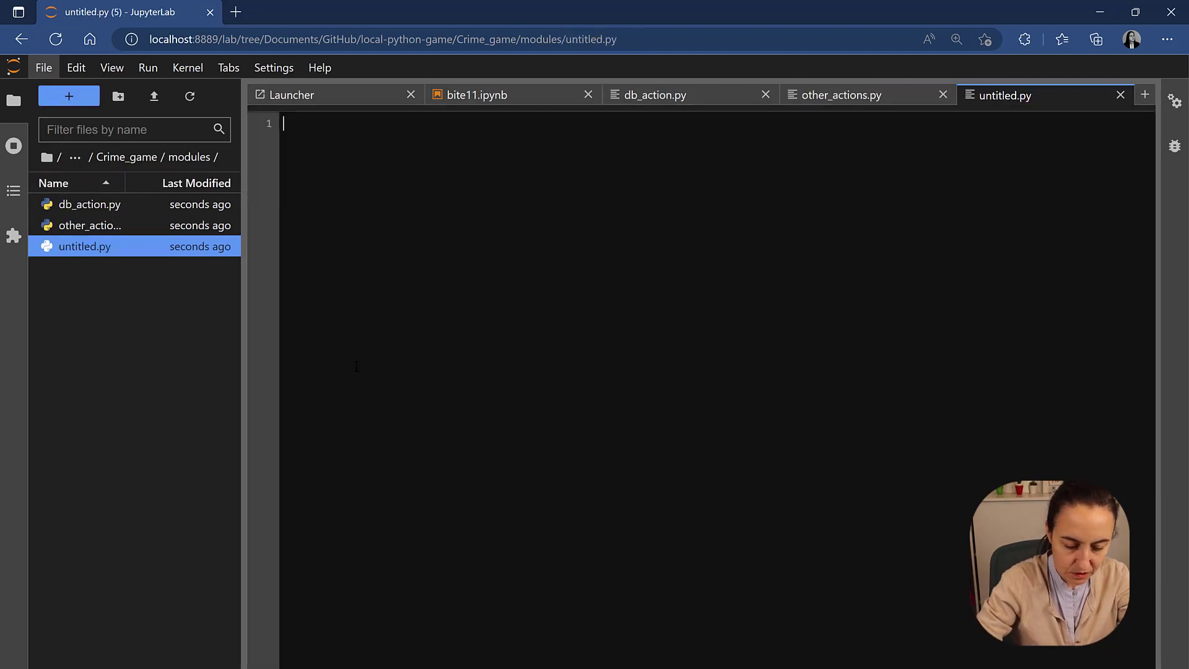
right_click(81, 246)
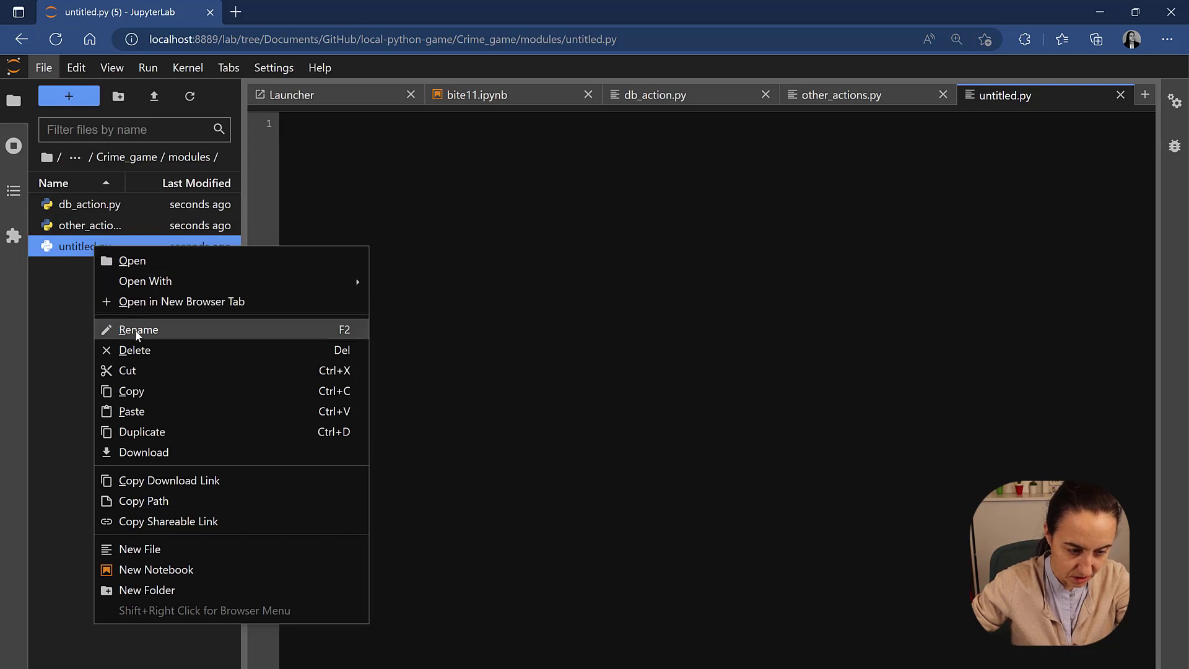
left_click(138, 329)
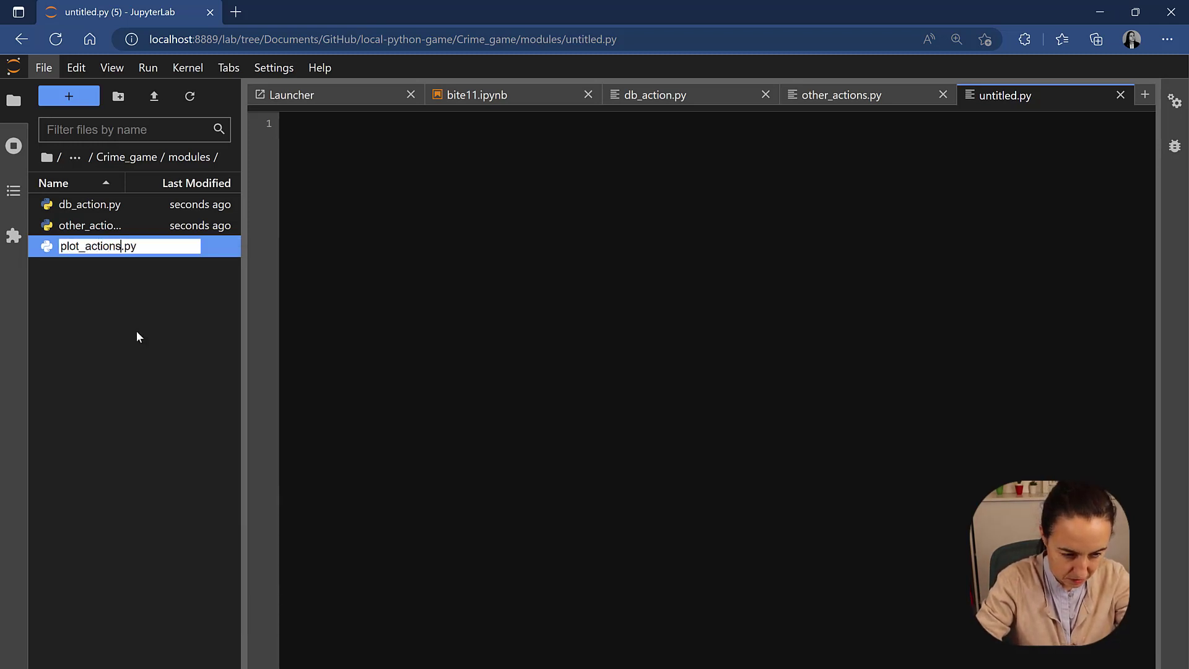
key("Enter")
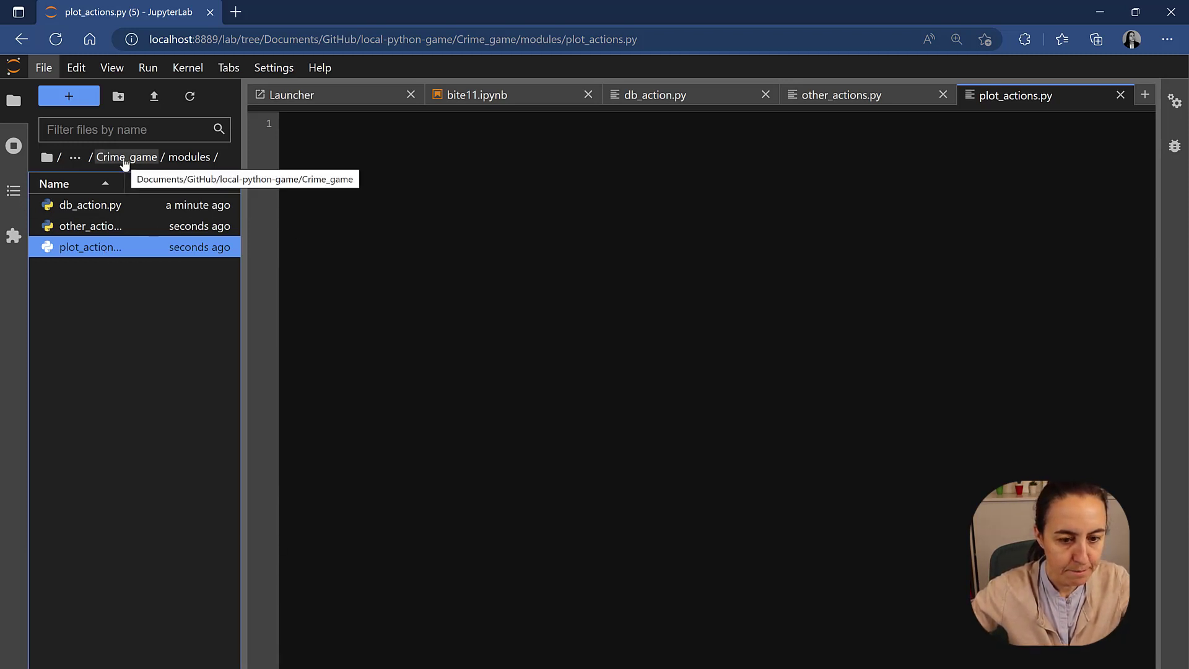
Look at db_action.py, then bring the bite11.ipynb notebook to the front.
left_click(90, 205)
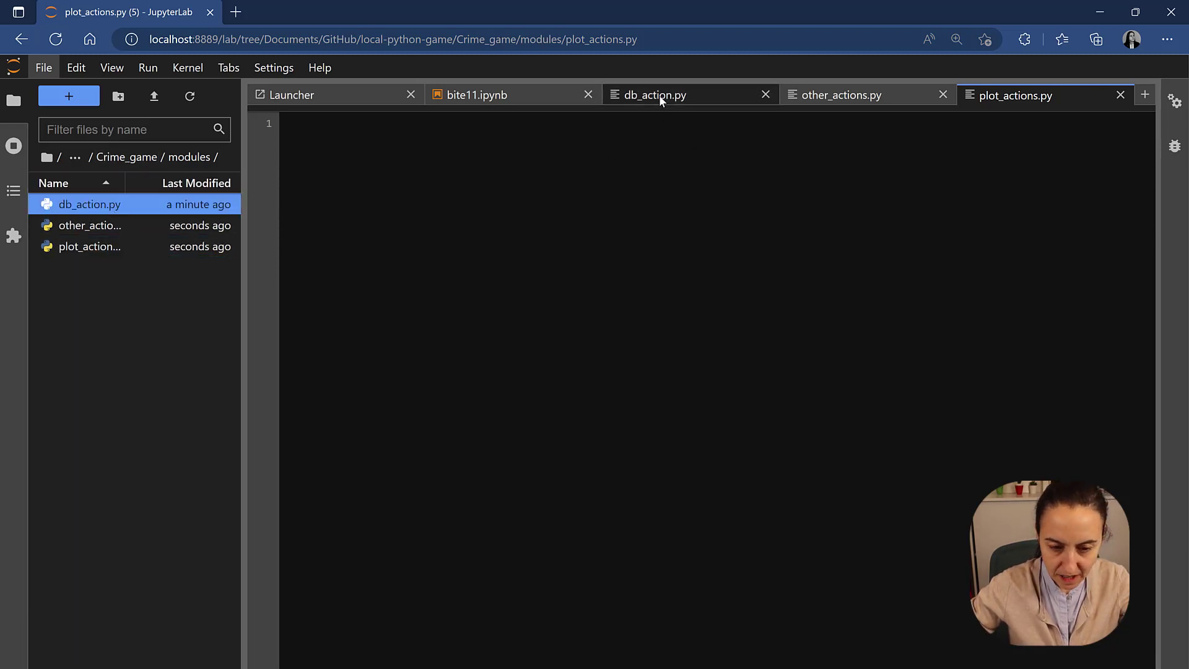
left_click(662, 99)
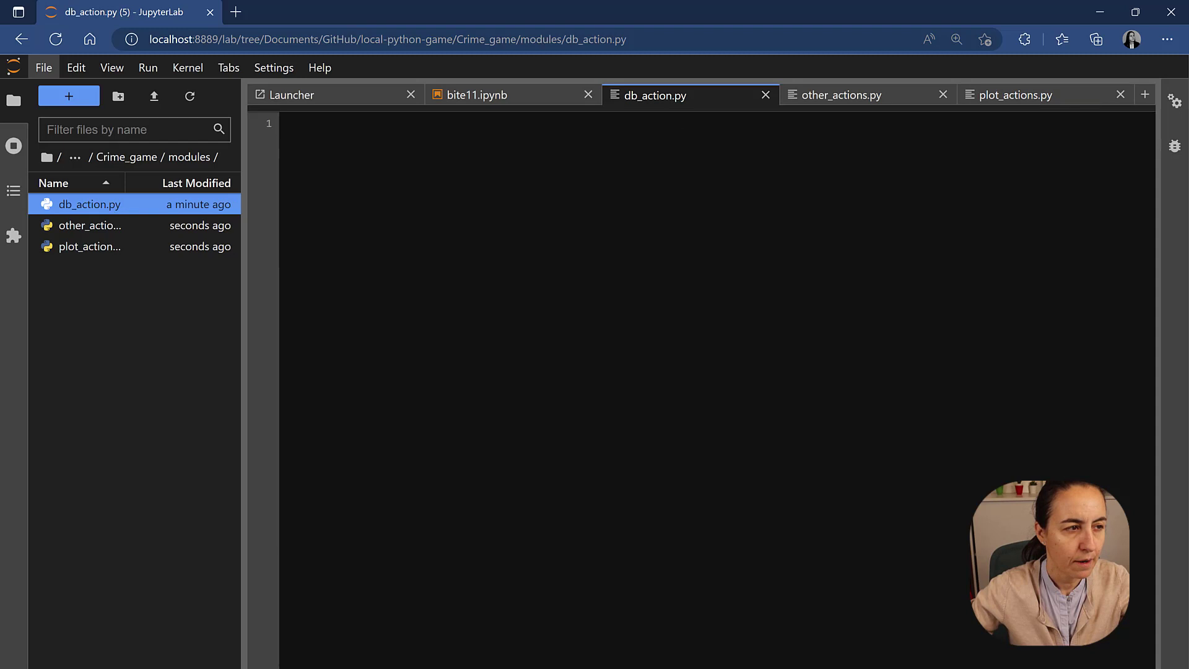
mouse_move(353, 61)
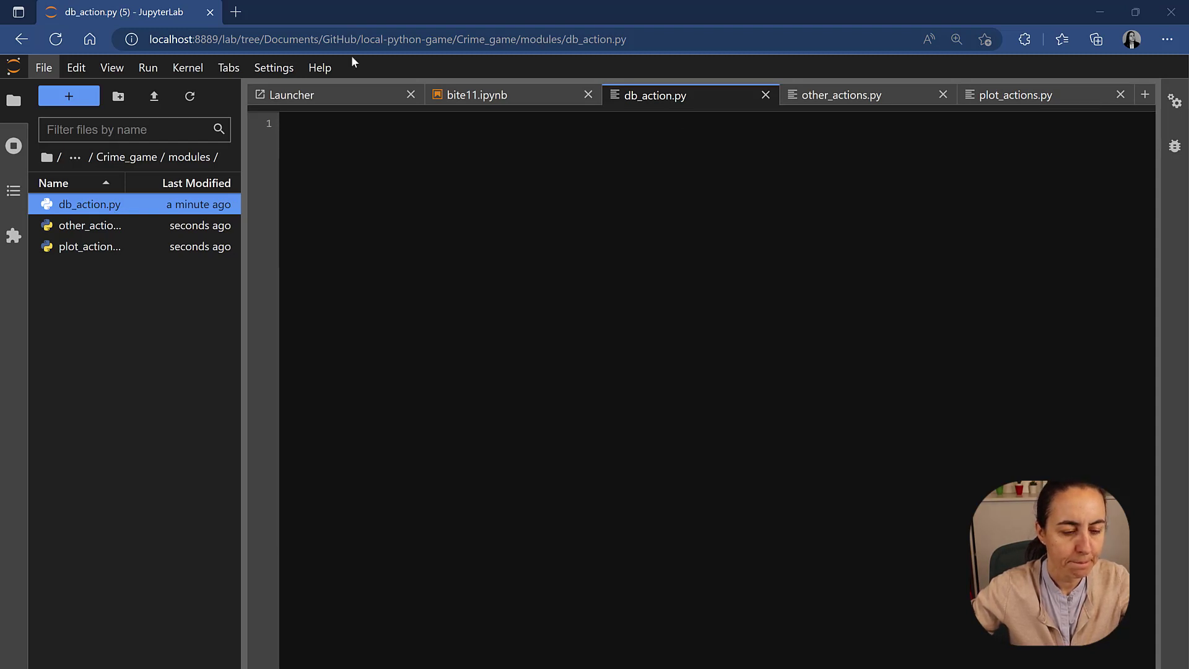
left_click(478, 95)
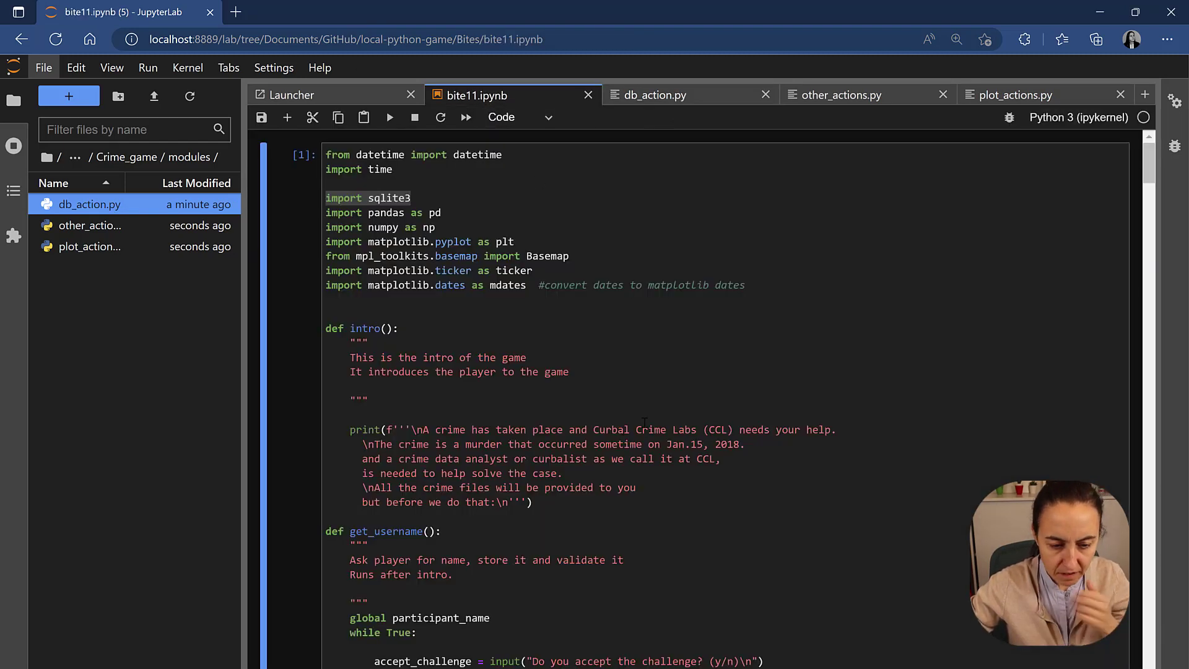
Copy get_db_info, get_all_tables and get_x_info from bite11 into db_action.py.
scroll("down", 3)
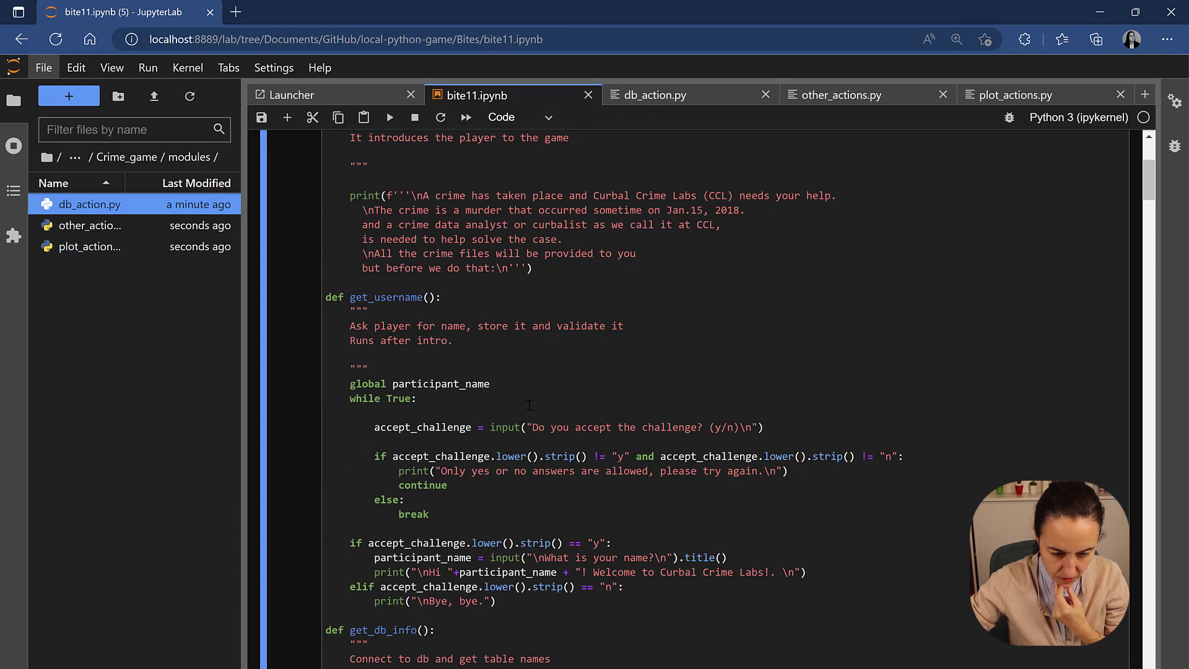
scroll("down", 3)
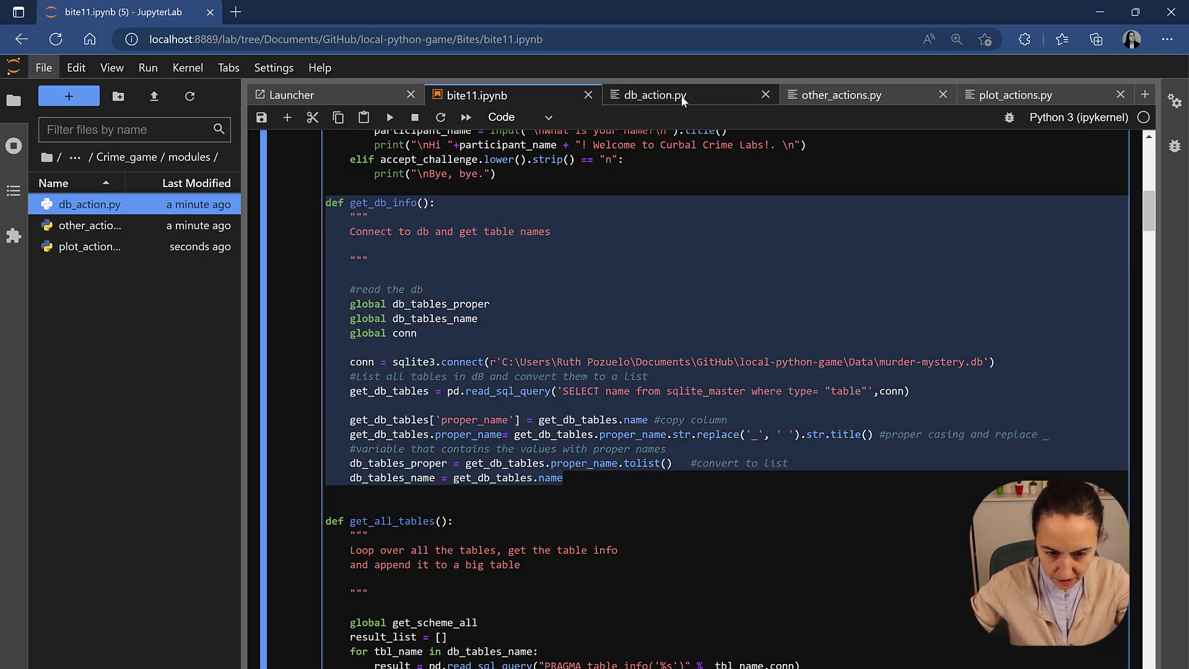
left_click(654, 95)
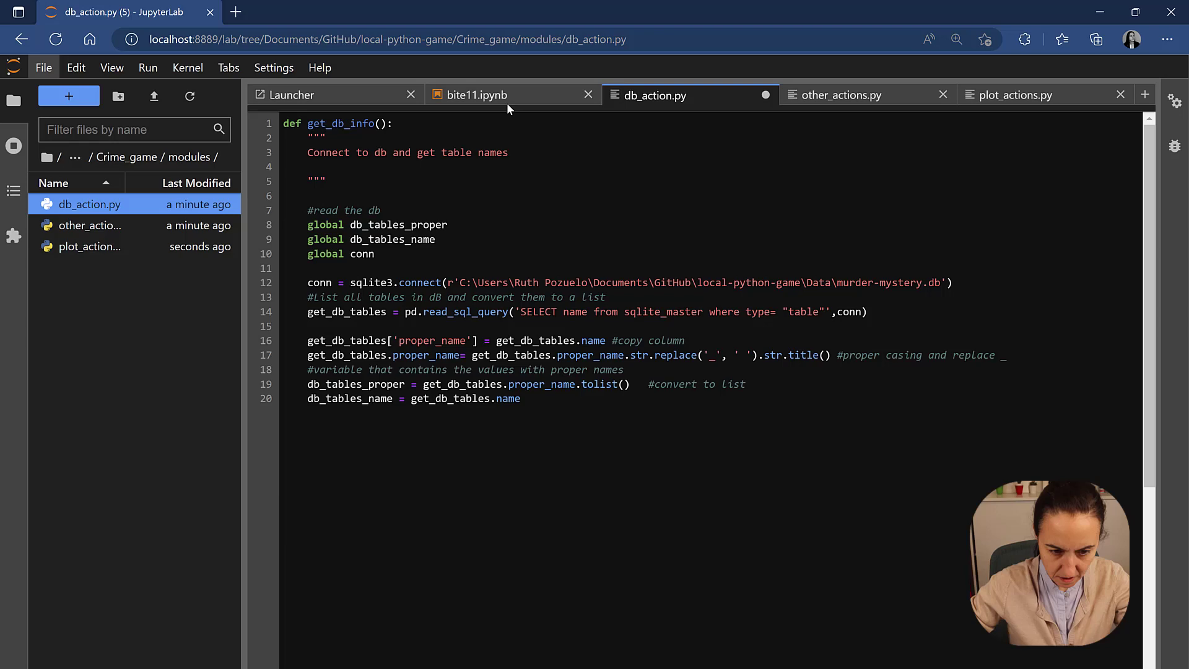
left_click(477, 95)
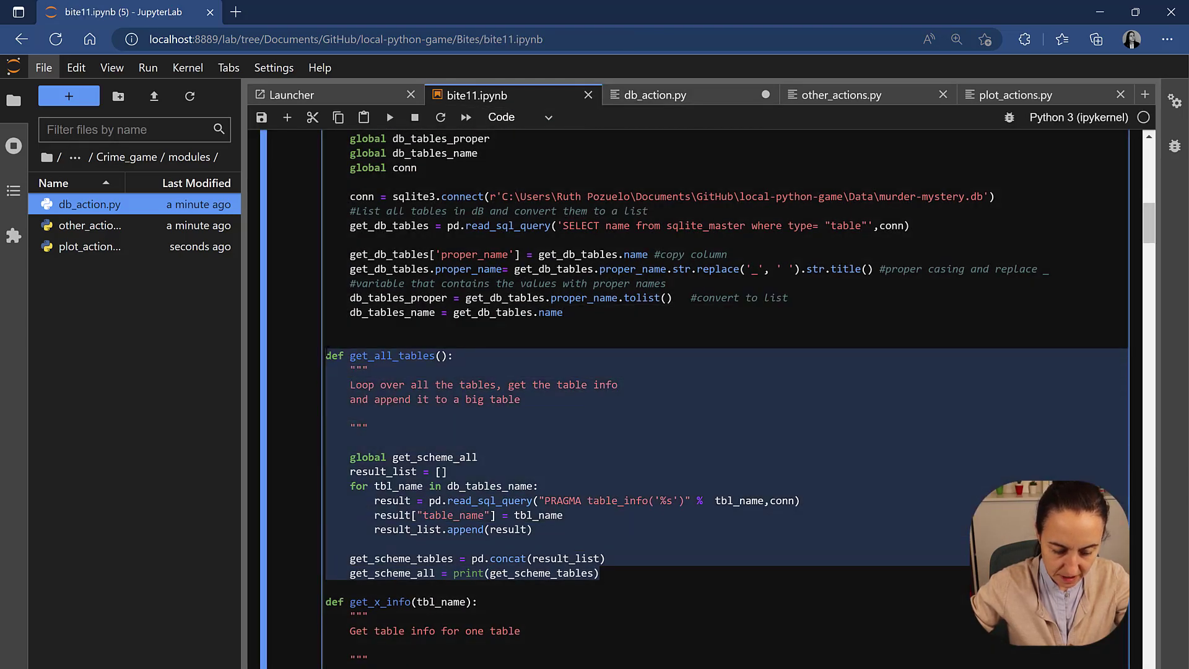
left_click(655, 95)
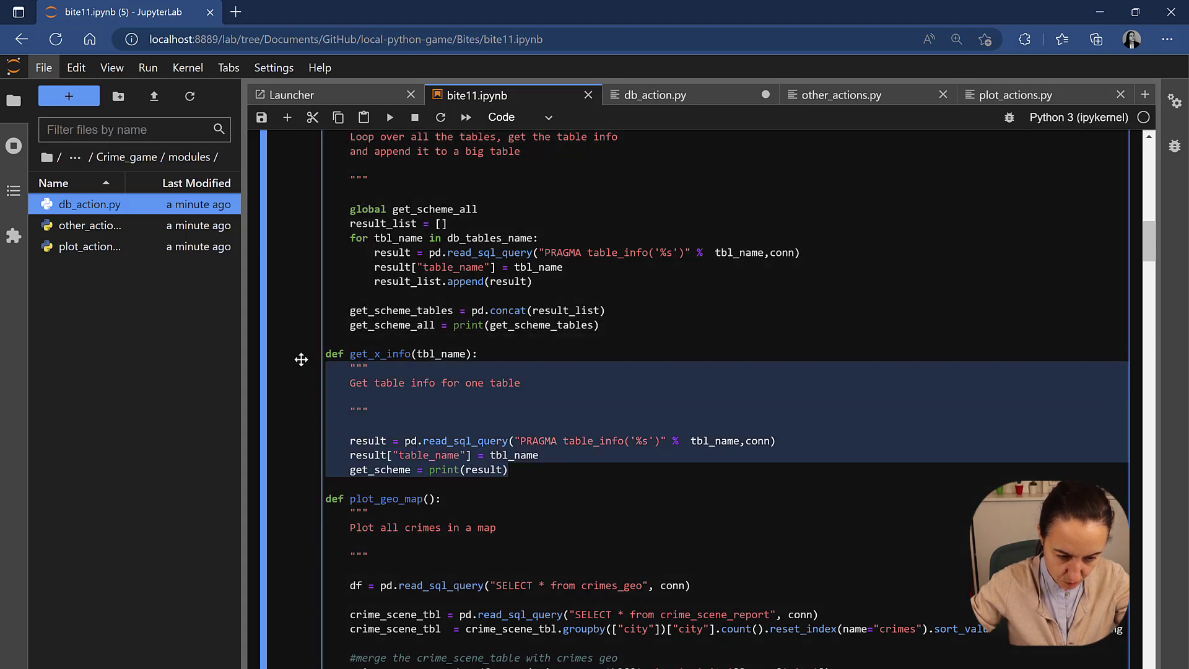
left_click(655, 95)
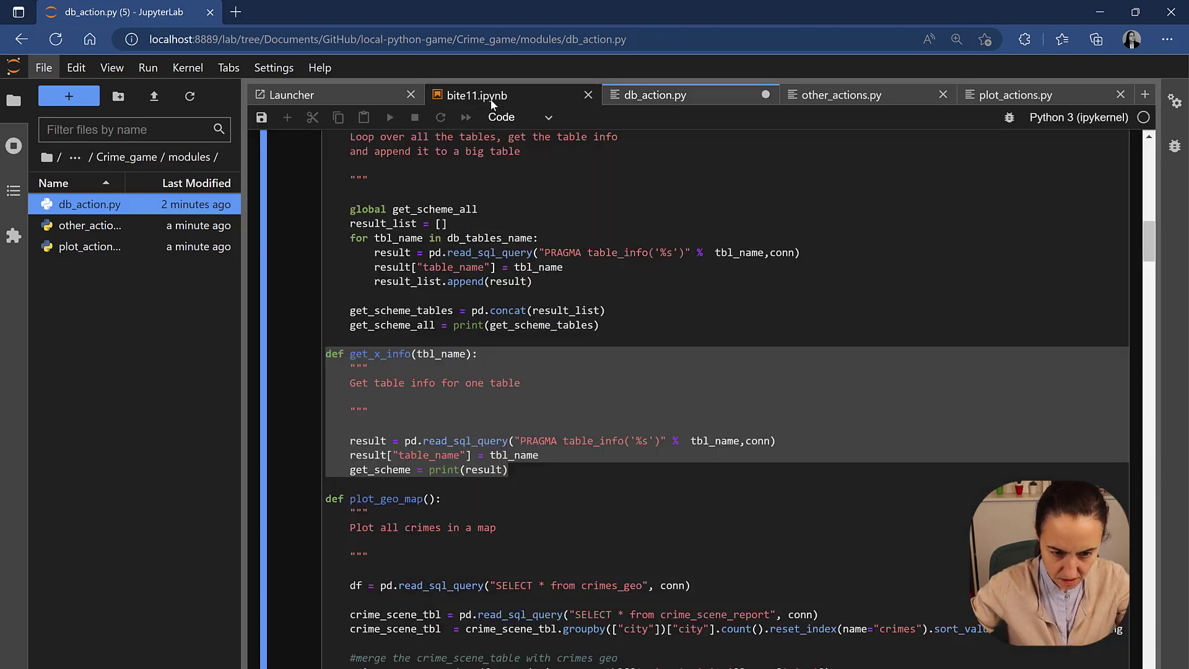
left_click(477, 95)
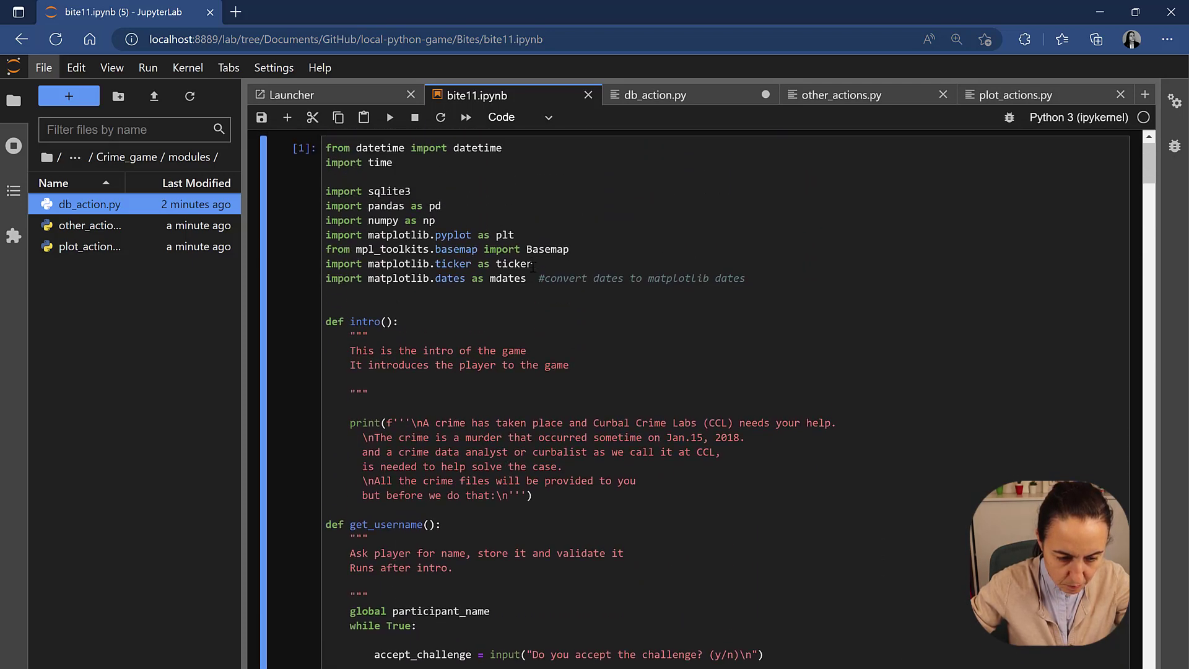
Paste the intro and get_username functions from bite11 into other_actions.py.
scroll("down", 3)
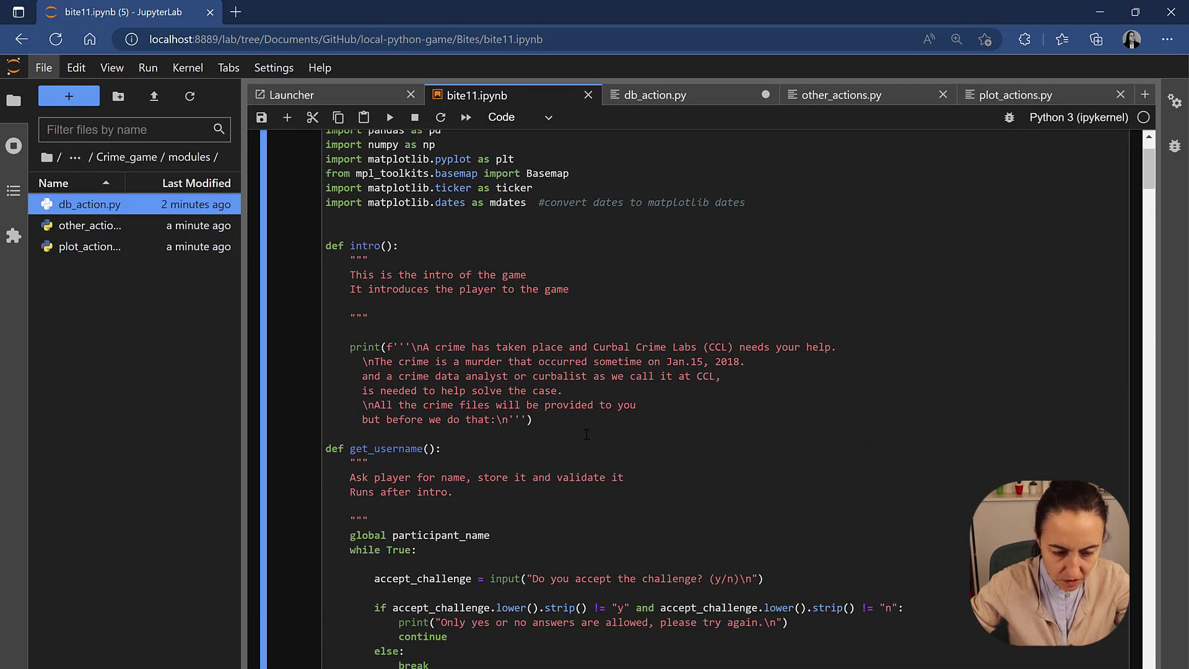
scroll("down", 3)
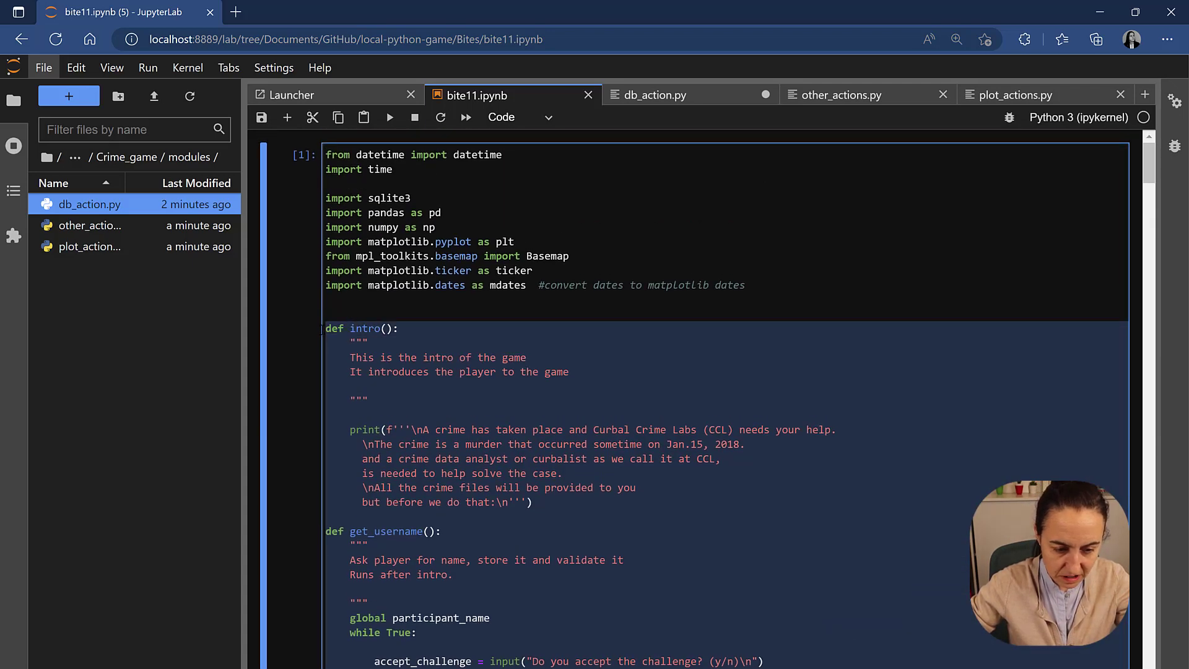
left_click(841, 96)
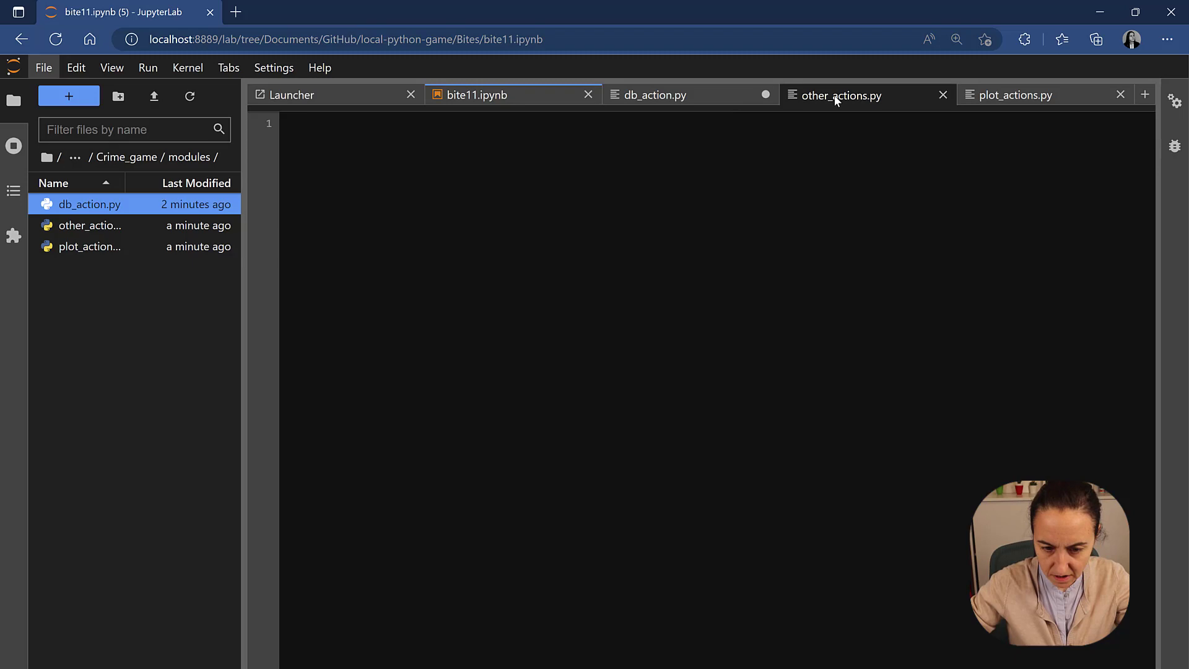
left_click(841, 95)
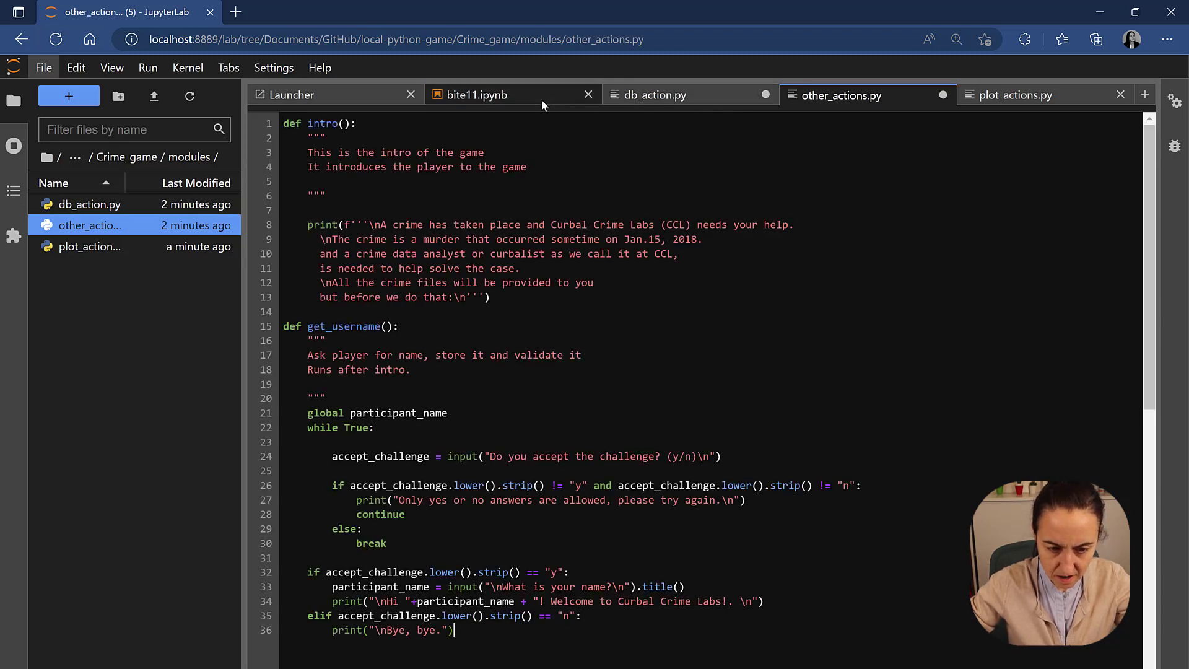
left_click(497, 95)
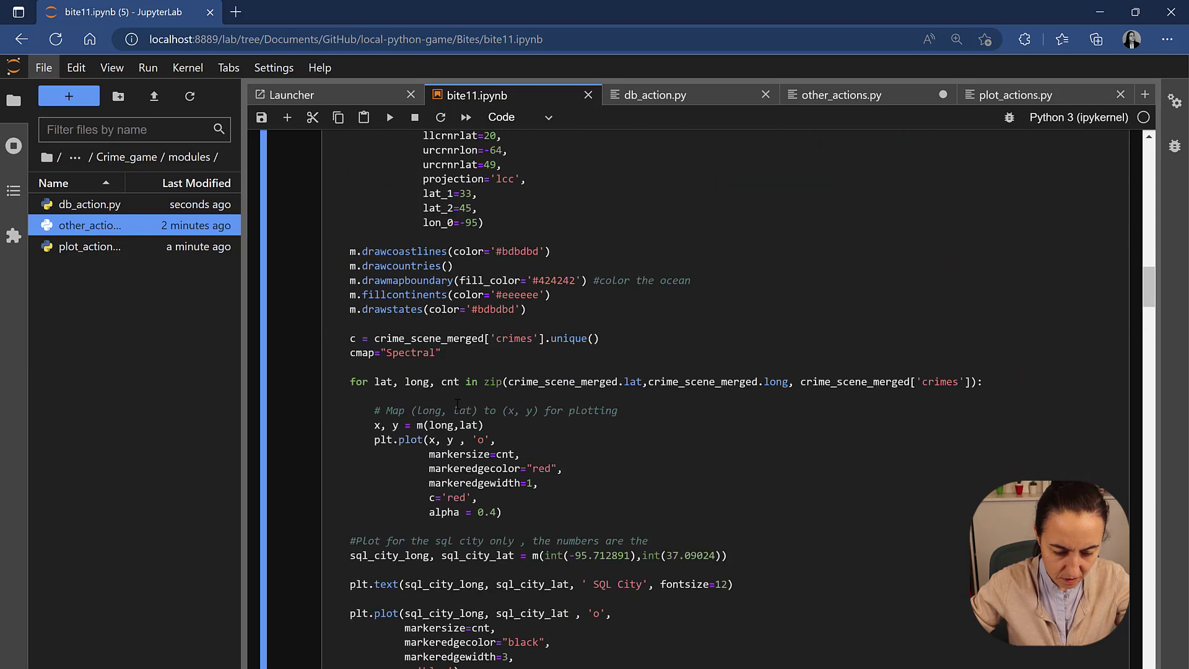
Add the plotting code, including the all-crime-types bar chart function, to plot_actions.py.
scroll("down", 3)
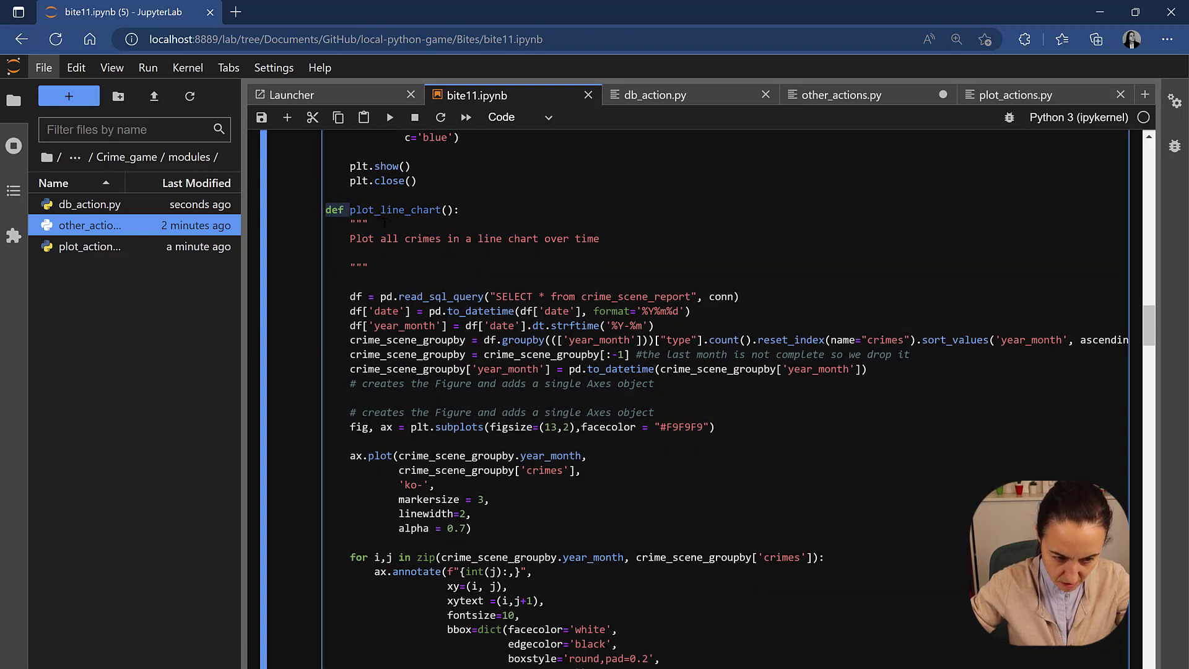
scroll("down", 3)
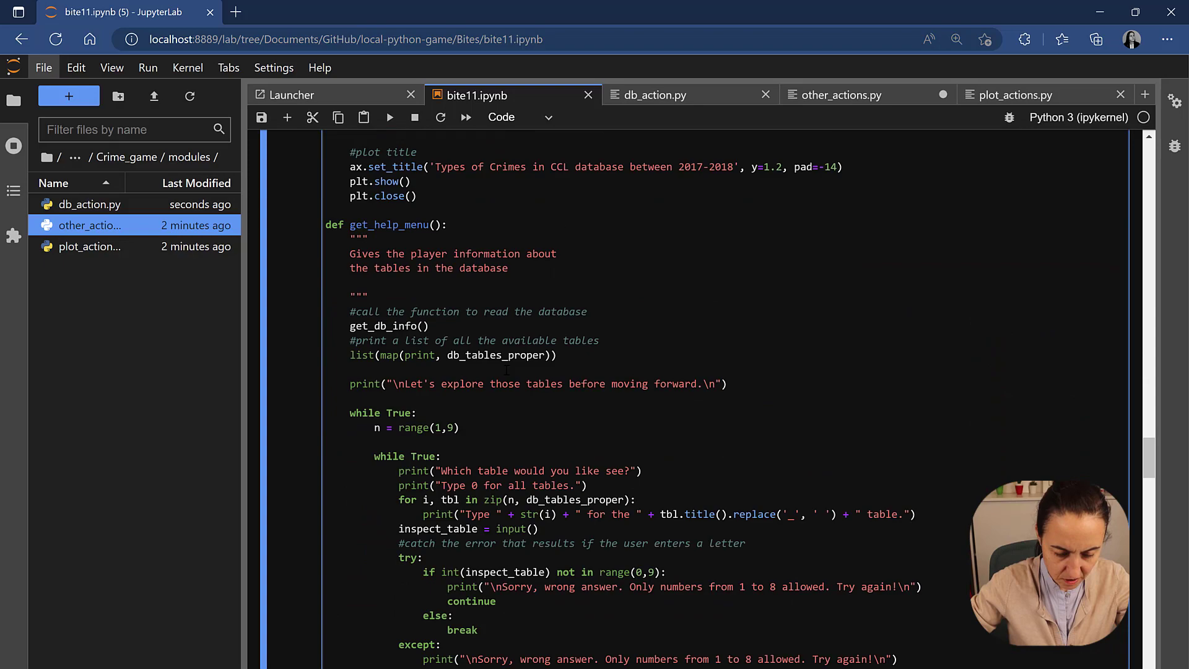
scroll("down", 3)
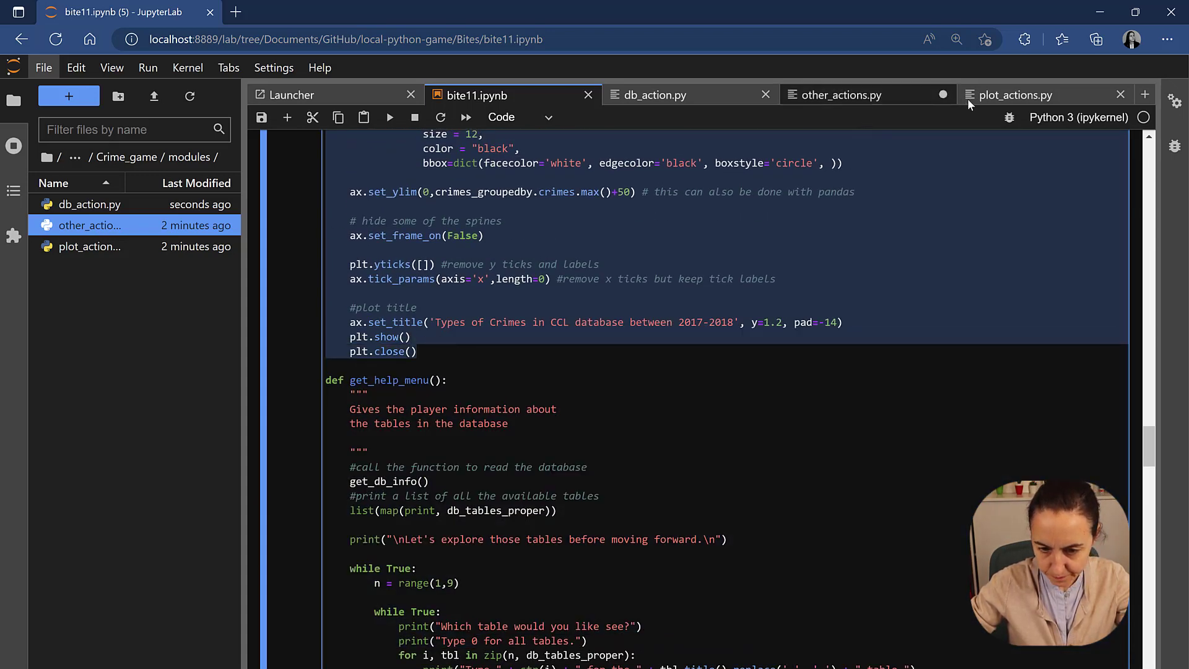
left_click(1016, 95)
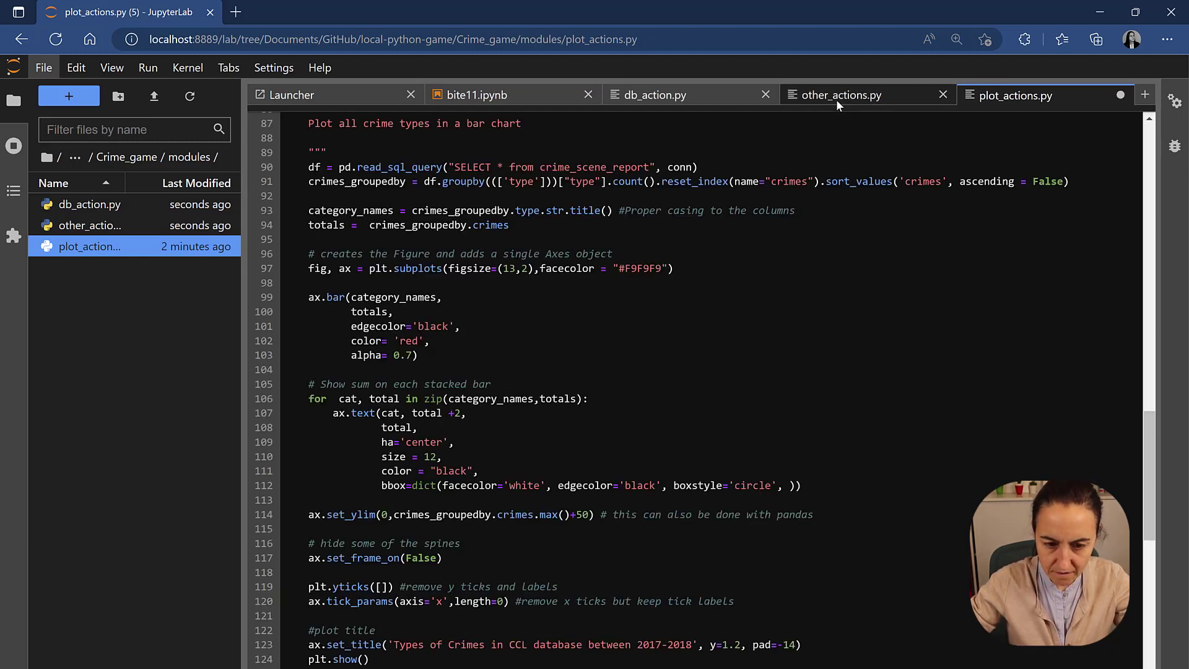
left_click(654, 95)
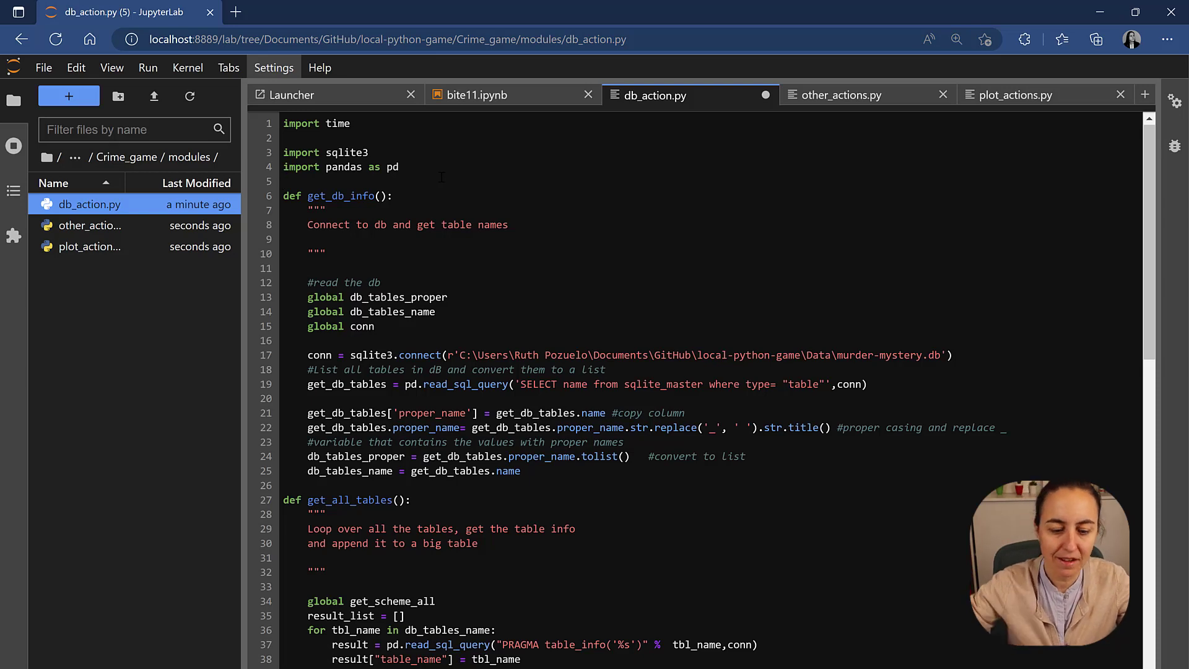
mouse_move(514, 254)
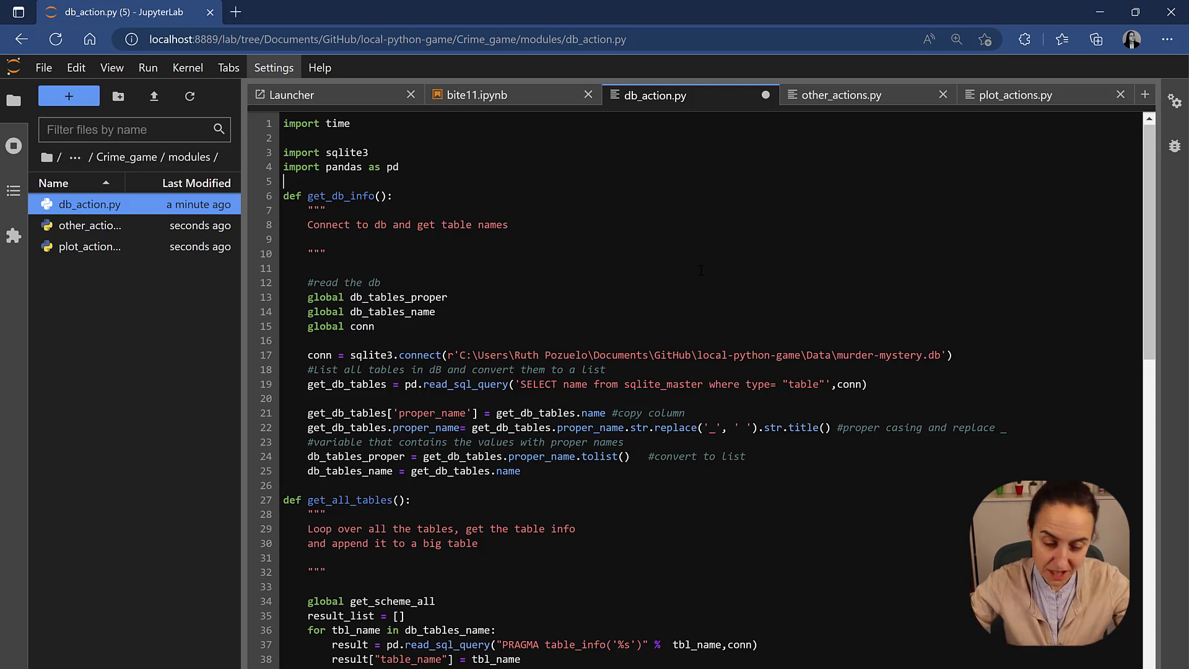
mouse_move(891, 189)
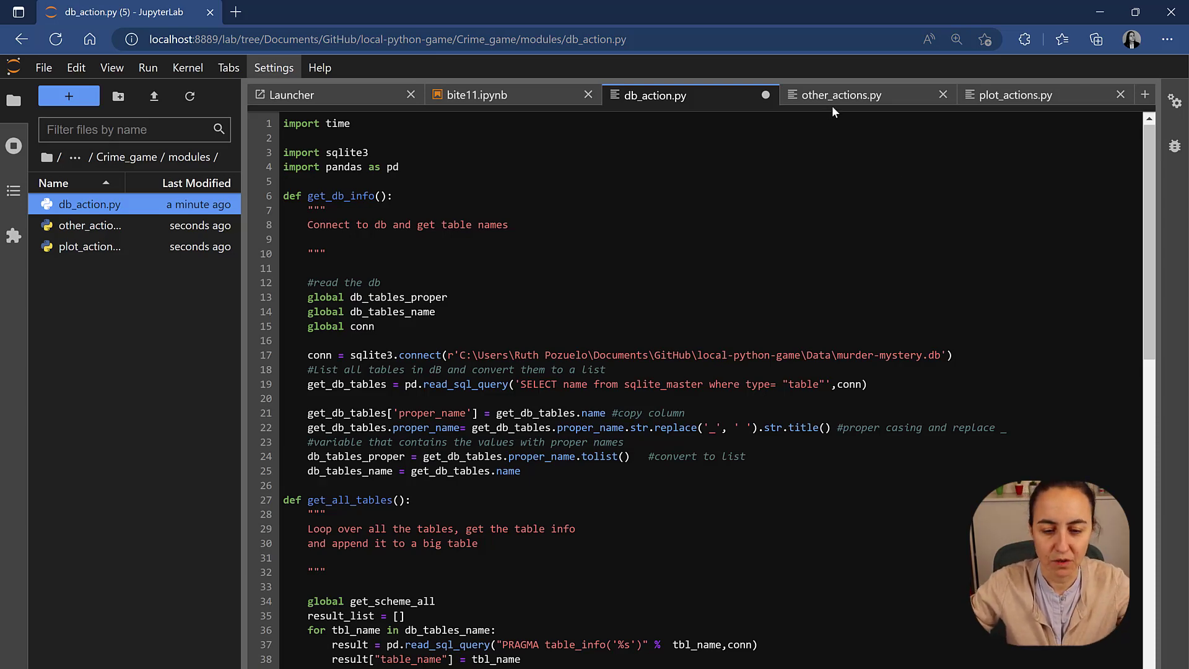
Review other_actions.py, then return to the imports of plot_actions.py.
left_click(842, 95)
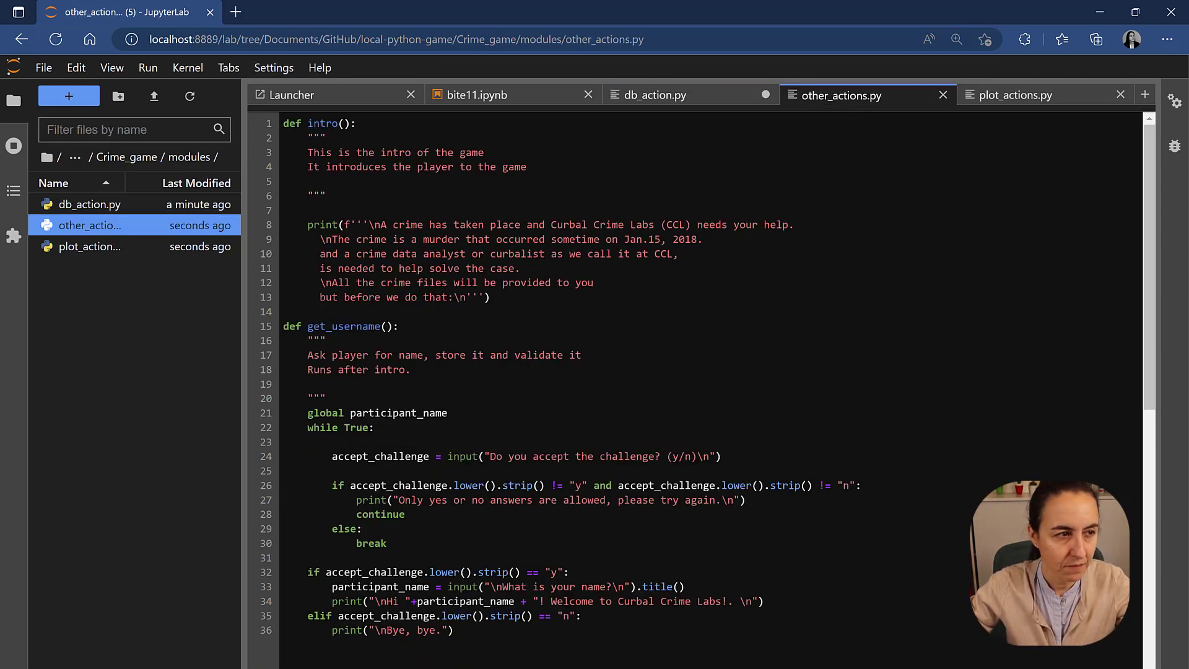
left_click(1017, 95)
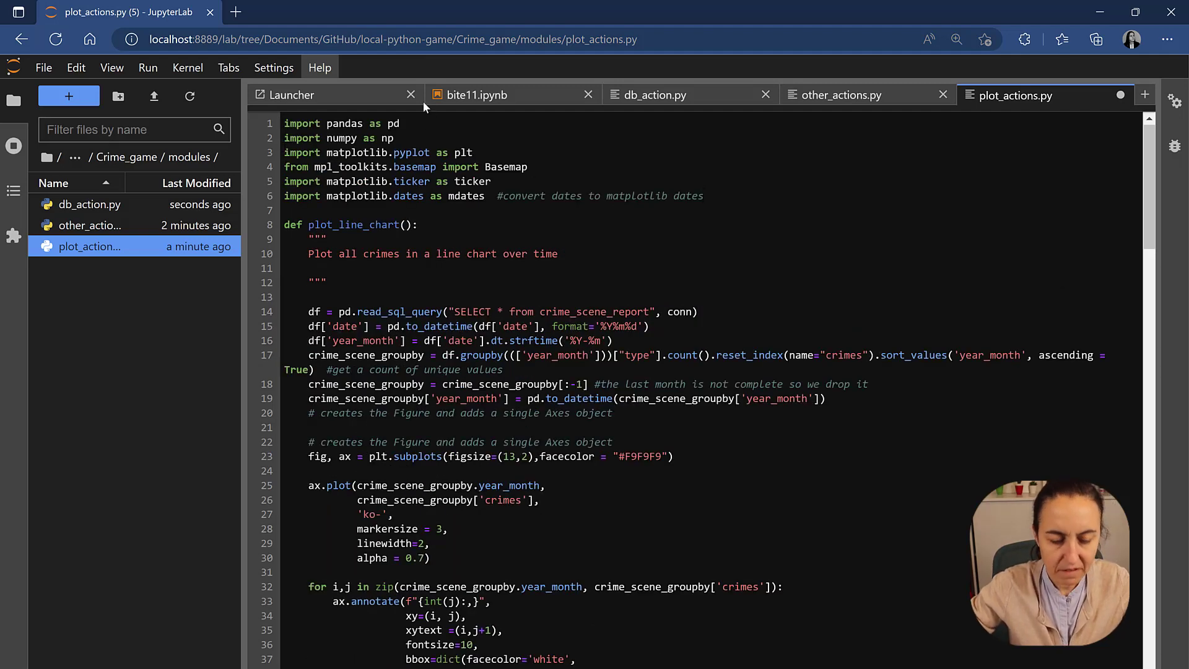
Insert blank lines below the import lines in plot_actions.py.
left_click(734, 200)
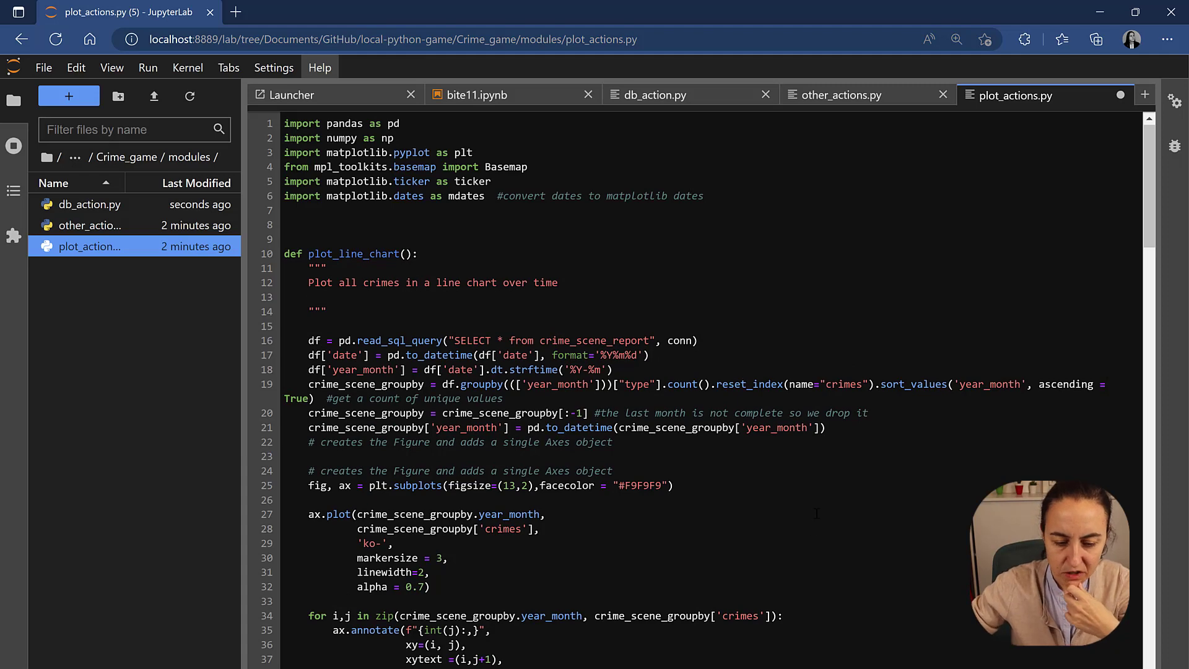
scroll("down", 3)
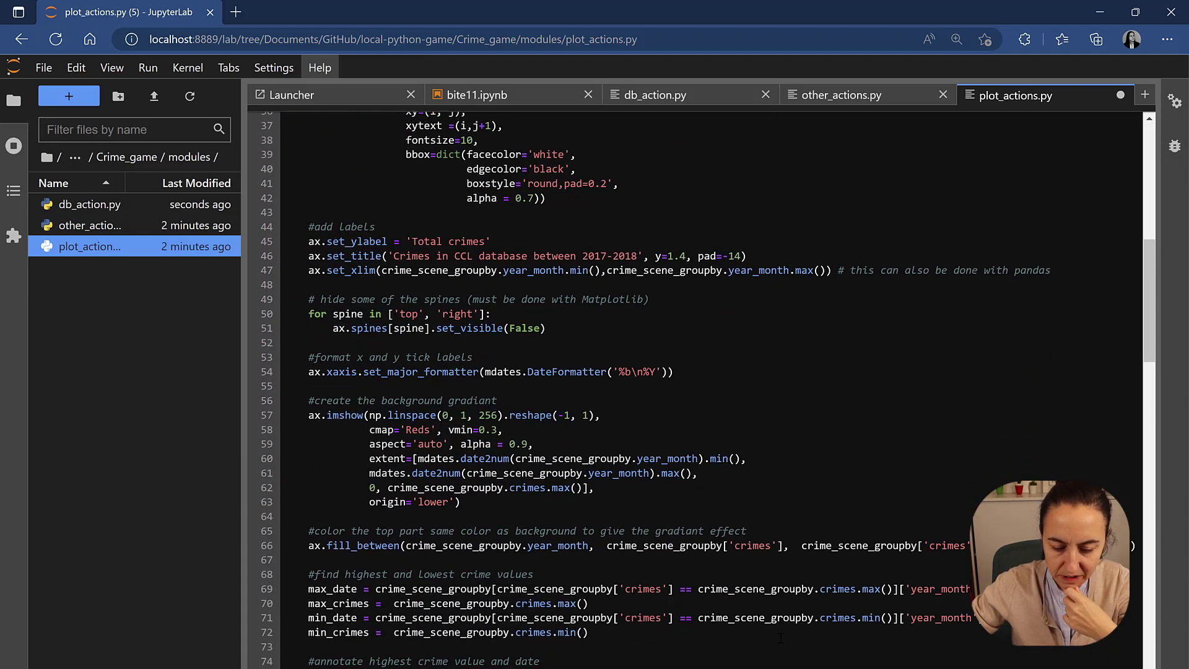
scroll("up", 3)
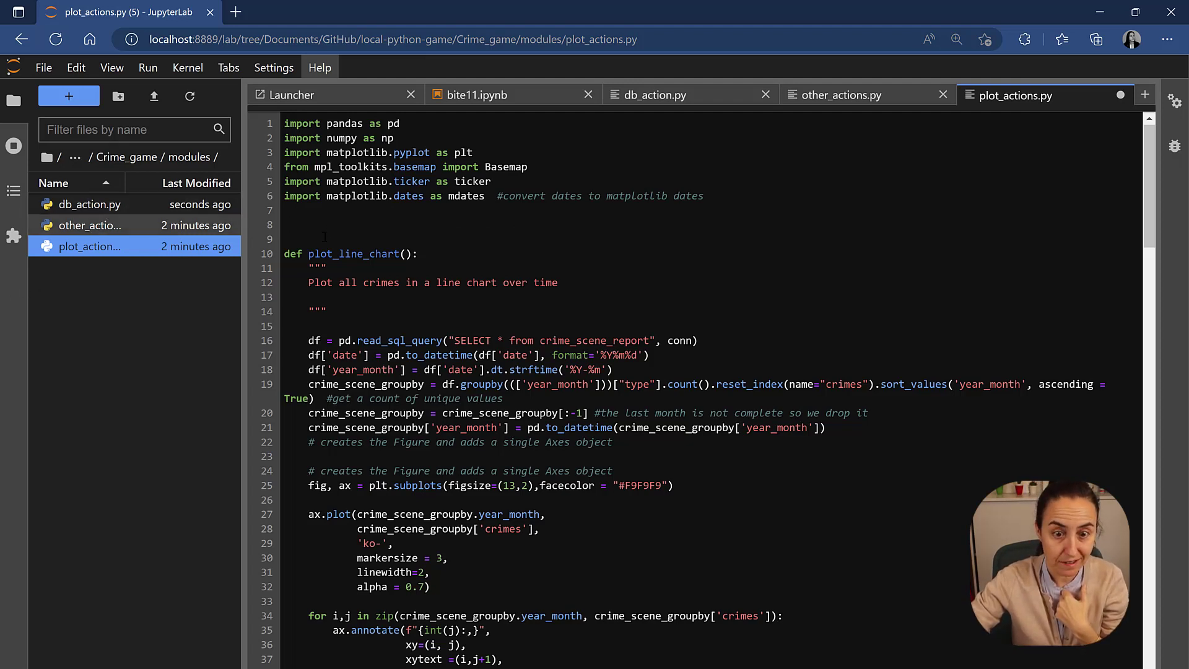
Add 'import modules.db_action as db' on line 8 of plot_actions.py, correcting typos.
type("im")
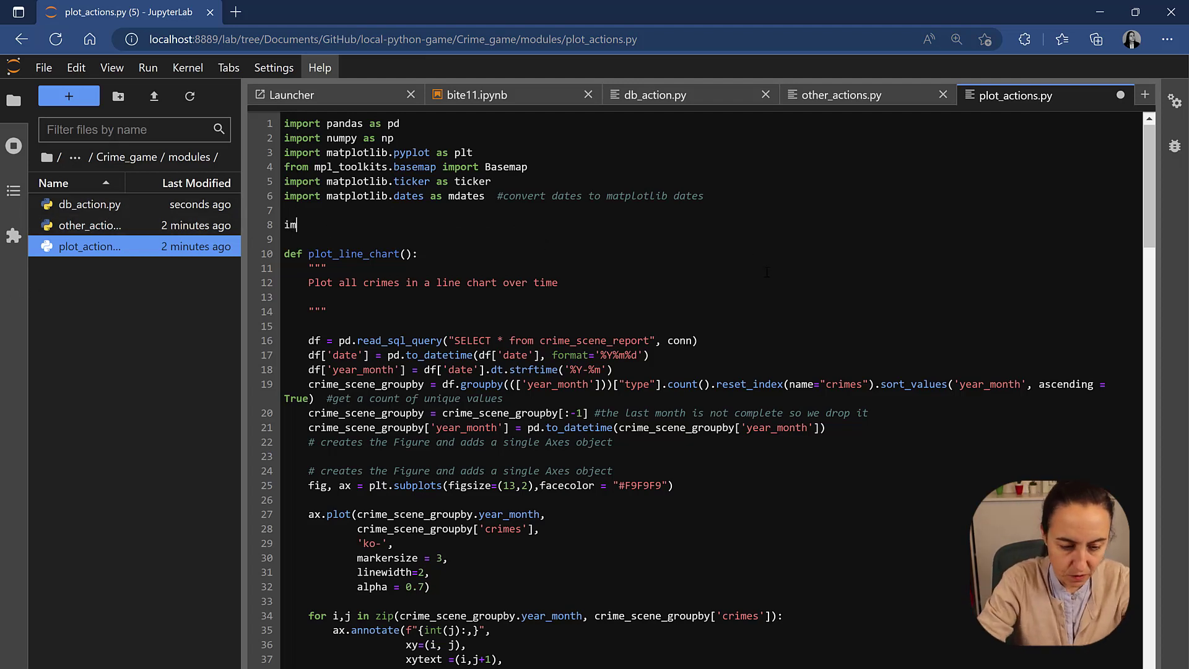
type("poty")
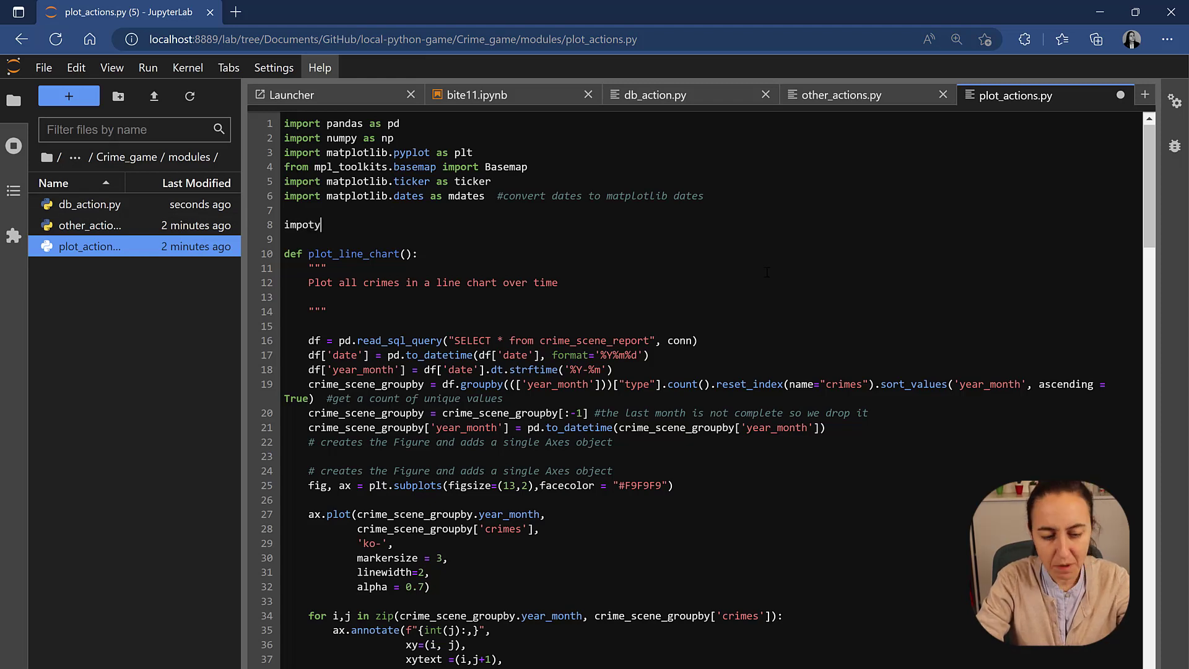
key("Backspace")
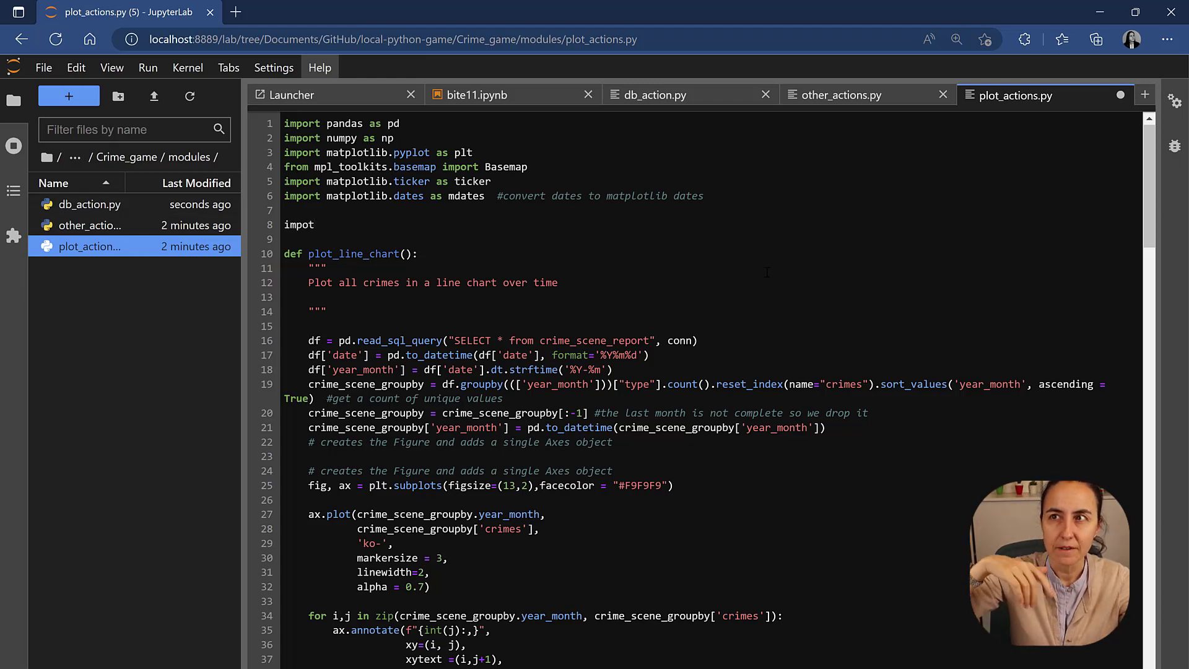
key("Ctrl+s")
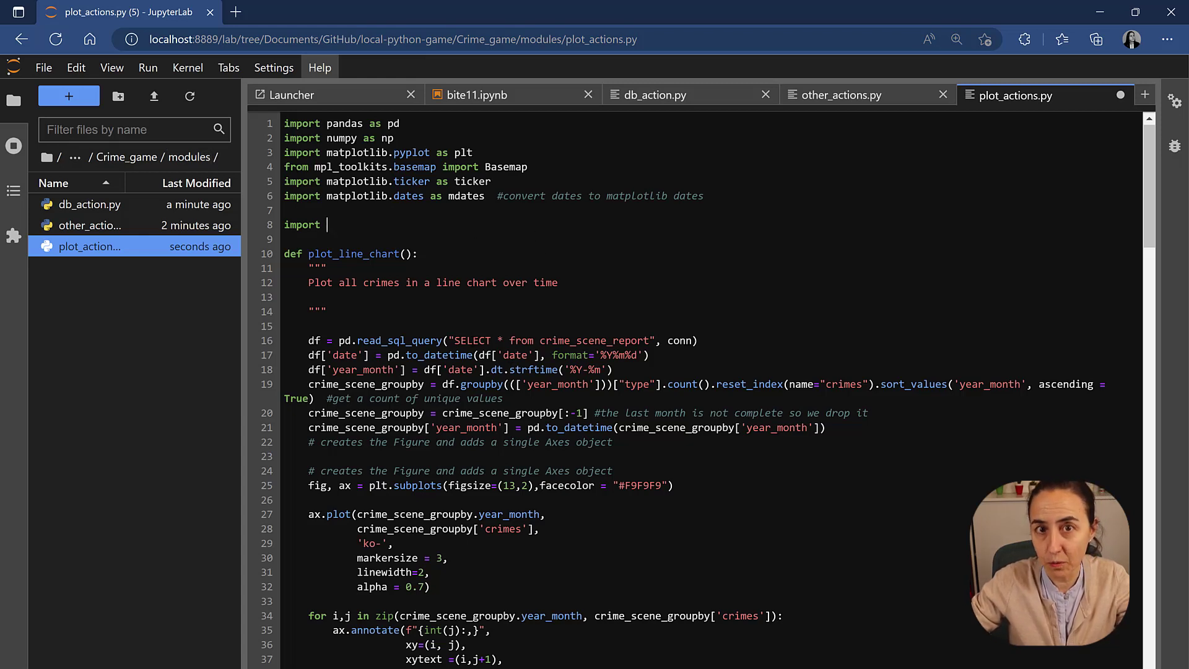
mouse_move(189, 159)
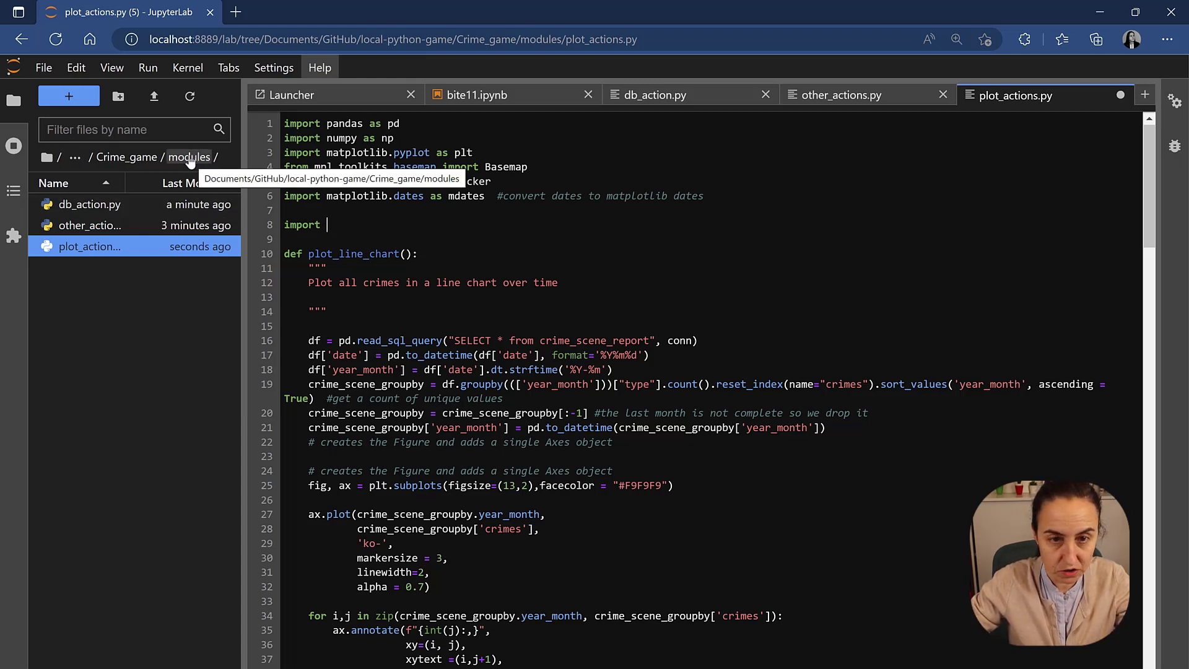
type("modules.")
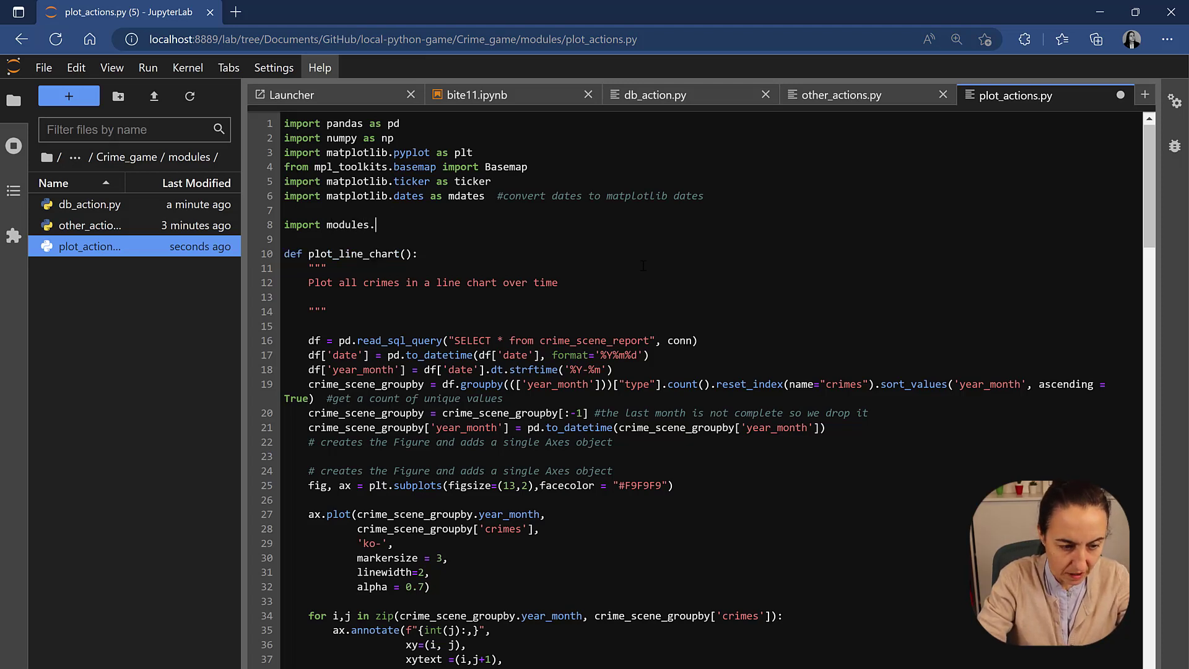
type("dbact")
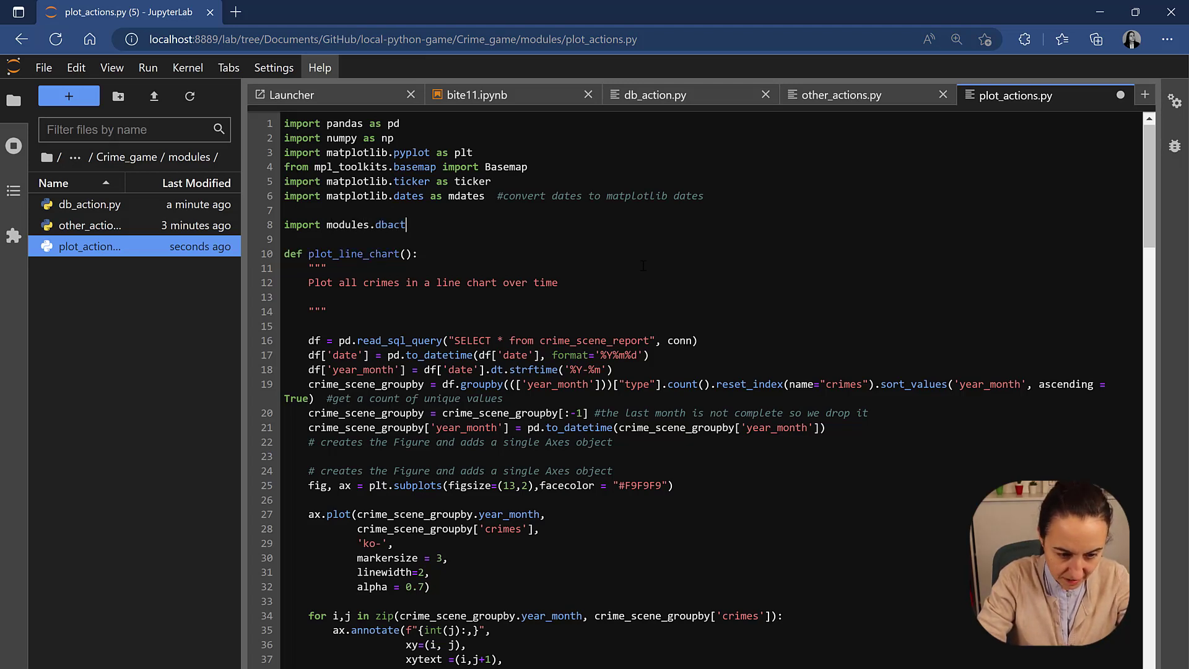
key("Backspace")
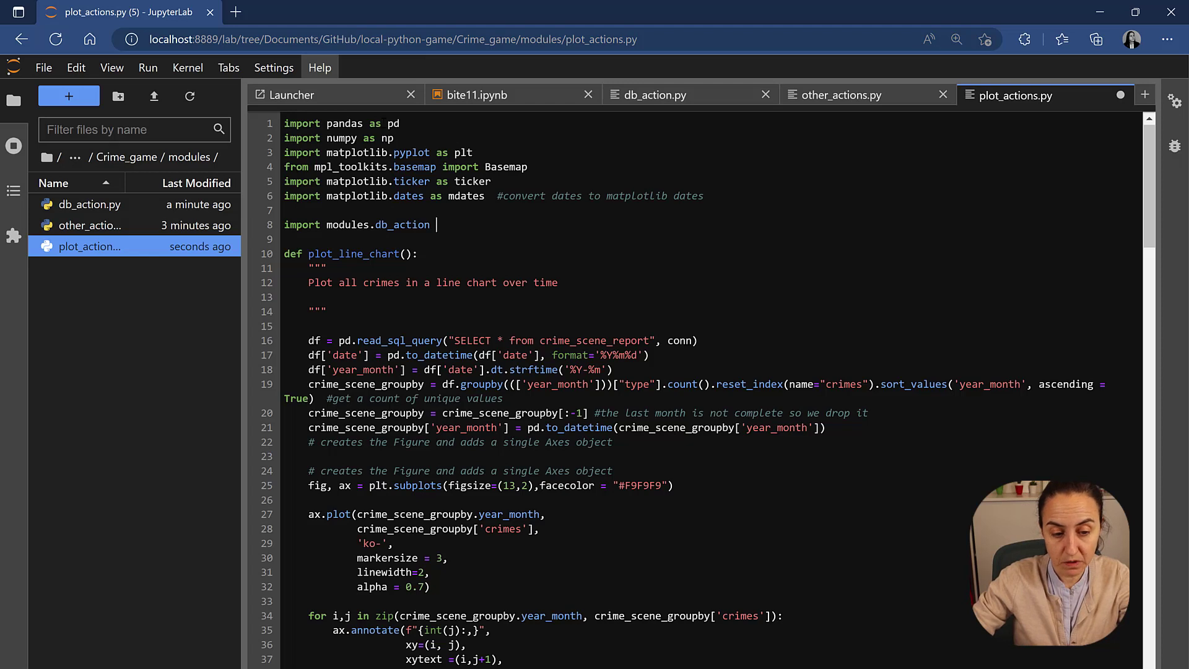
type("a")
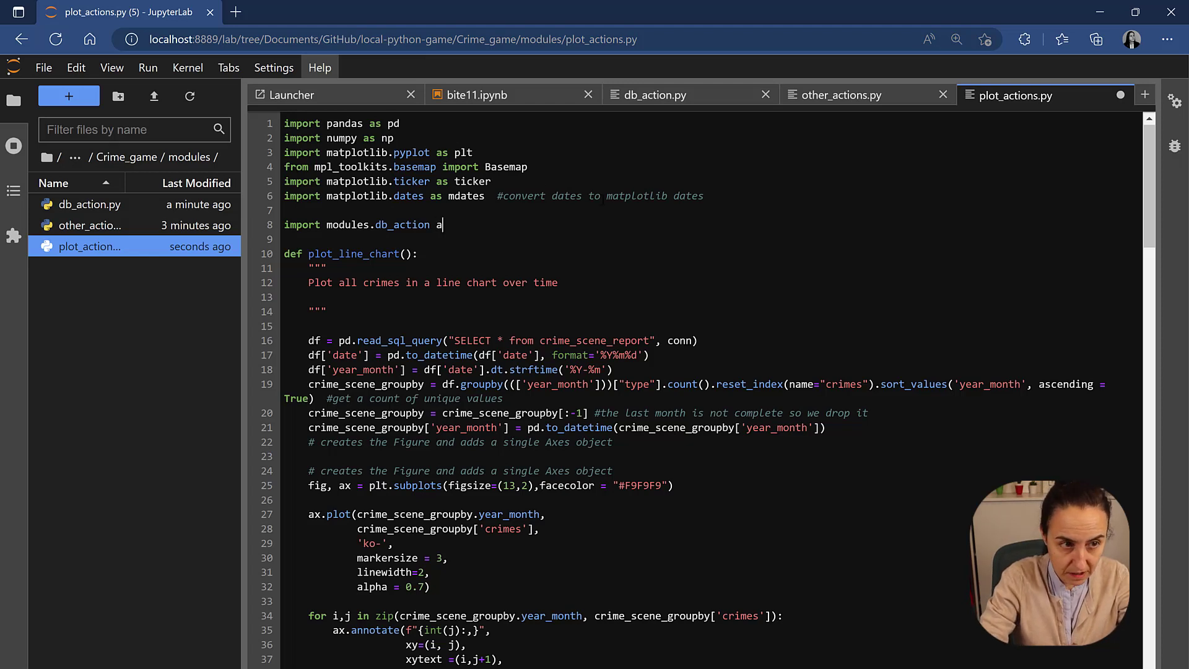
type("s")
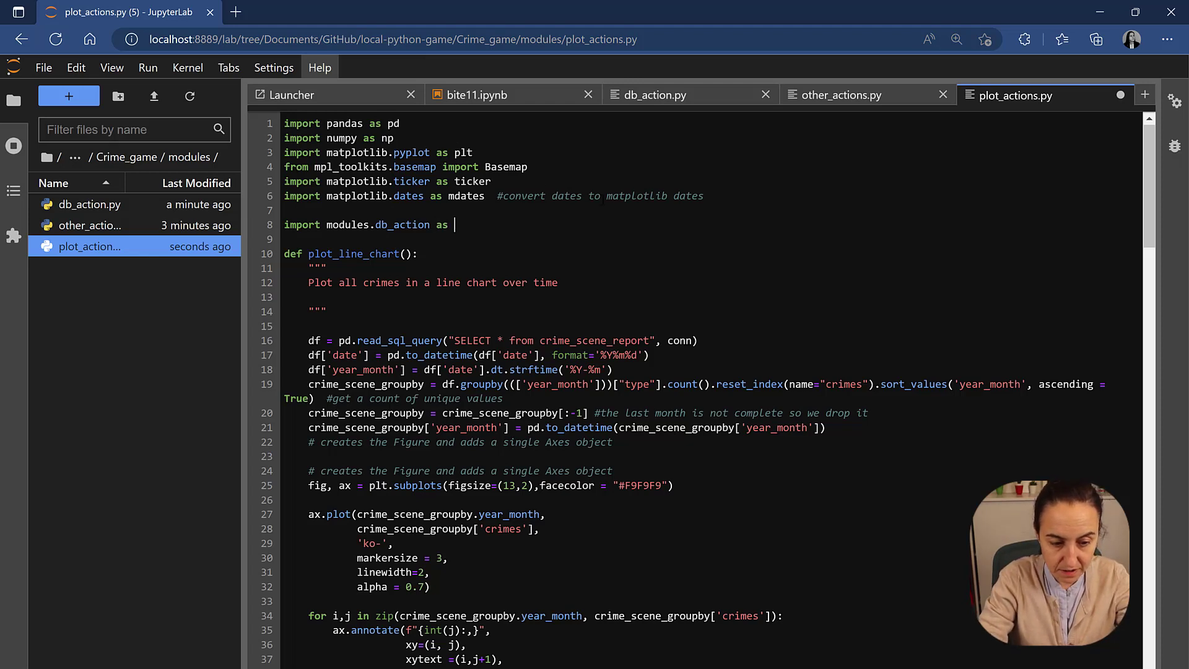
type("db")
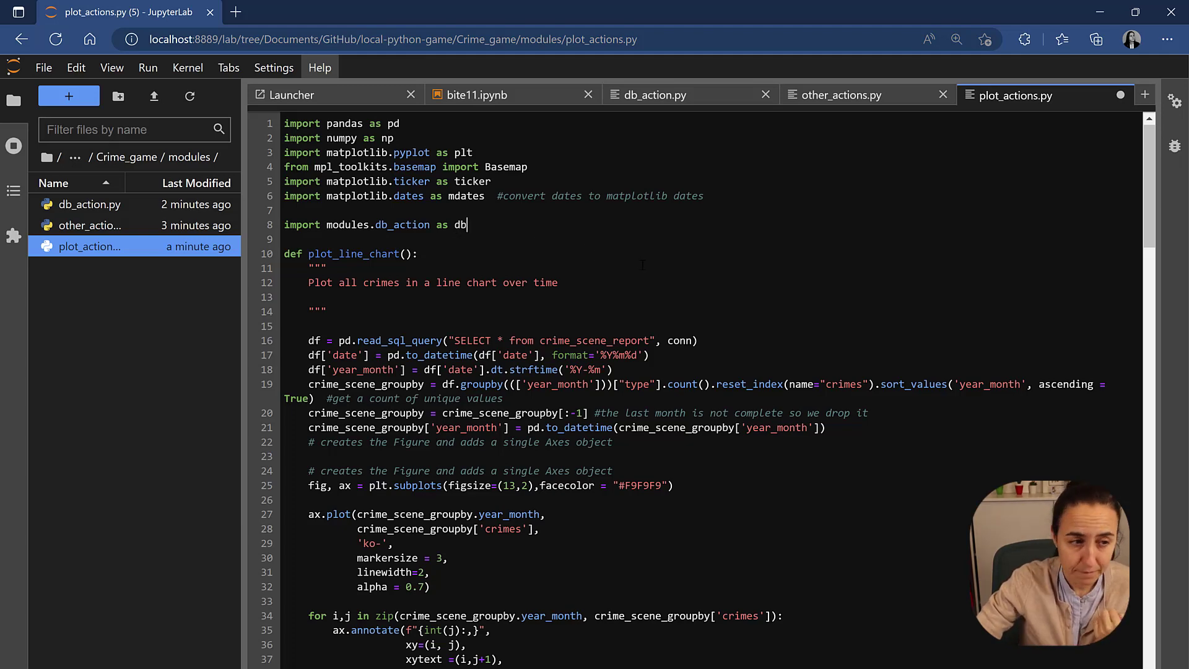
scroll("down", 3)
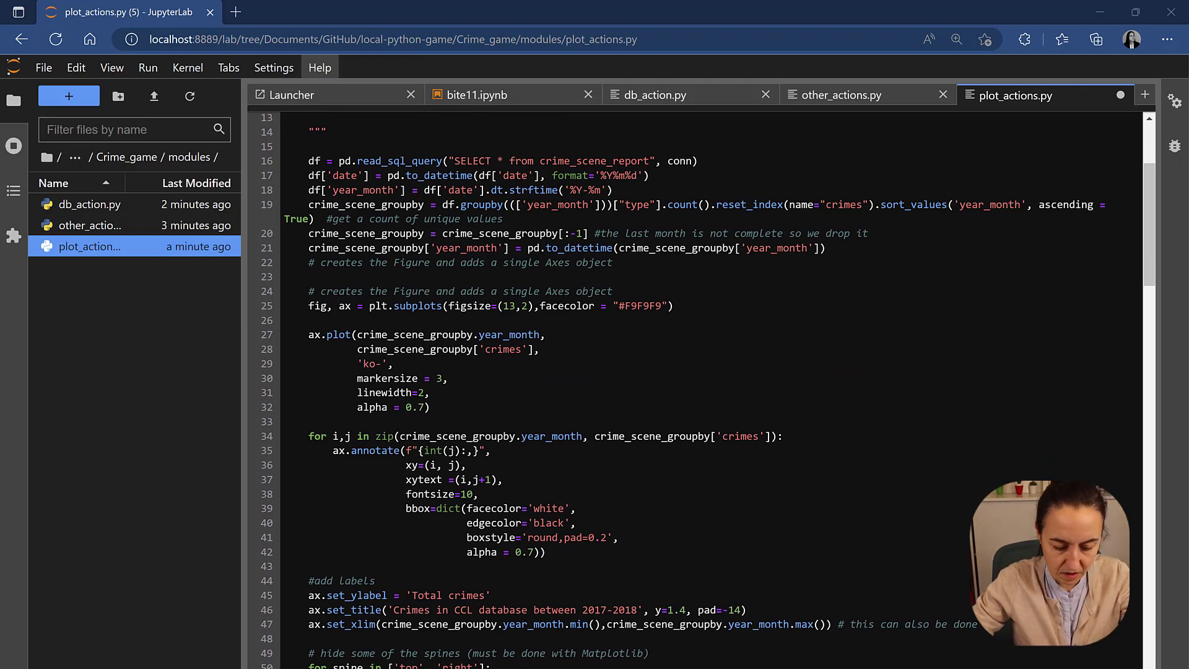
Set up Find and Replace in plot_actions.py to change conn to db.conn.
key("Ctrl+f")
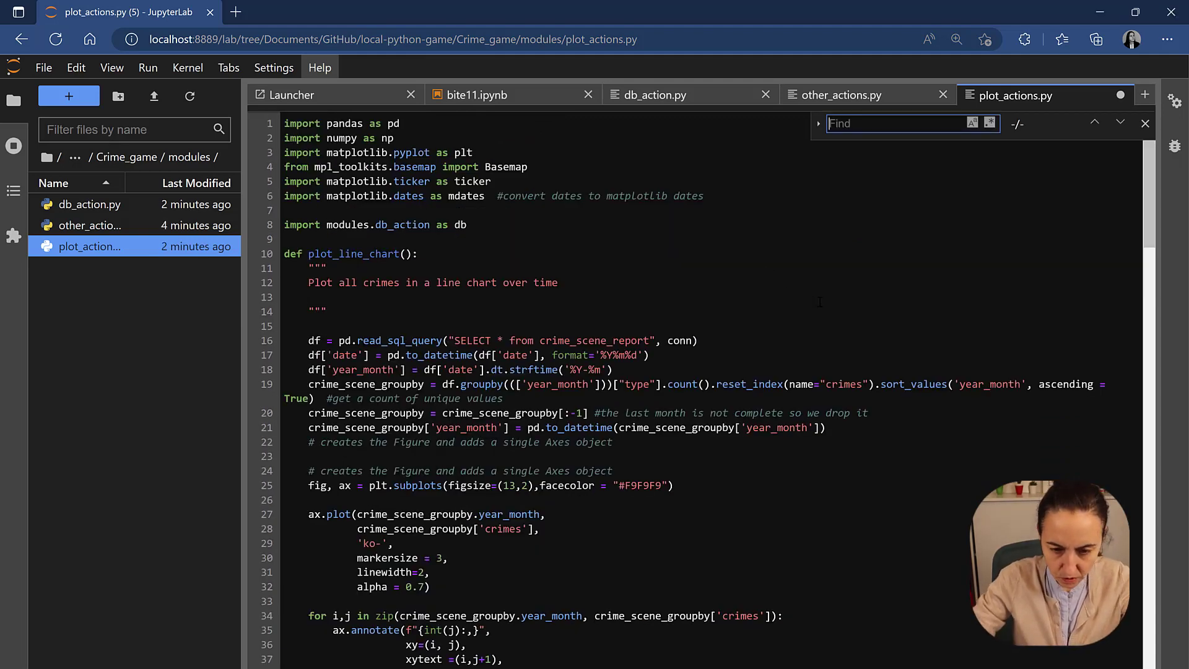
type("conn")
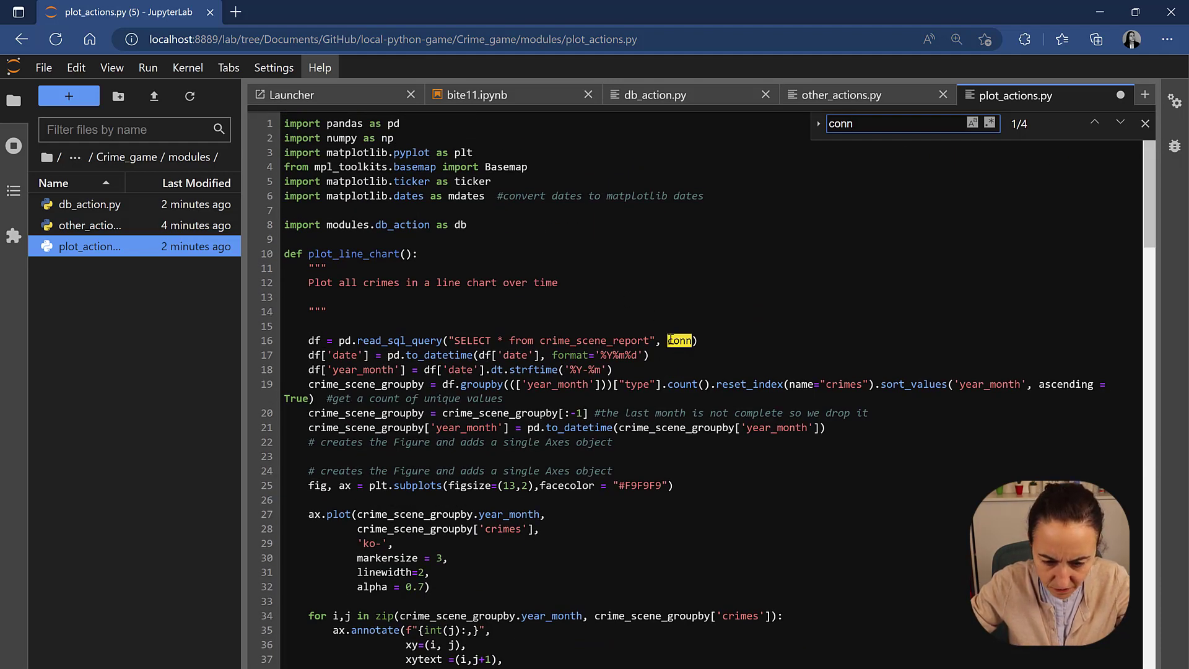
type("d")
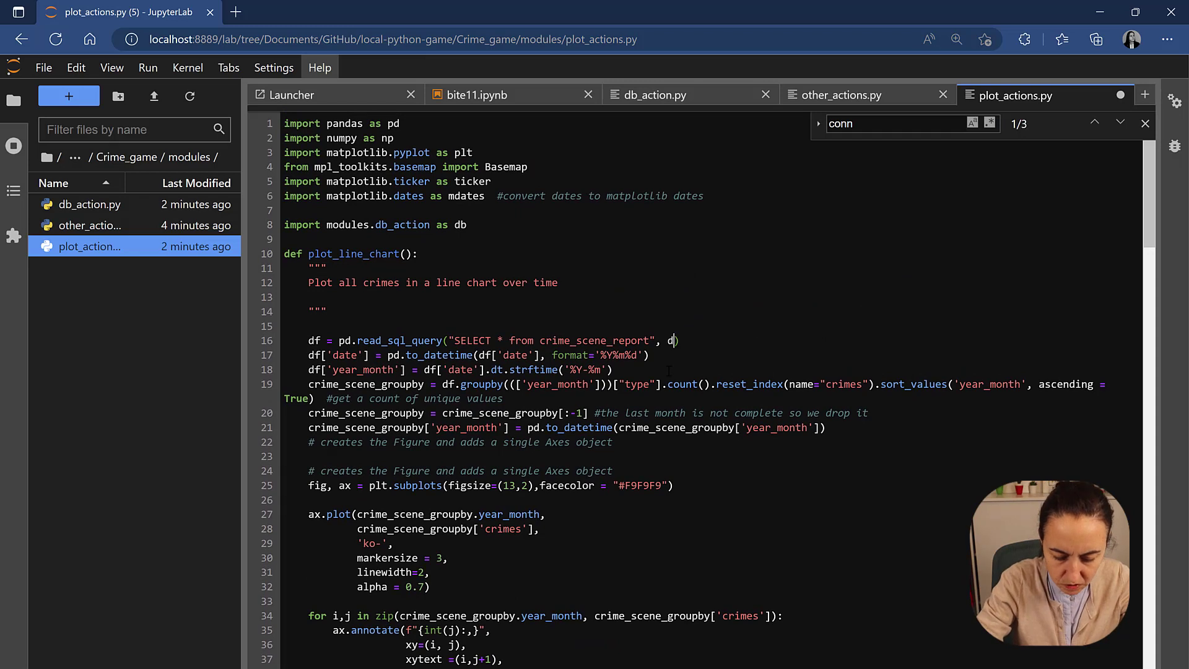
type("b.conn")
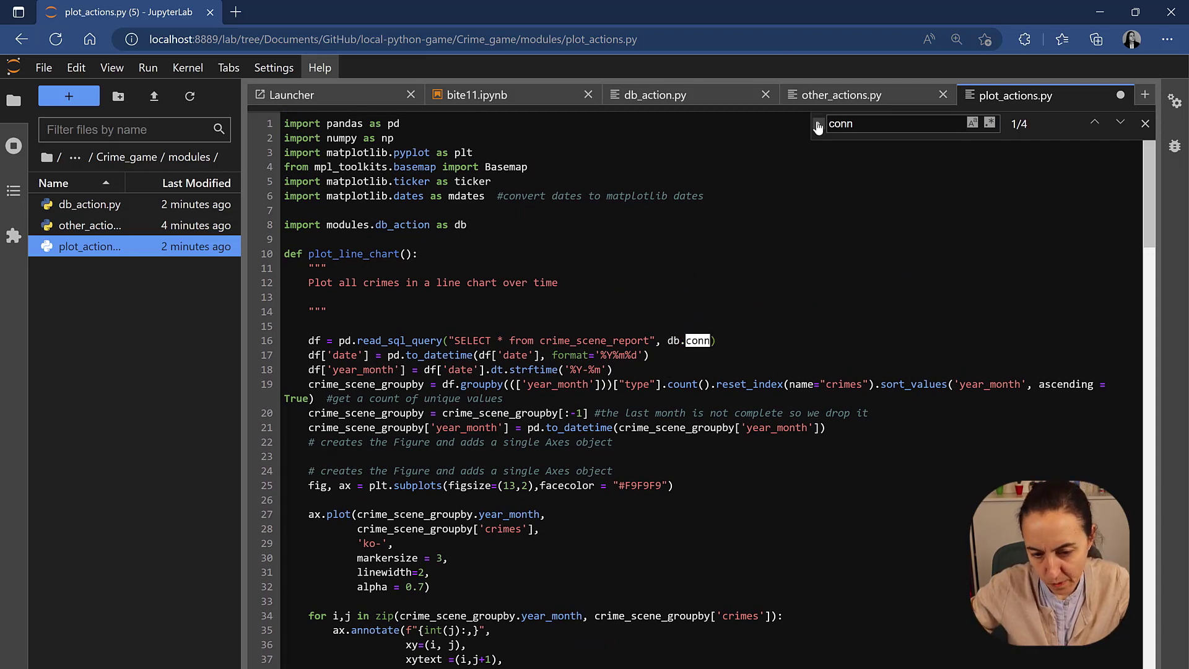
type("cb")
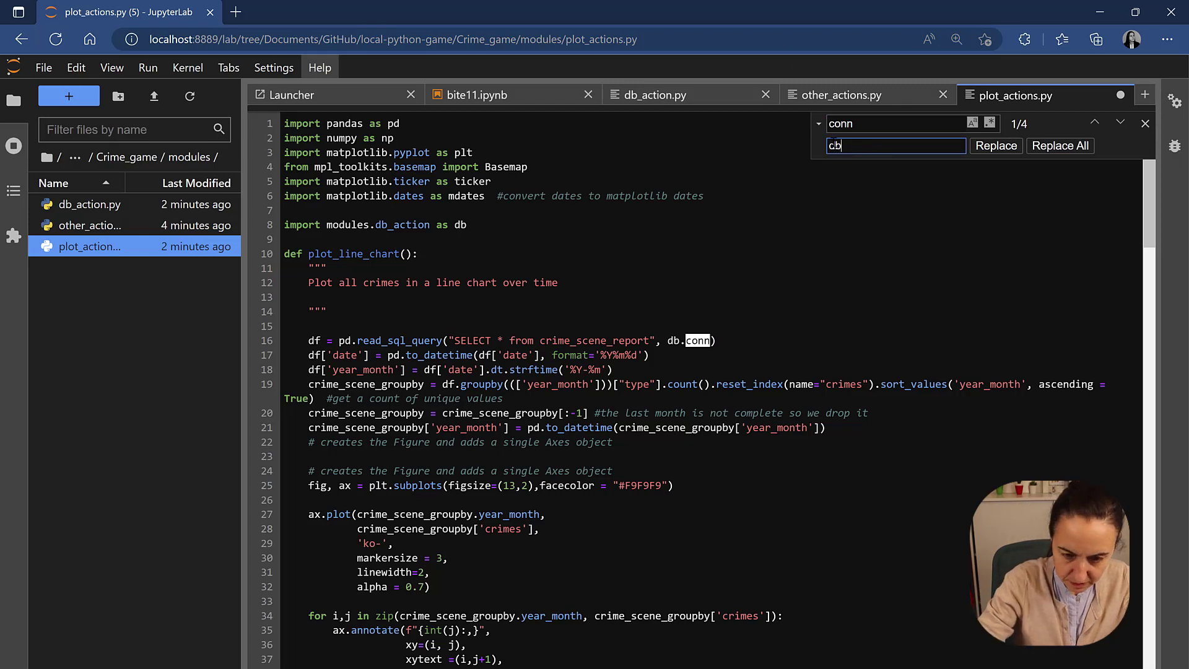
type(".conm")
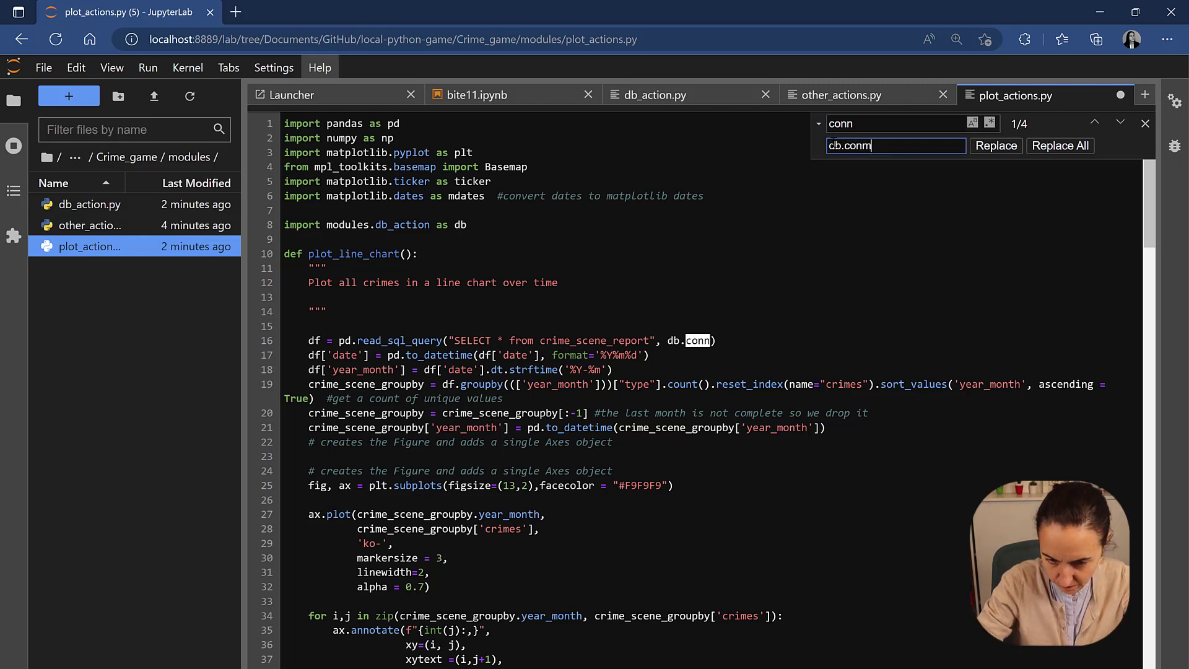
key("Backspace")
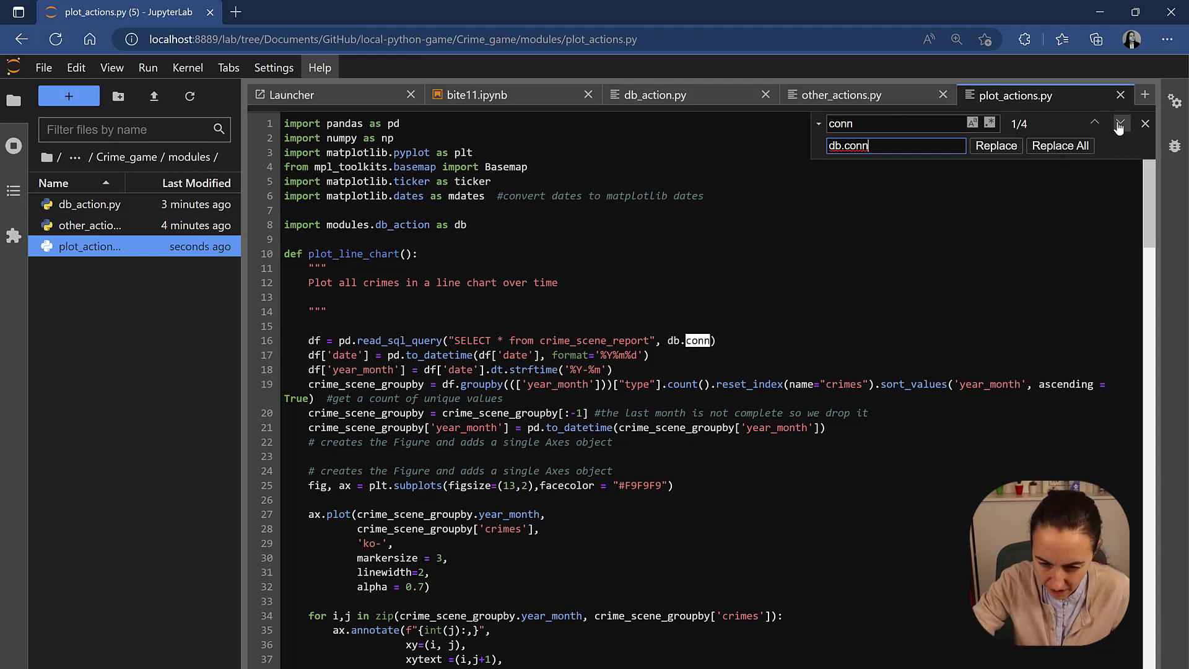
Replace conn with db.conn in the bar chart query on line 99.
left_click(1123, 123)
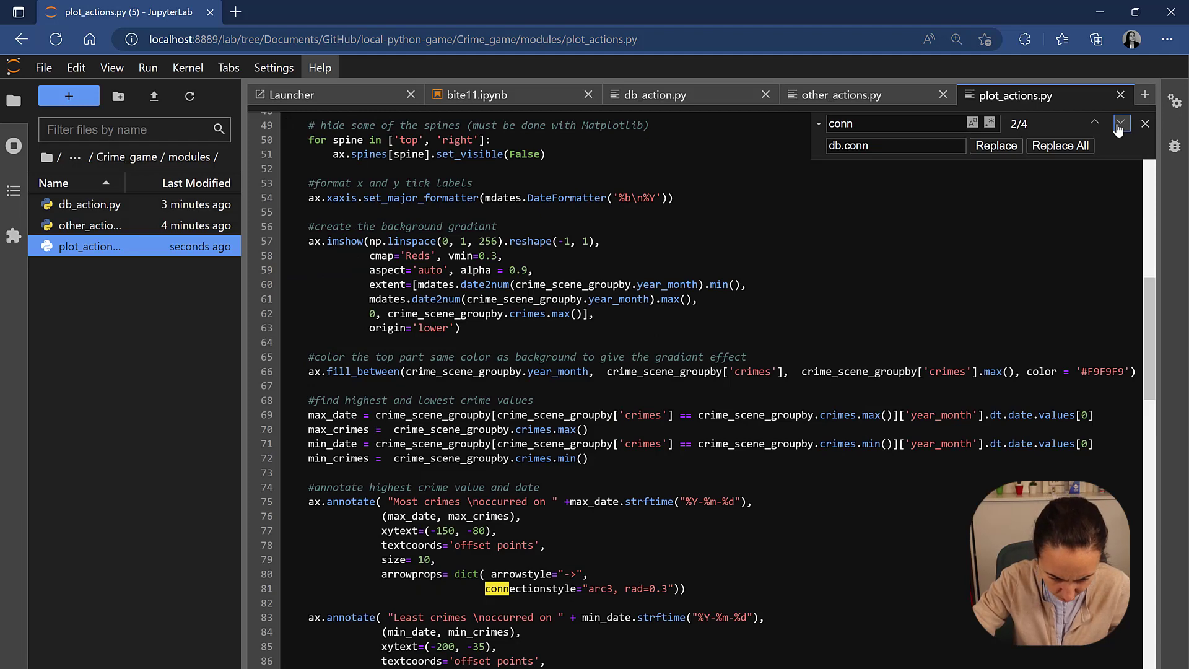
left_click(1120, 124)
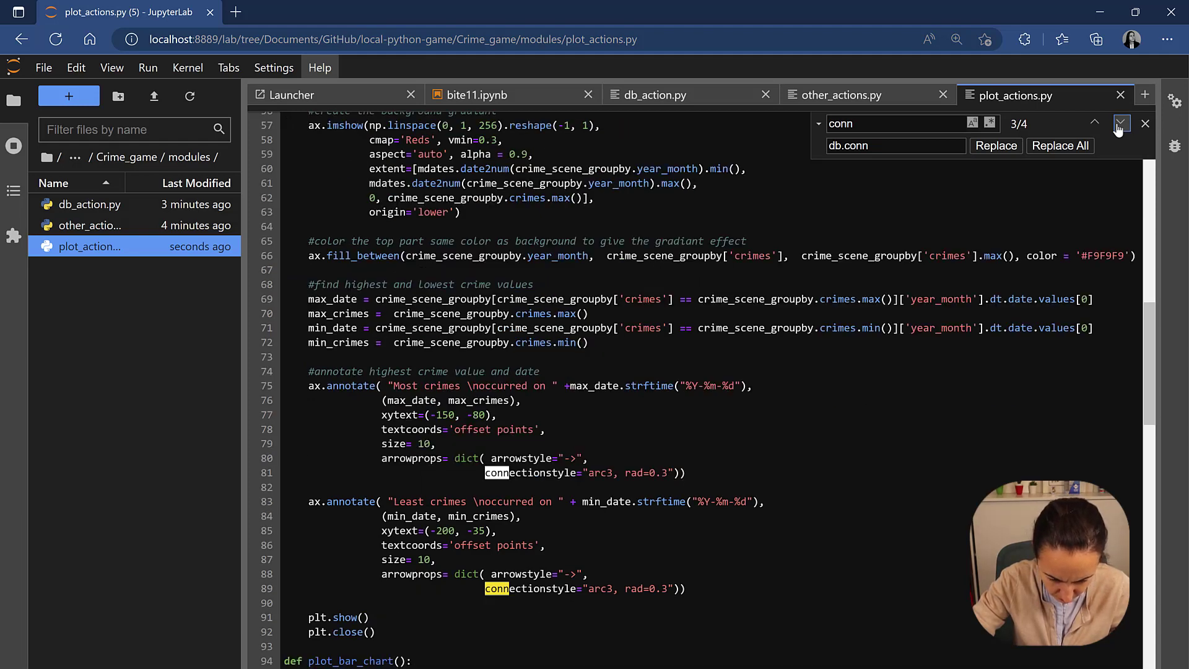
left_click(1121, 124)
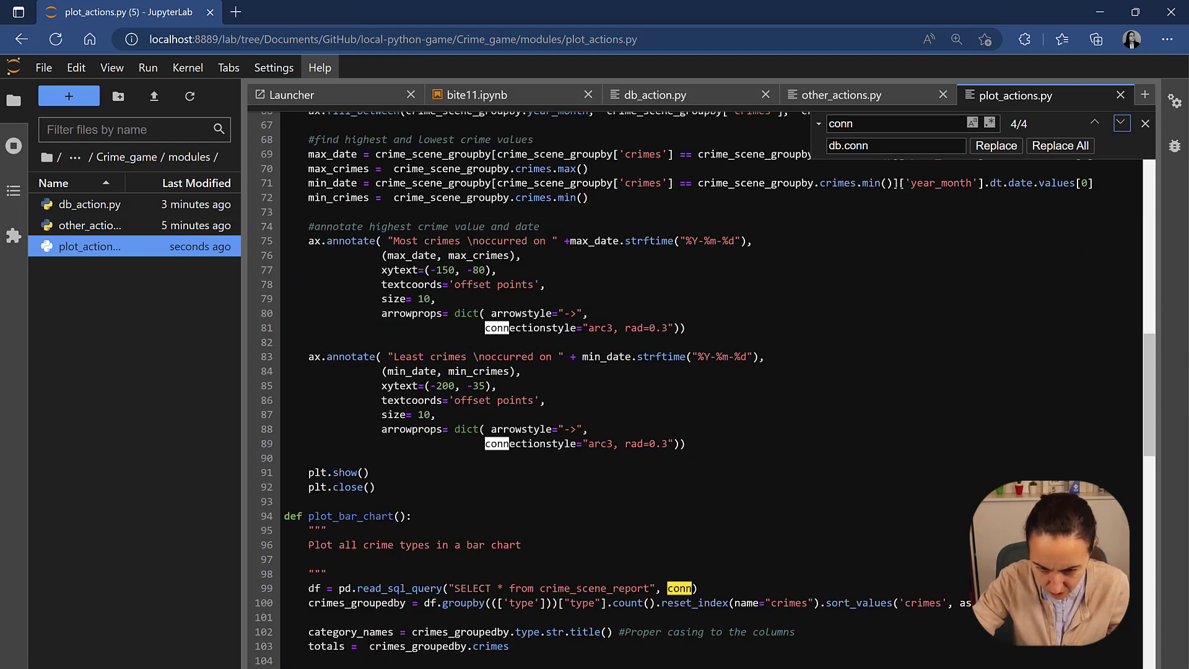
left_click(996, 146)
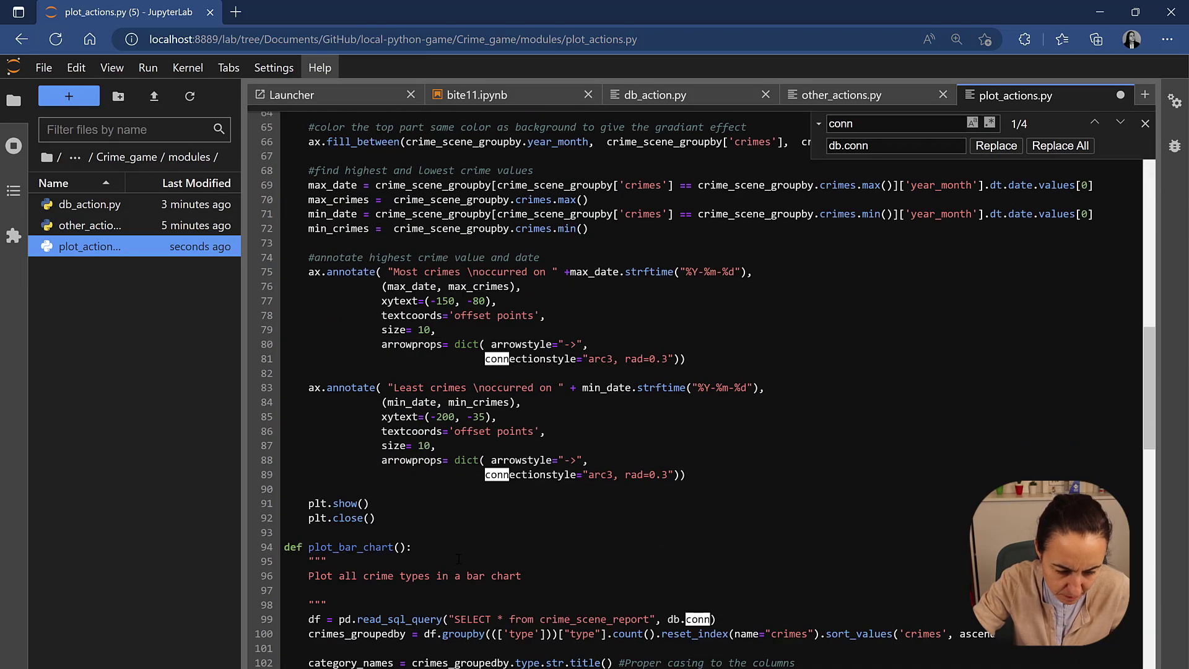
scroll("down", 3)
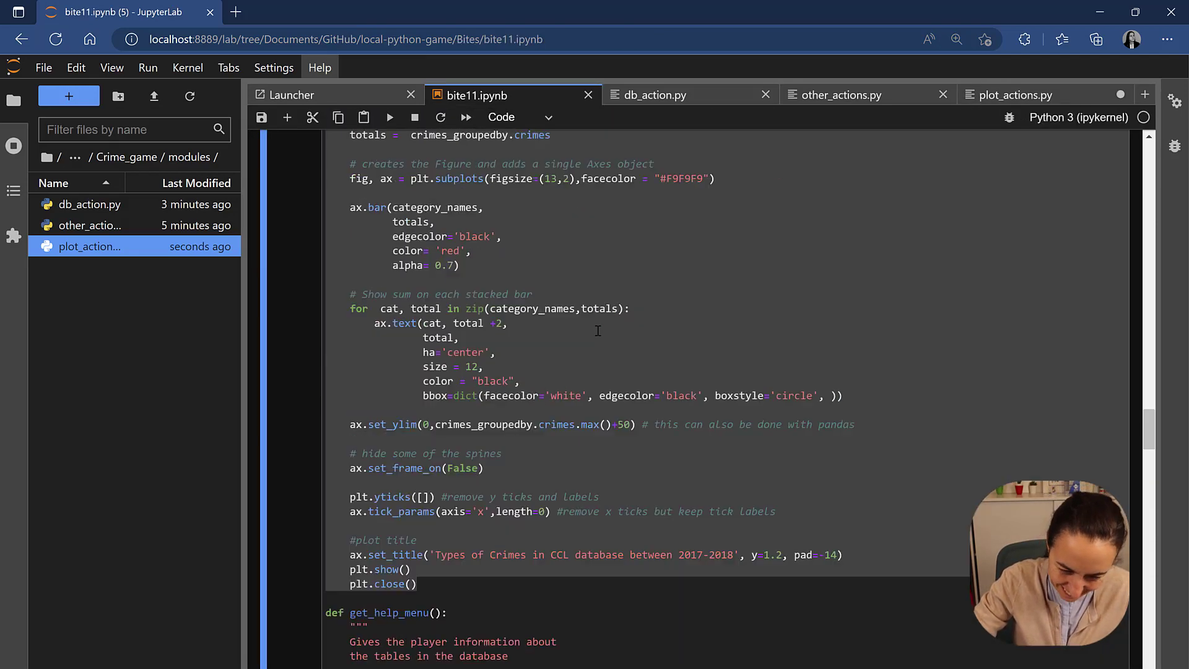
Scroll back through the code to find the conn references left in plot_geo_map.
scroll("down", 3)
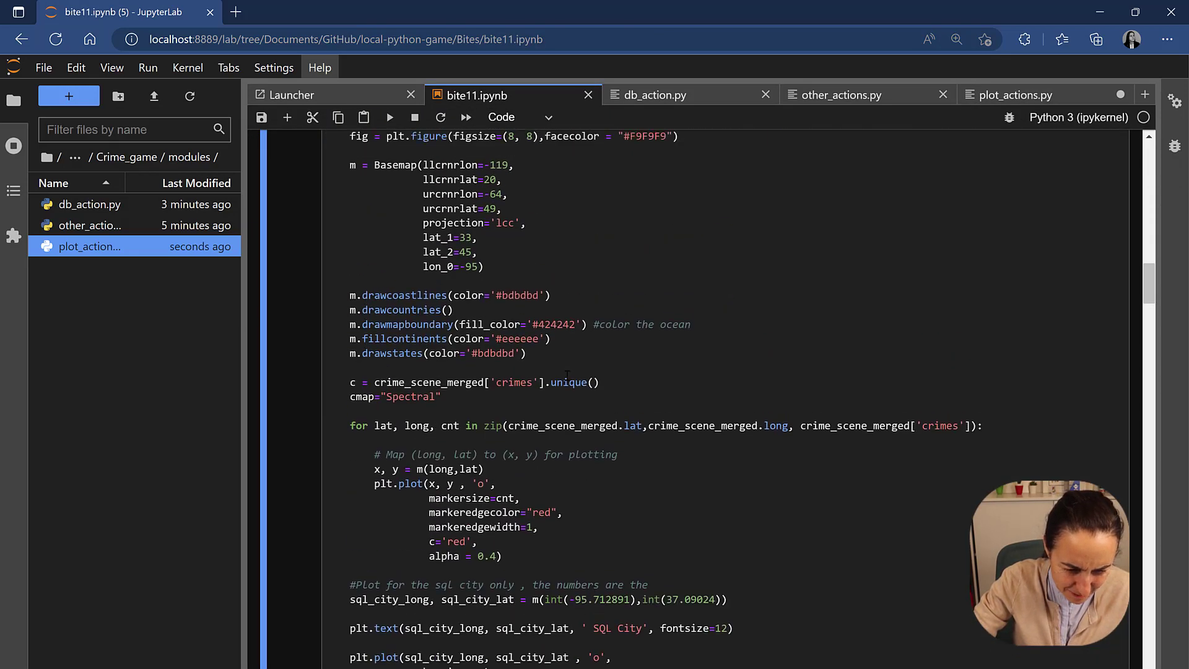
scroll("down", 3)
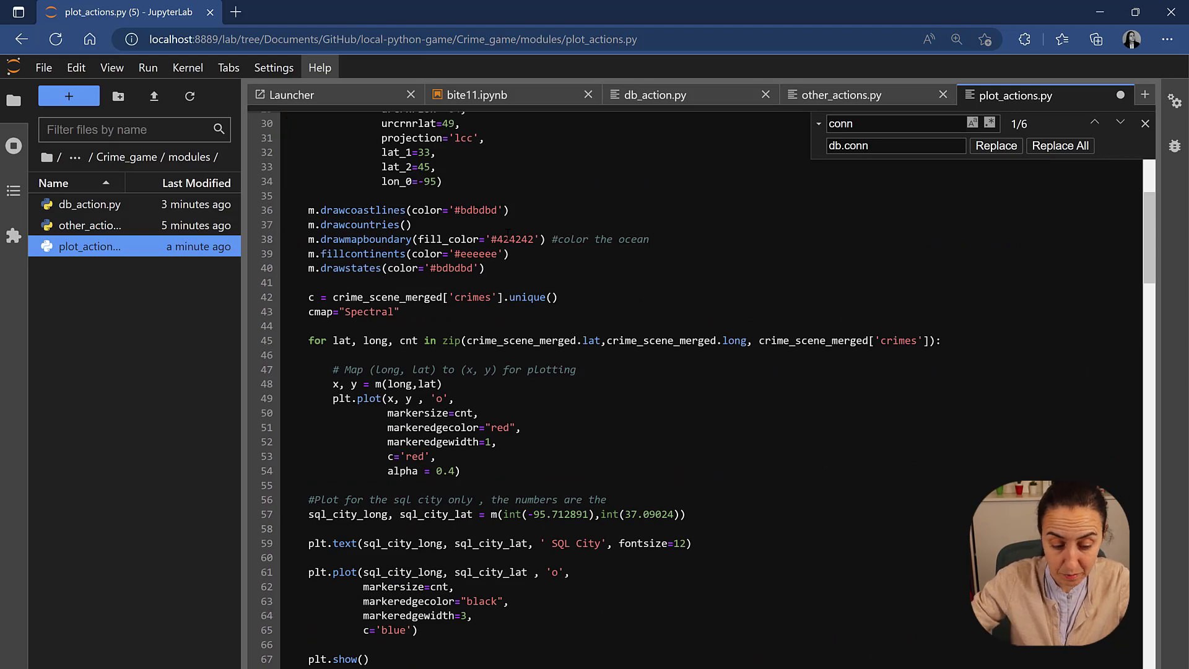
scroll("down", 3)
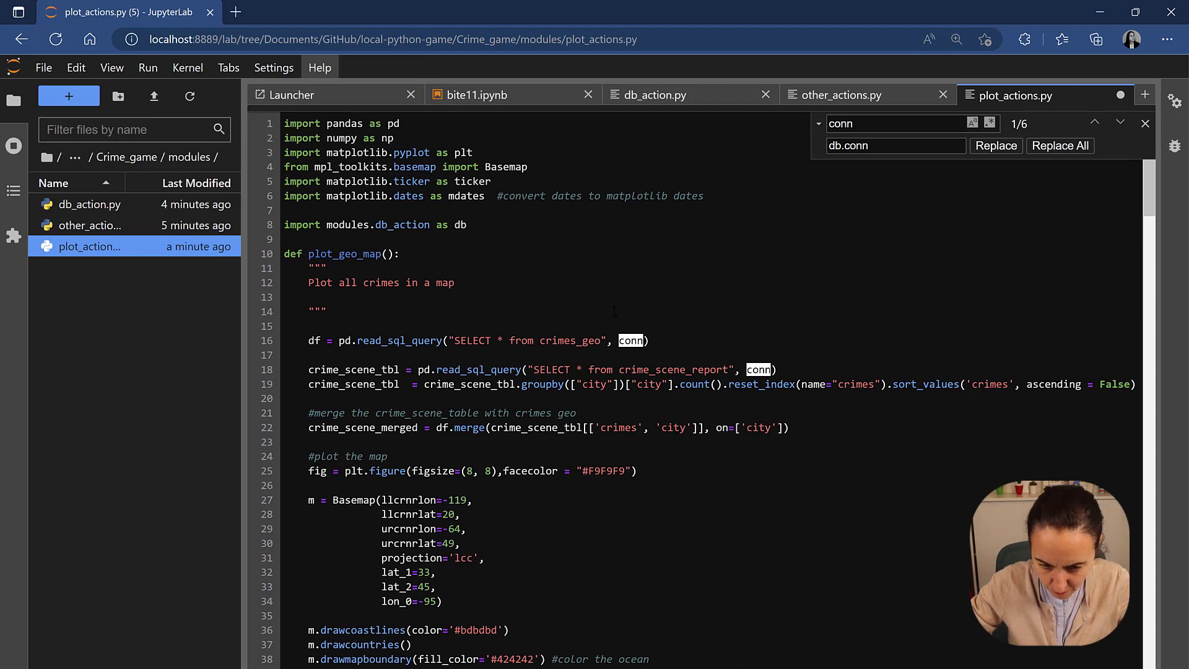
Replace conn with db.conn in the crimes_geo, crime_scene_report and line chart queries.
left_click(1095, 122)
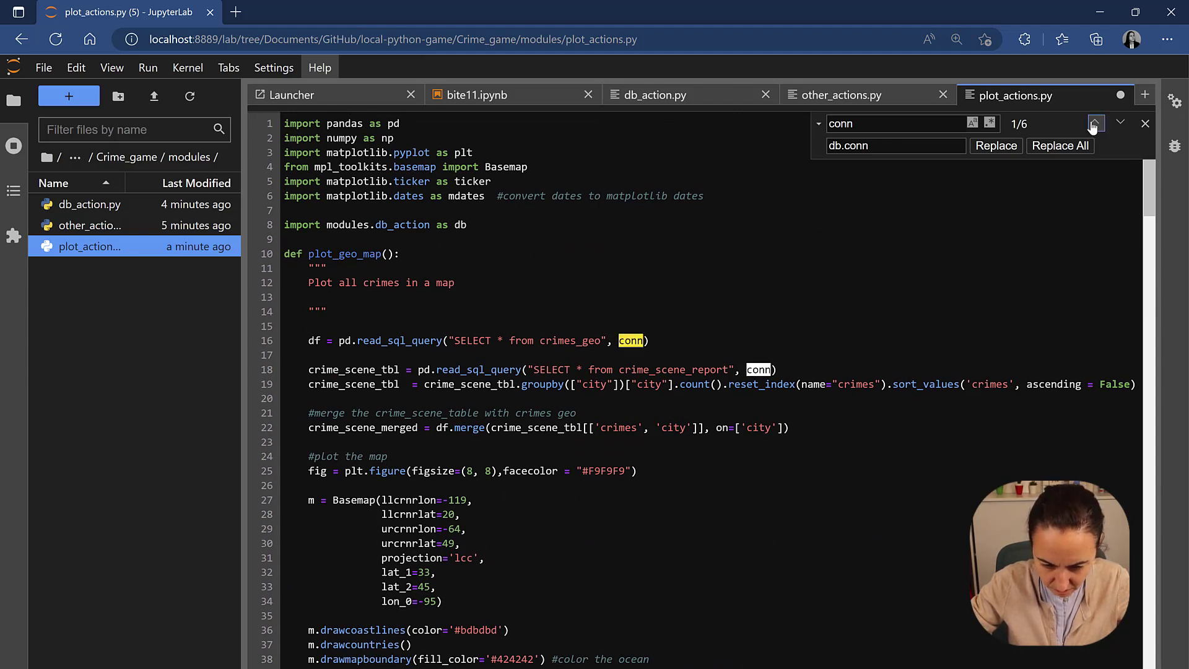
left_click(997, 146)
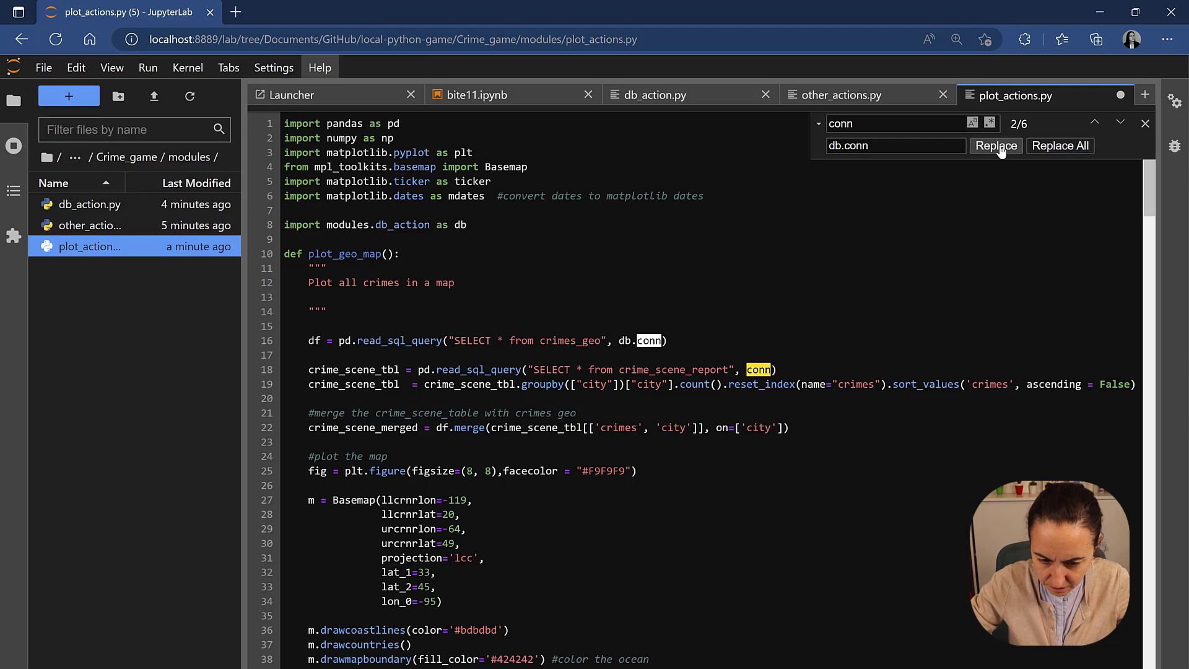
left_click(996, 145)
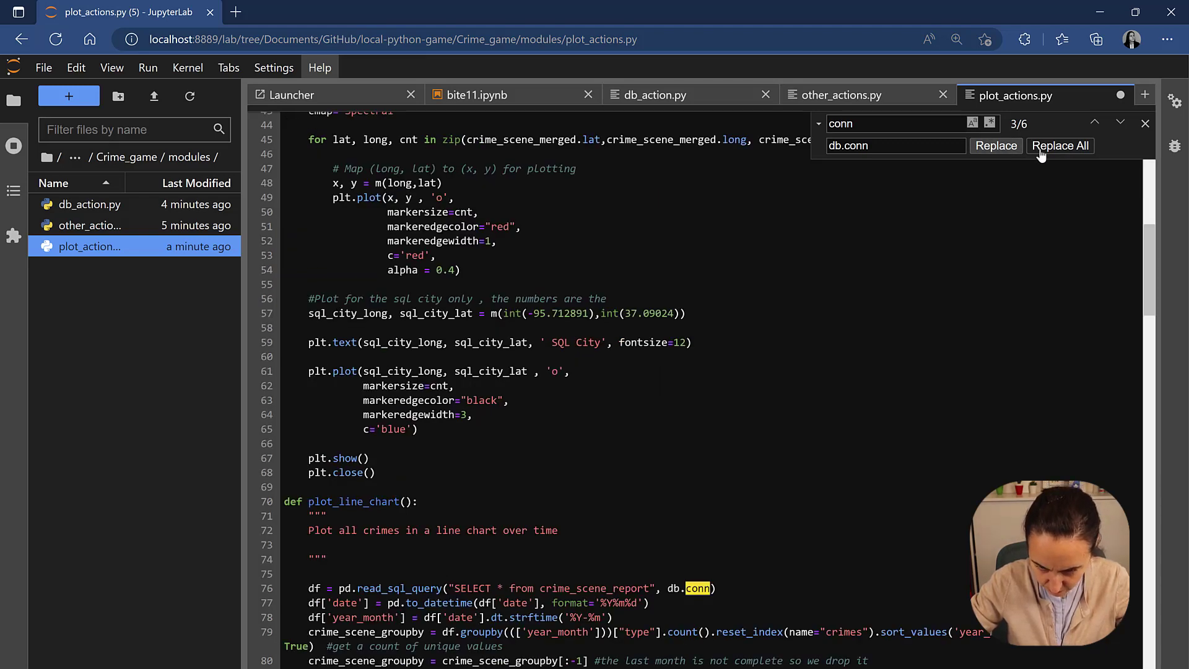
left_click(1123, 124)
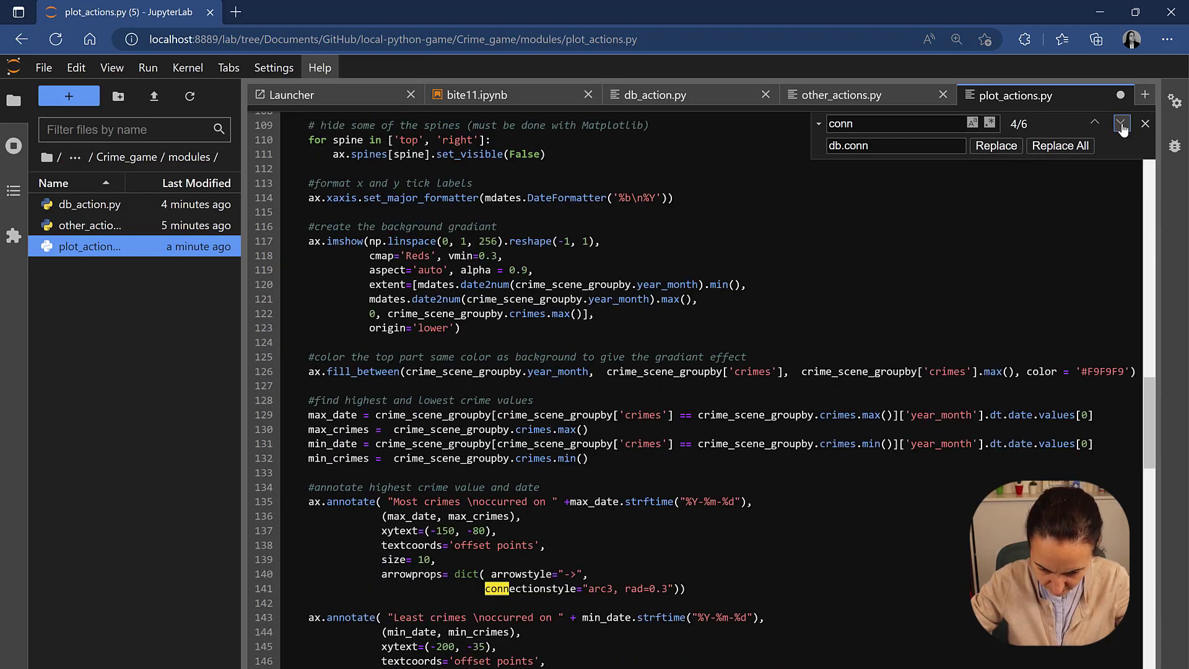
Skip both connectionstyle matches, close the find bar, and switch to db_action.py.
left_click(1120, 124)
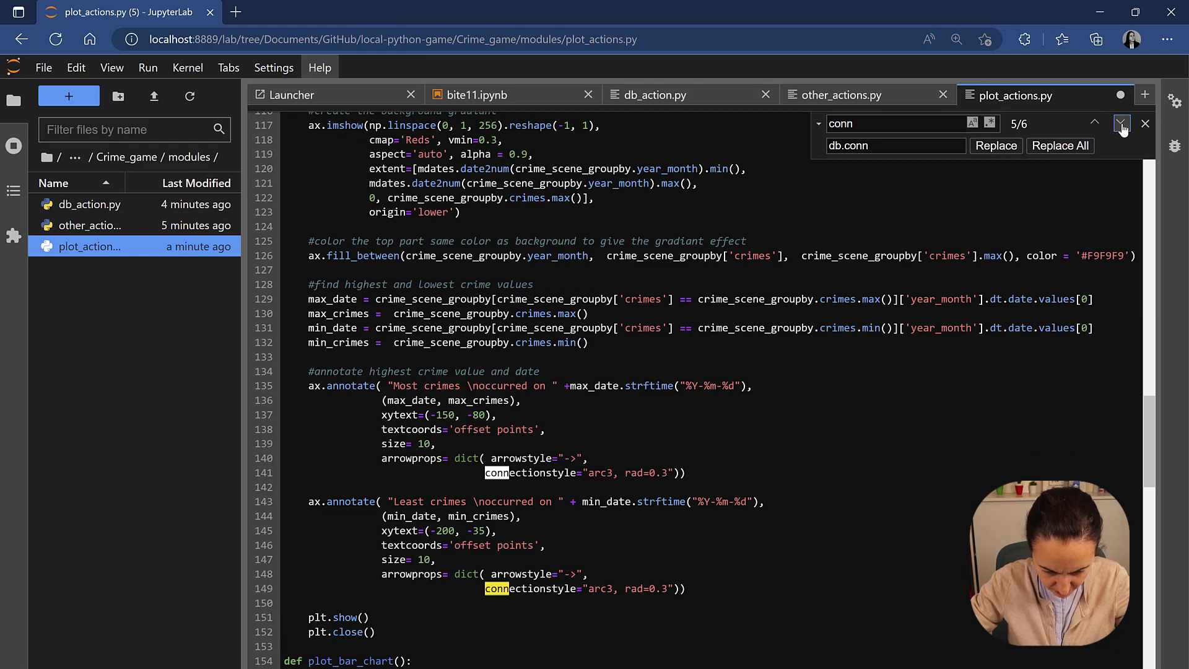
left_click(1121, 123)
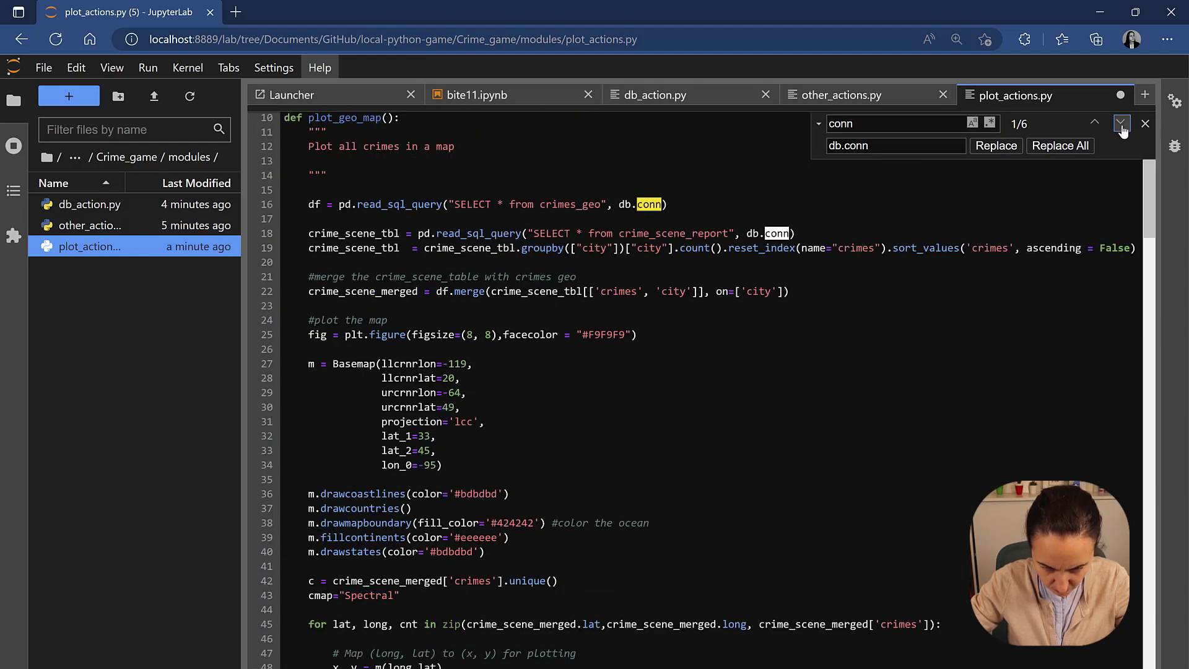
left_click(1145, 124)
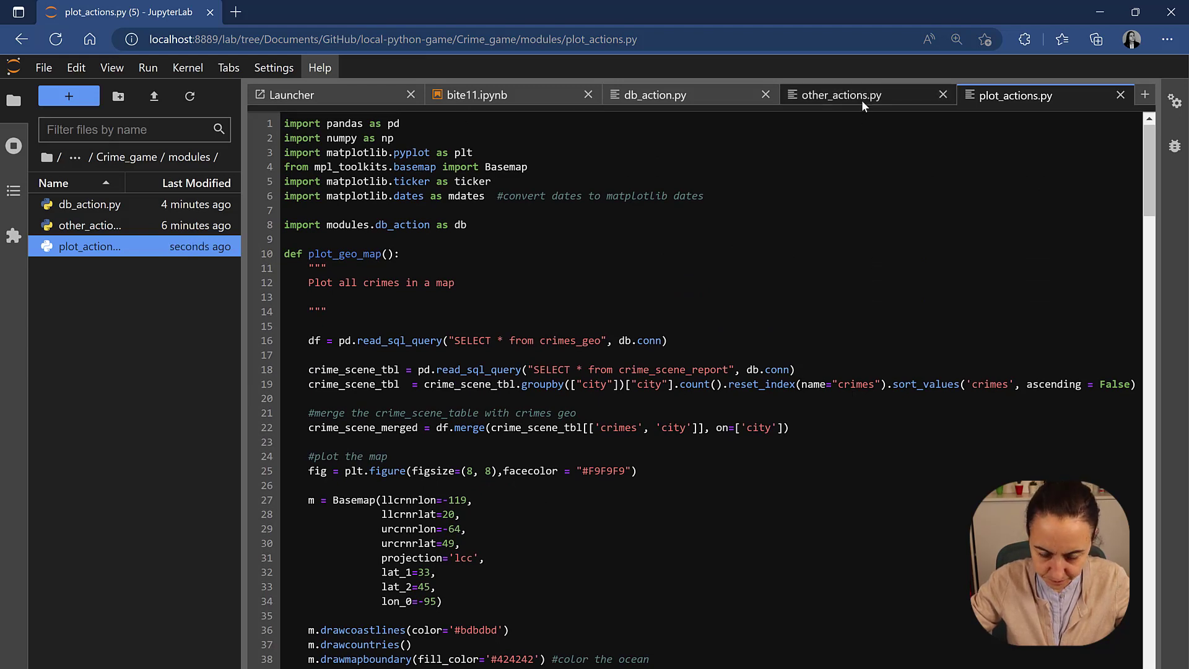
mouse_move(865, 102)
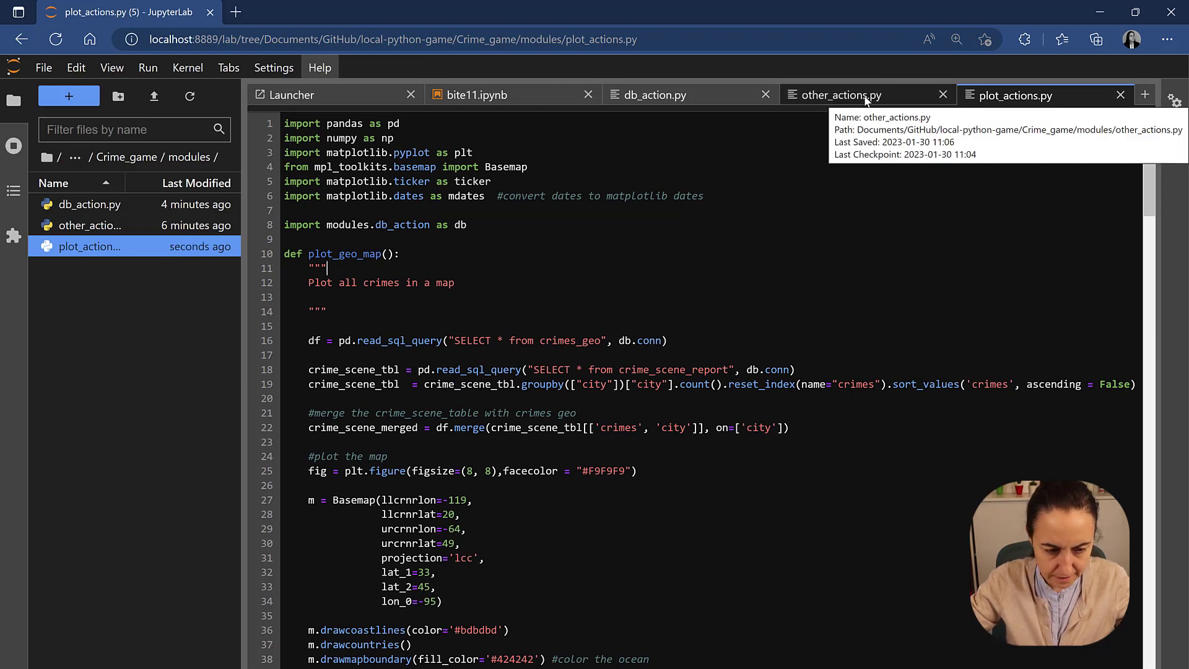
left_click(656, 96)
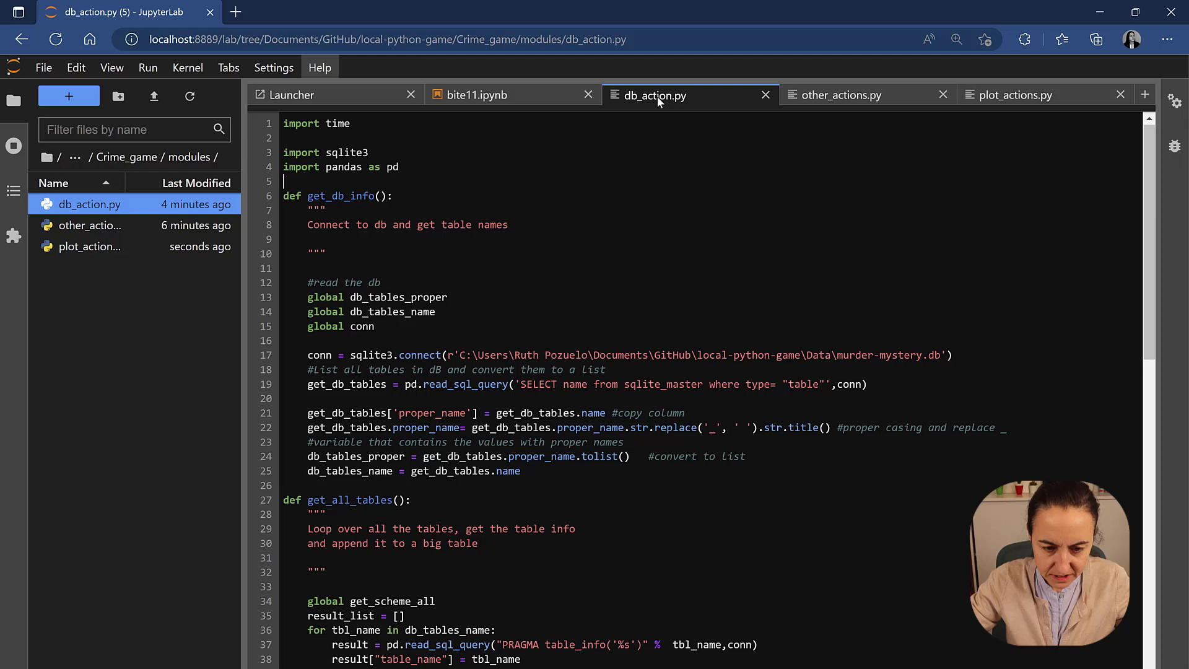
mouse_move(234, 237)
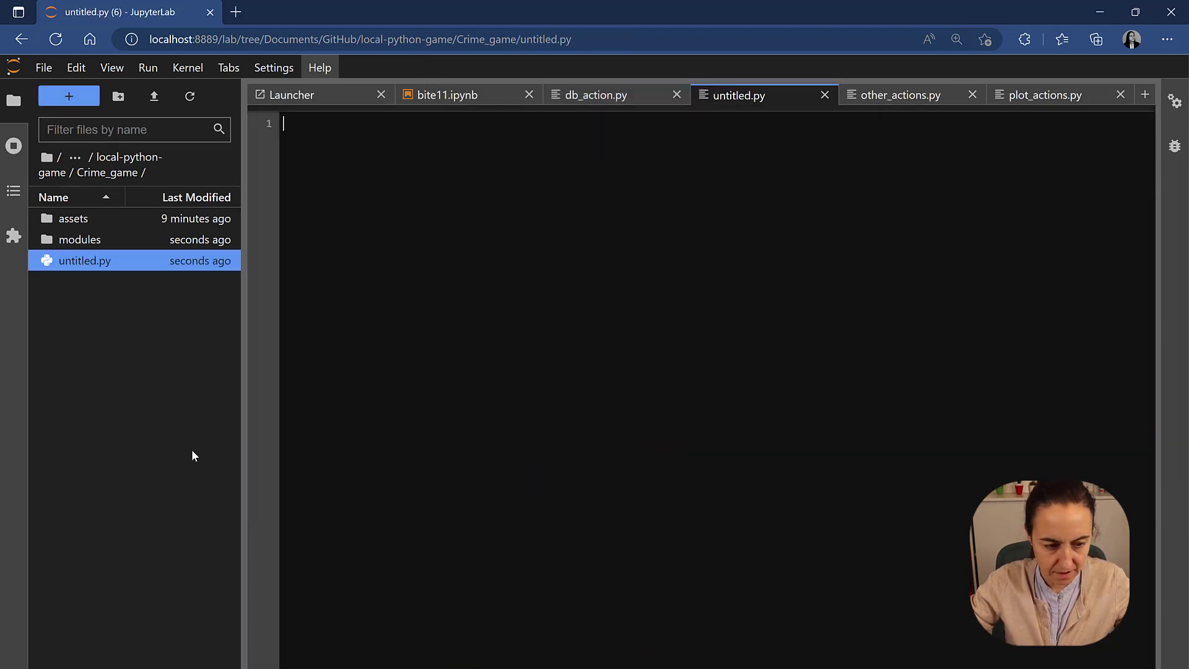
mouse_move(105, 296)
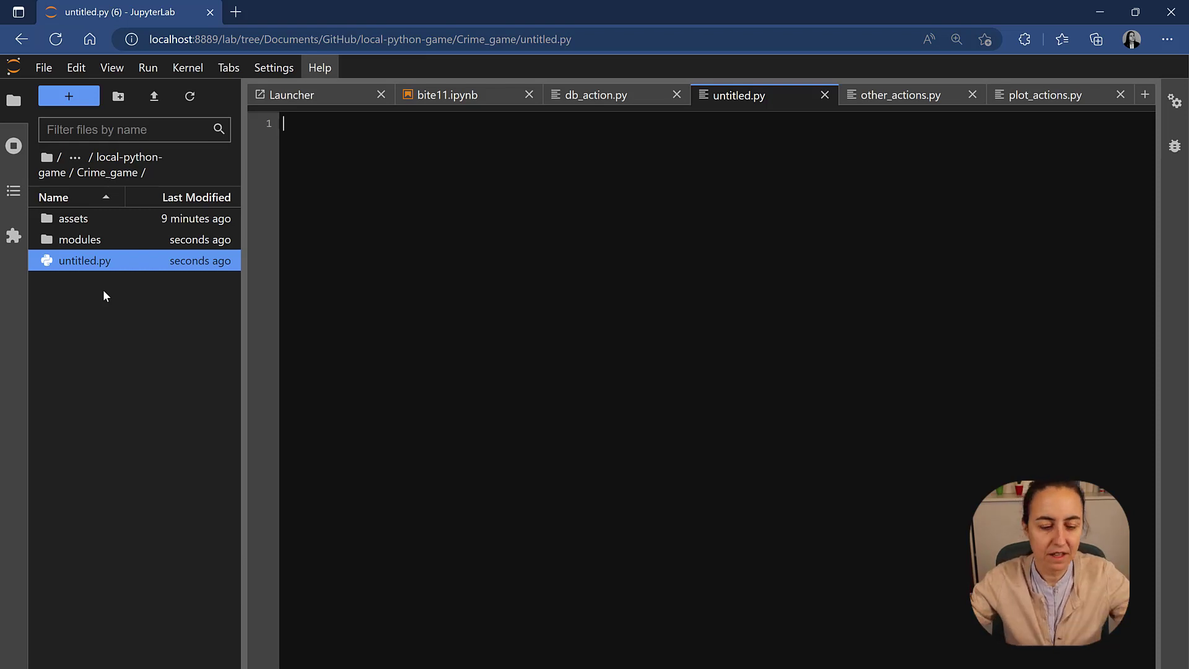
Rename the new untitled.py file in Crime_game to main.py.
right_click(84, 260)
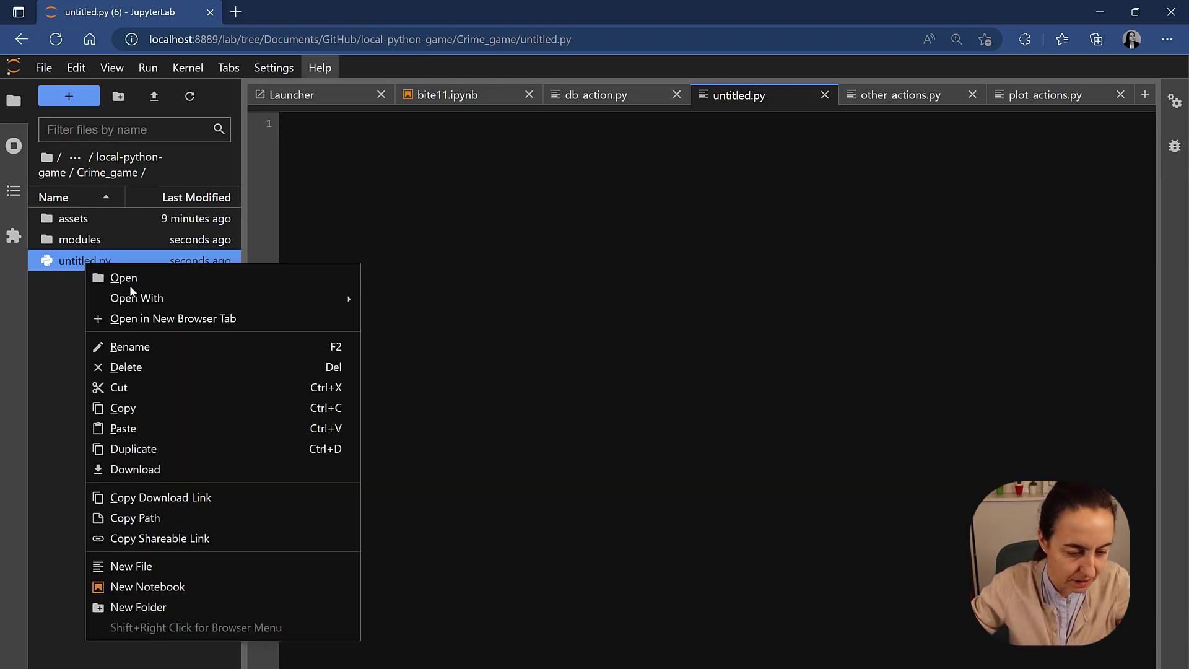
left_click(130, 347)
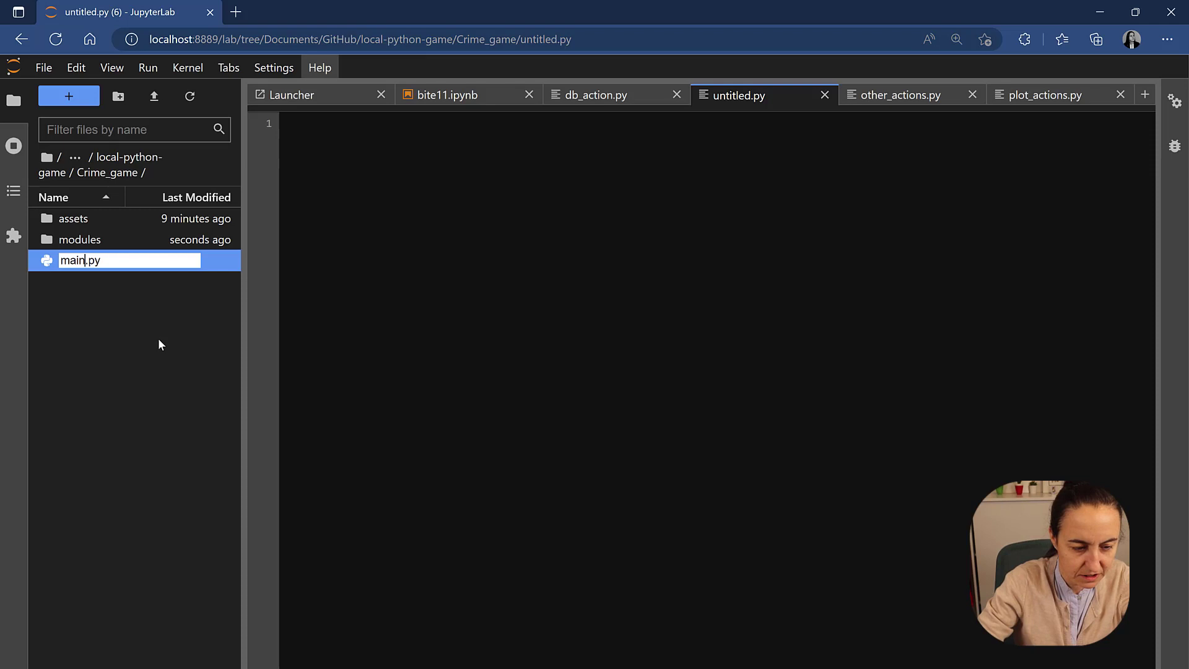
key("Enter")
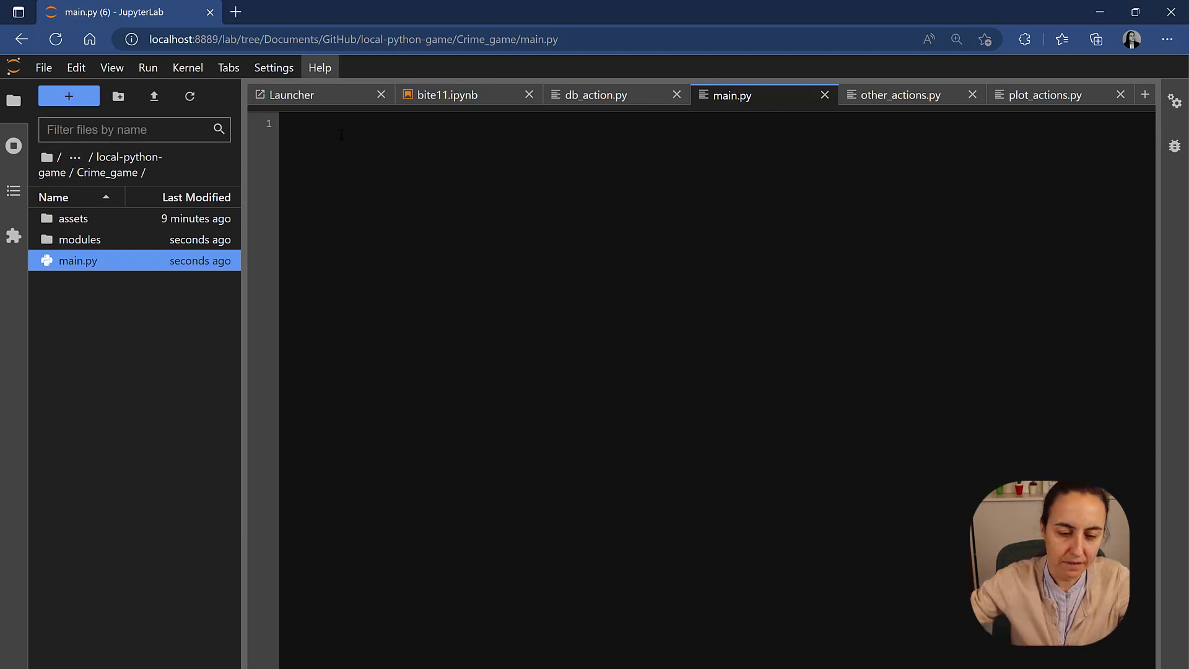
Copy bite11's final code block, intro() through plot_bar_chart(), into main.py.
left_click(447, 95)
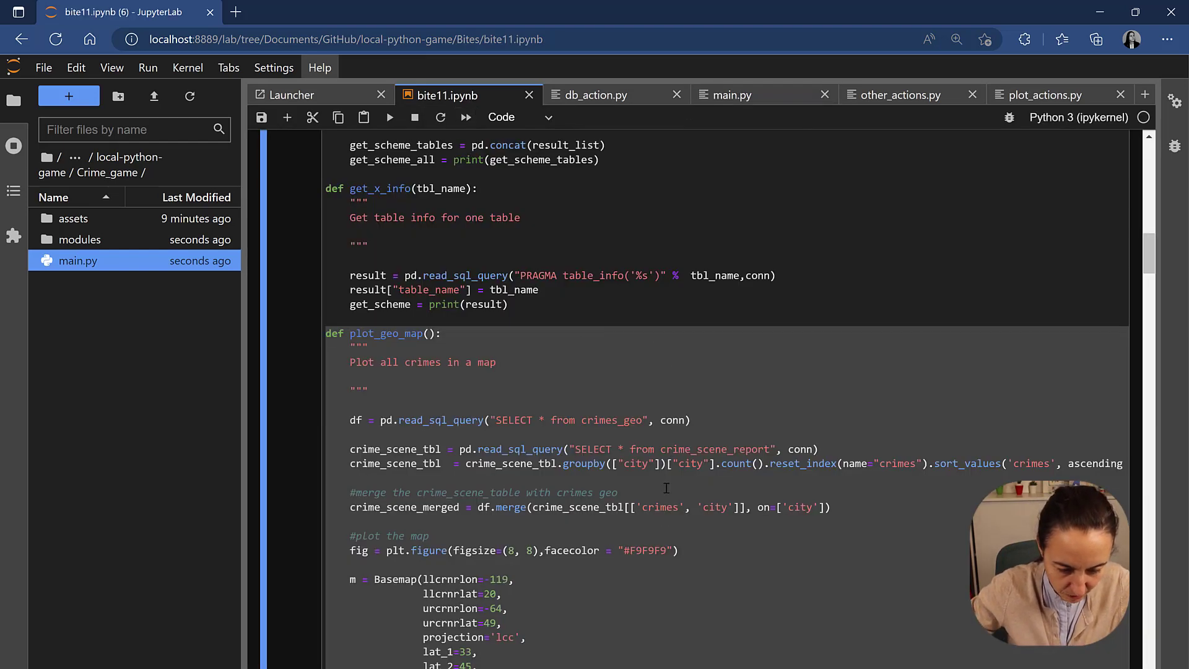
scroll("down", 3)
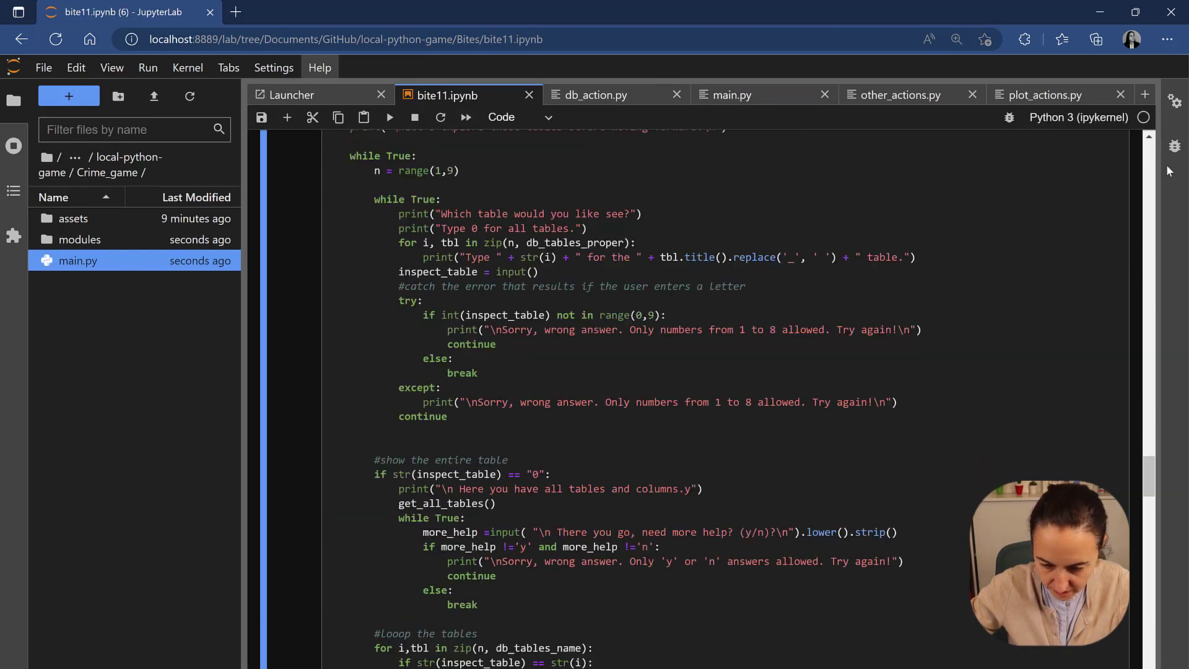
scroll("down", 3)
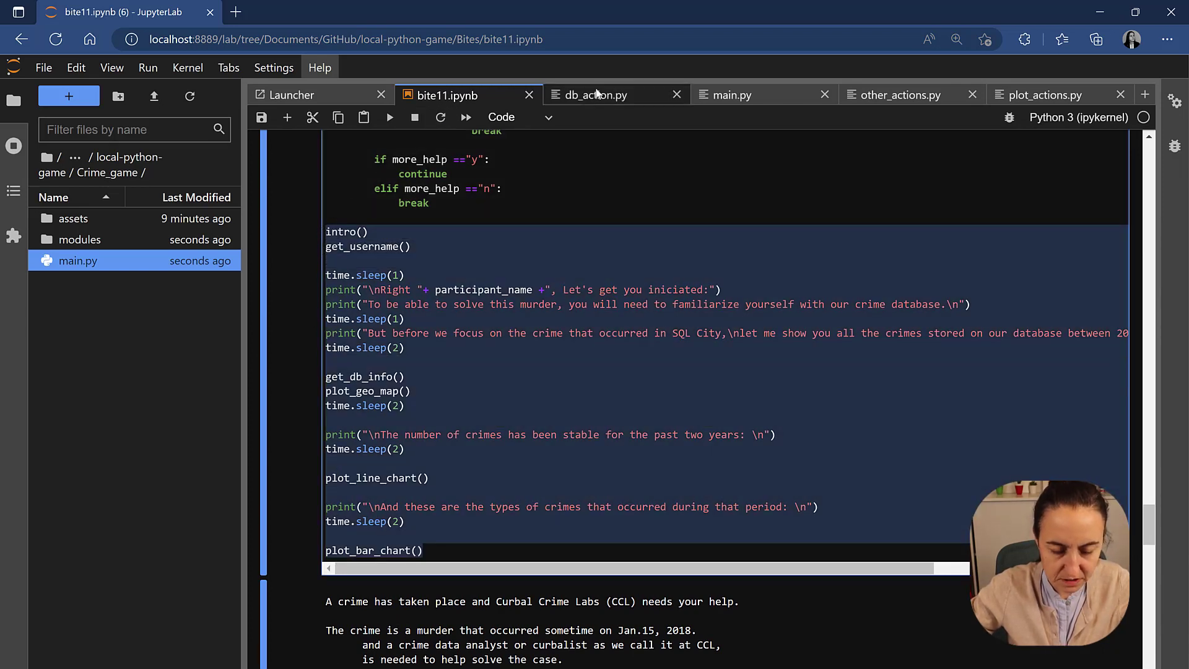
left_click(597, 95)
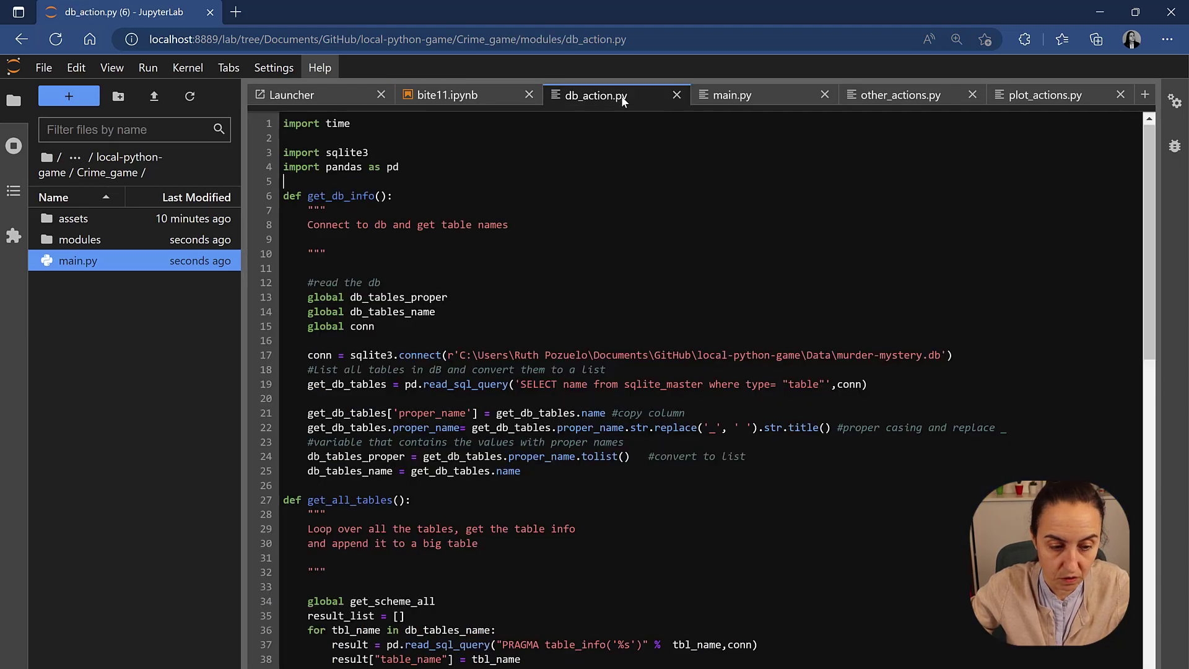
left_click(734, 95)
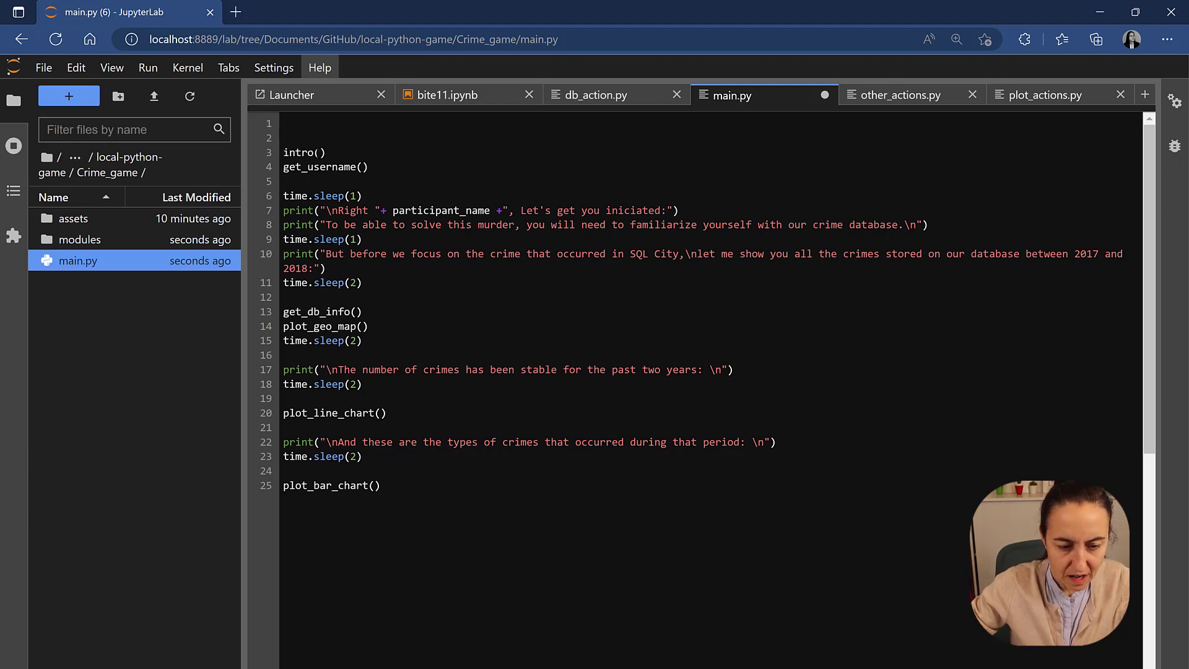
Import time and modules.other_actions at the top of main.py.
type("import")
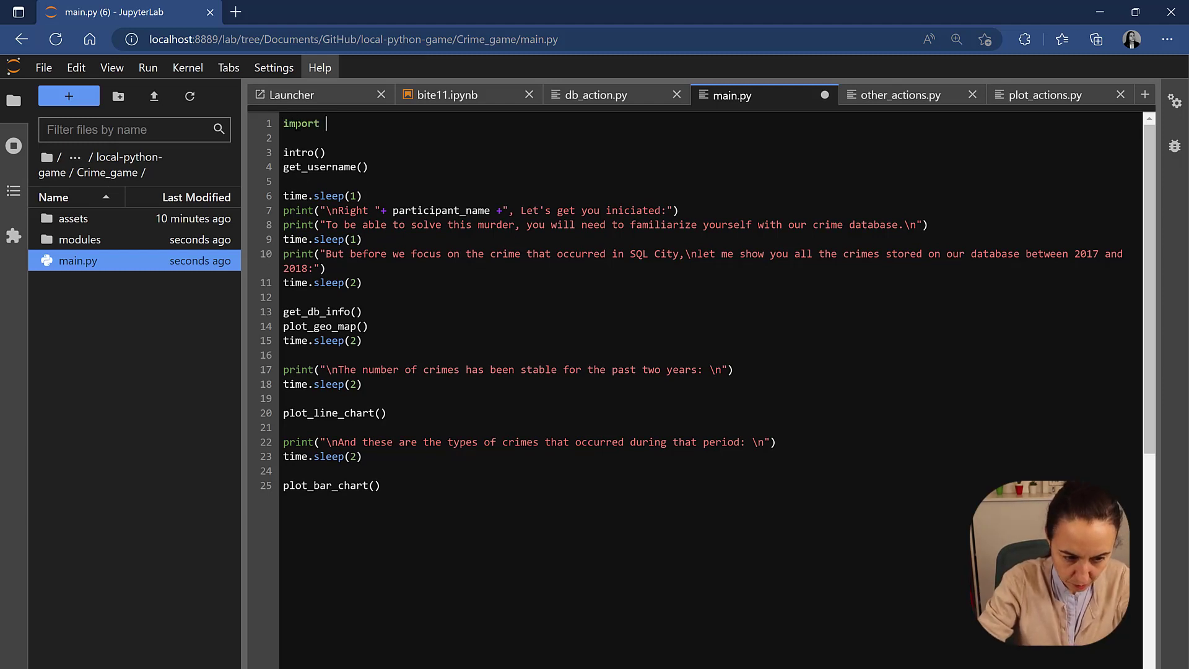
type("time")
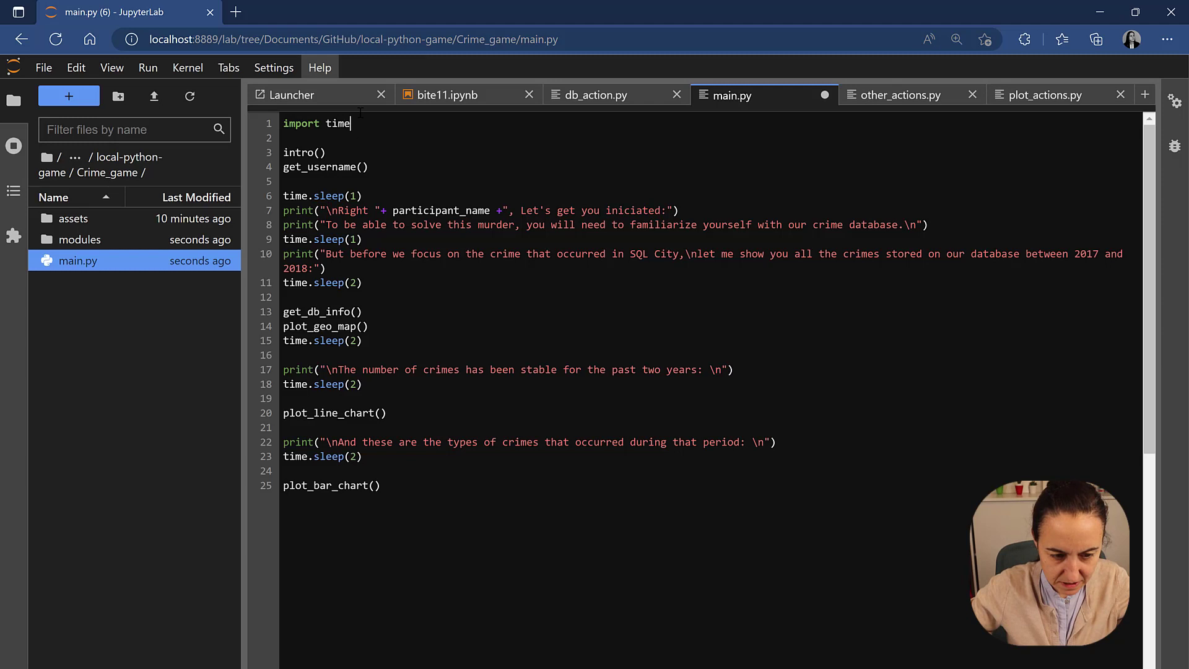
key("Enter")
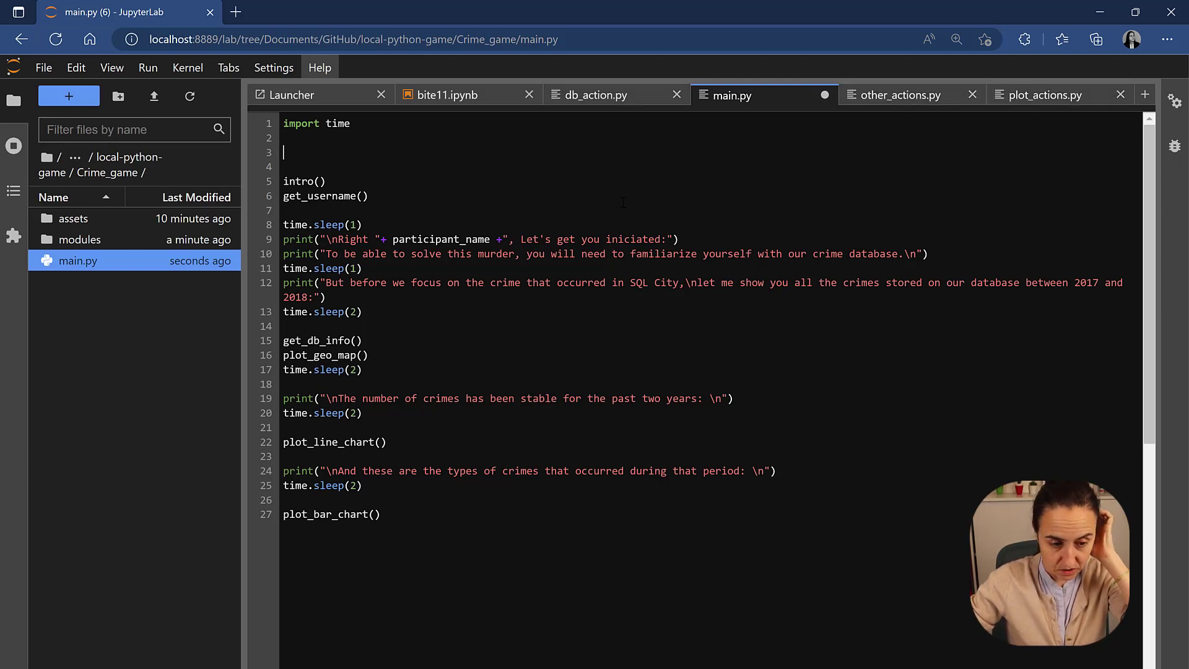
type("import")
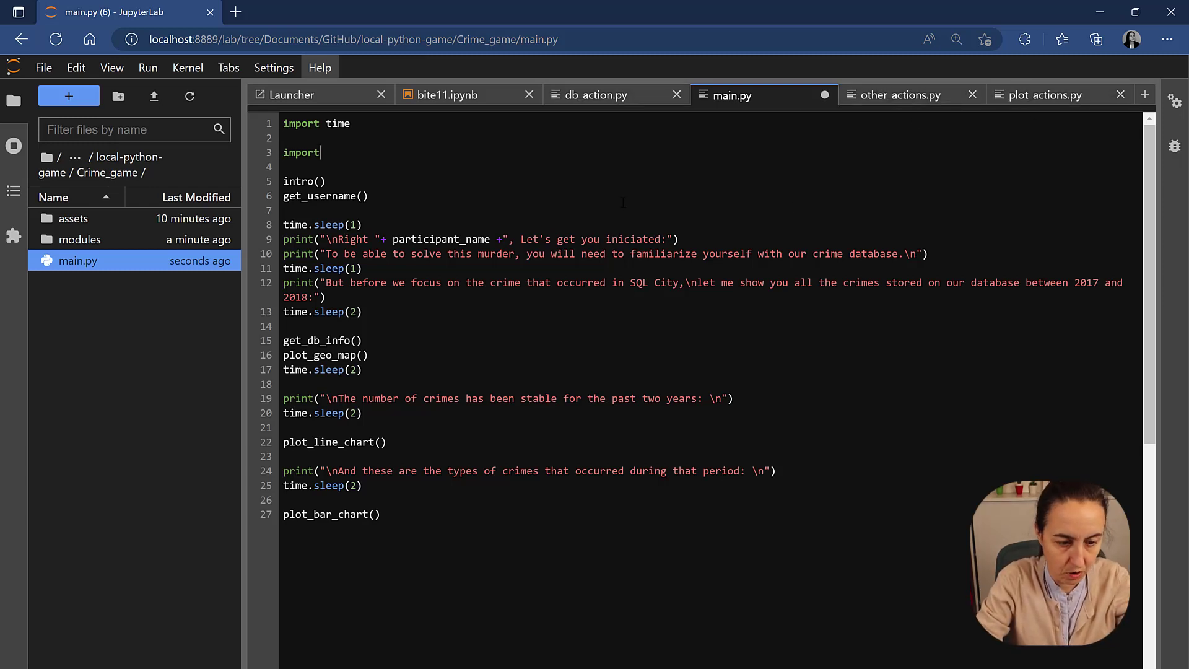
type("modules.")
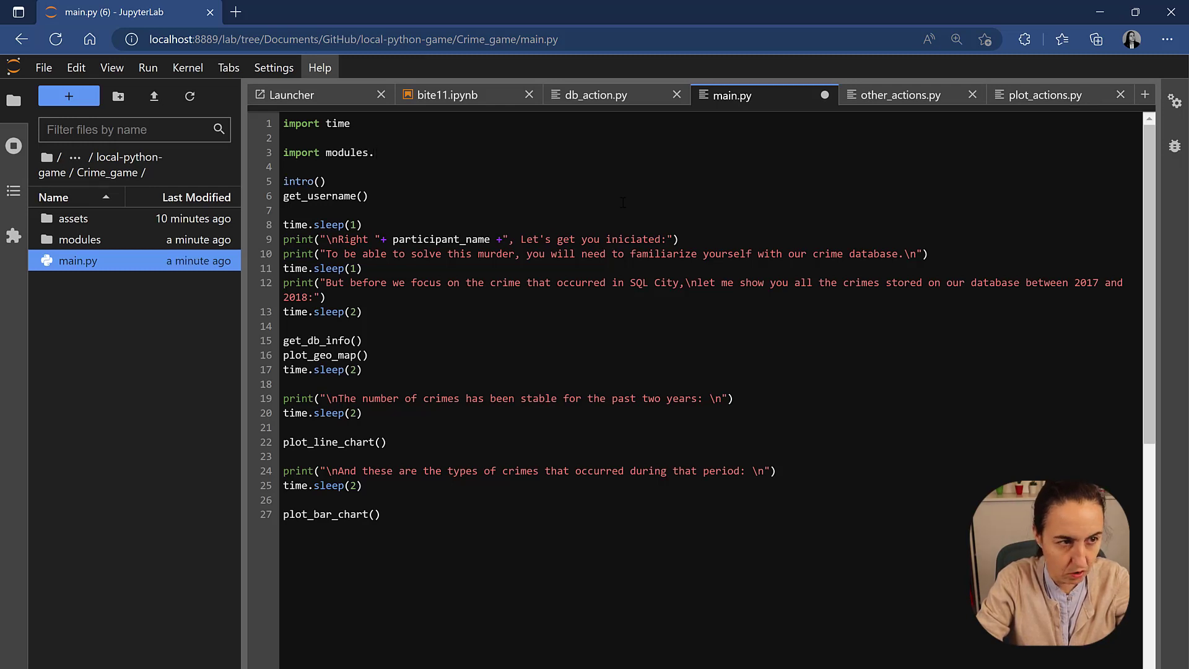
type("other_A")
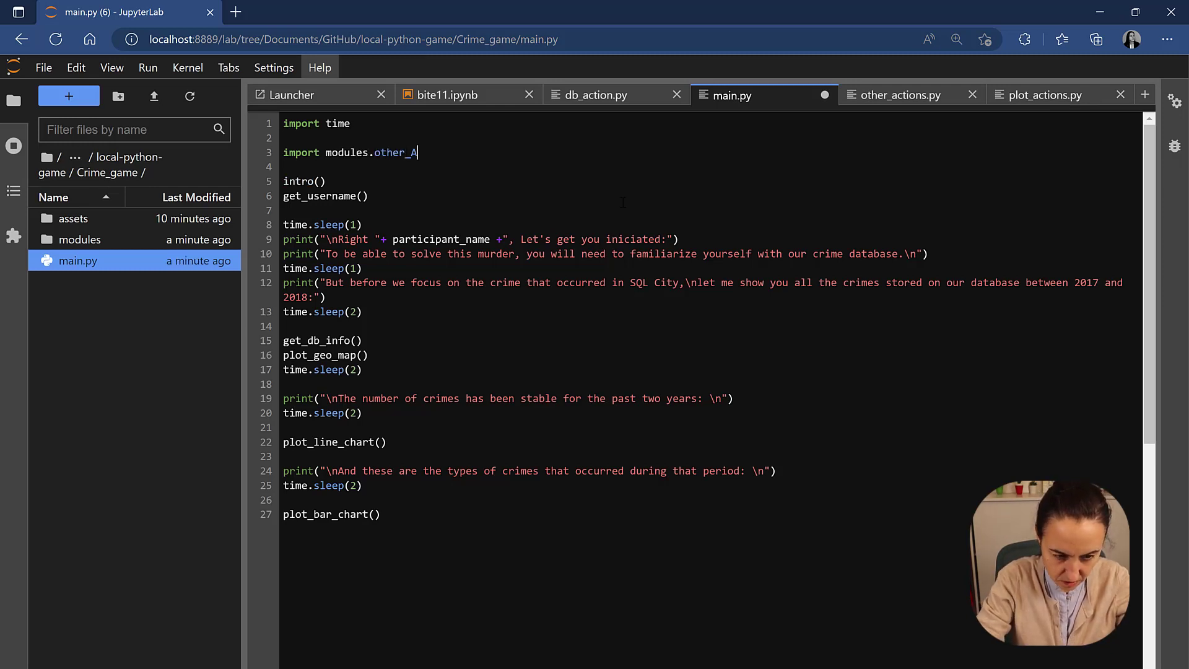
type("ctions as other")
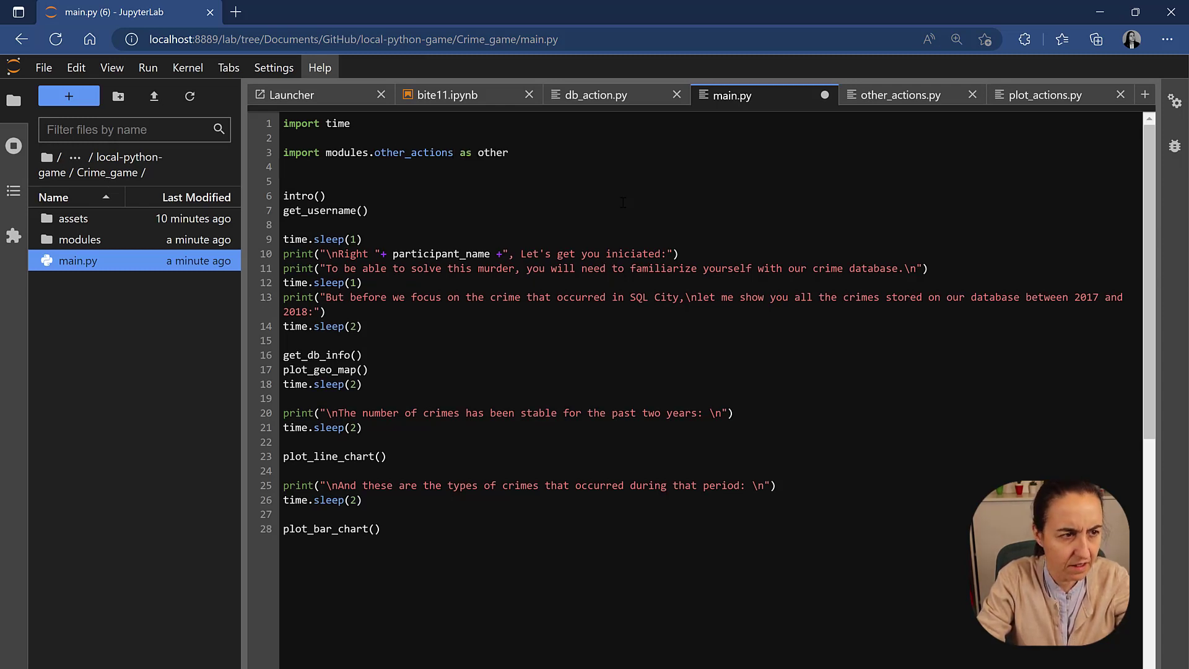
Add aliased imports for modules.plot_actions and modules.db_actions.
type("import")
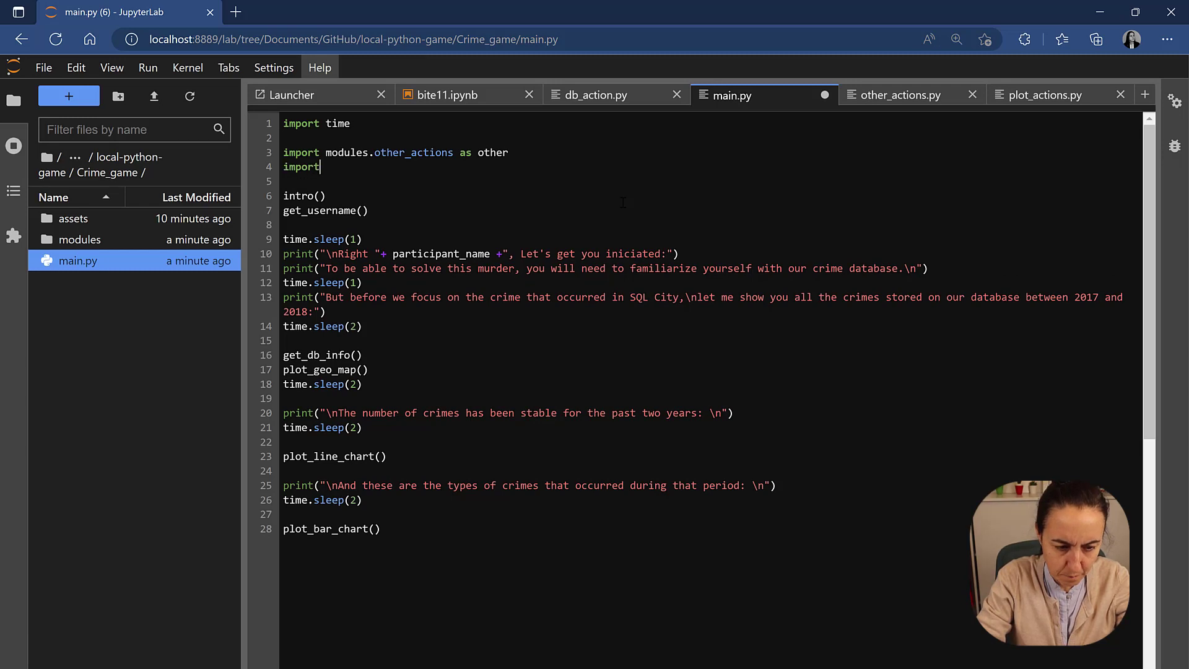
type("modules.")
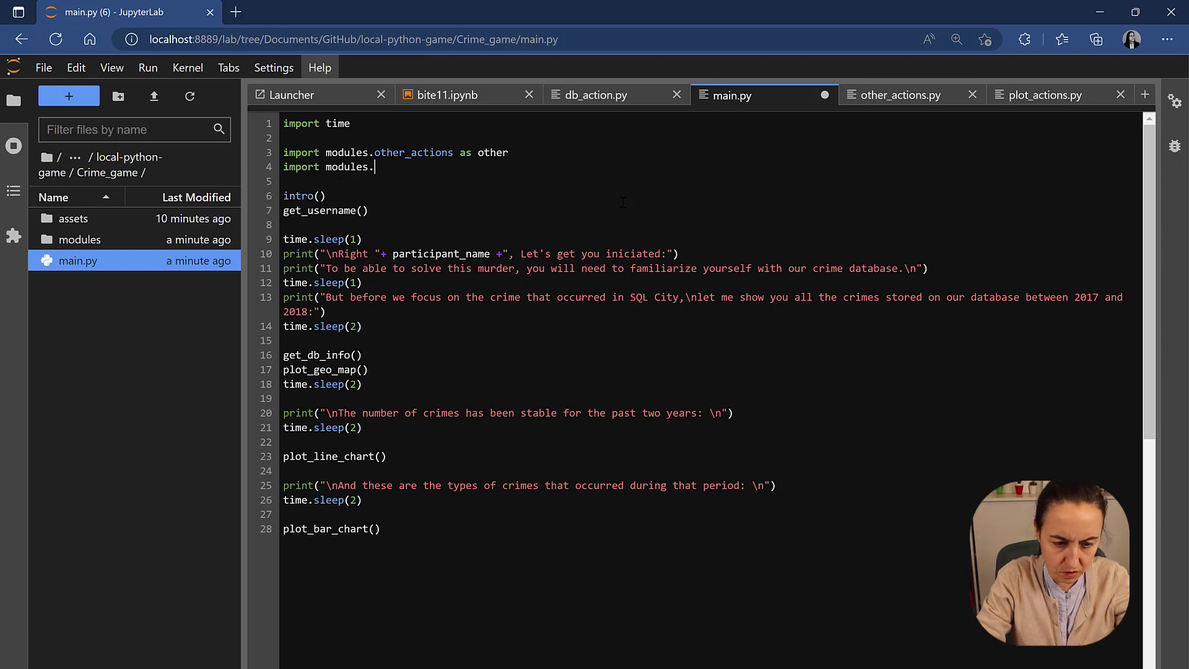
type("plot_ac")
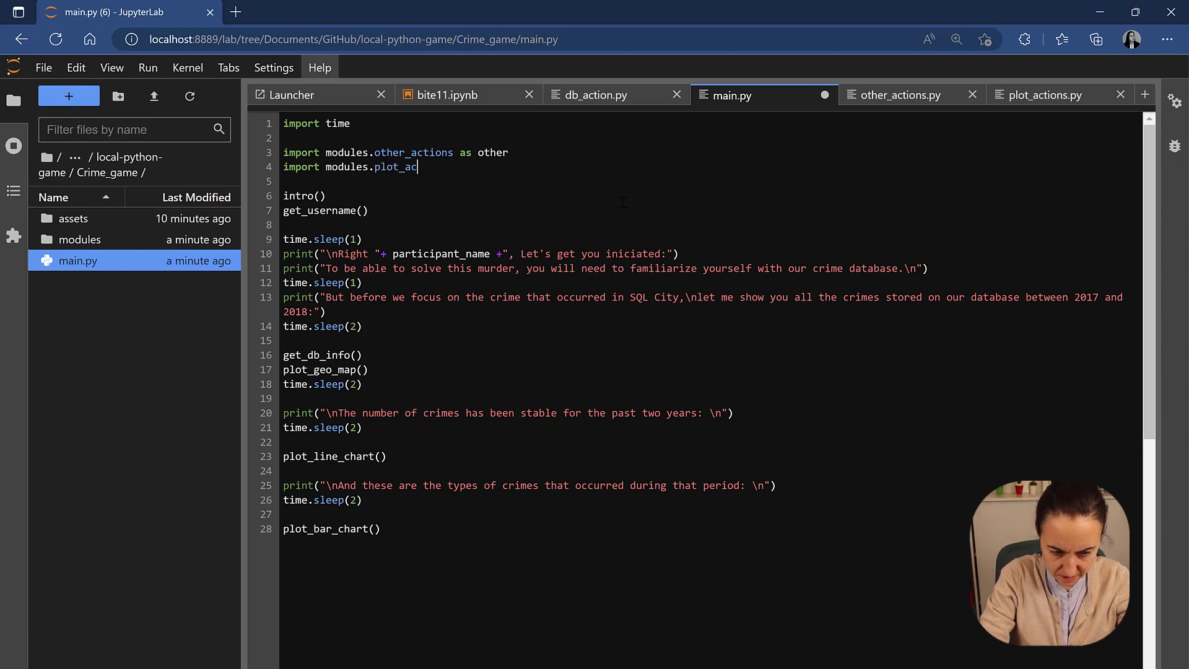
type("tions as plot")
left_click(712, 181)
type("import modules.")
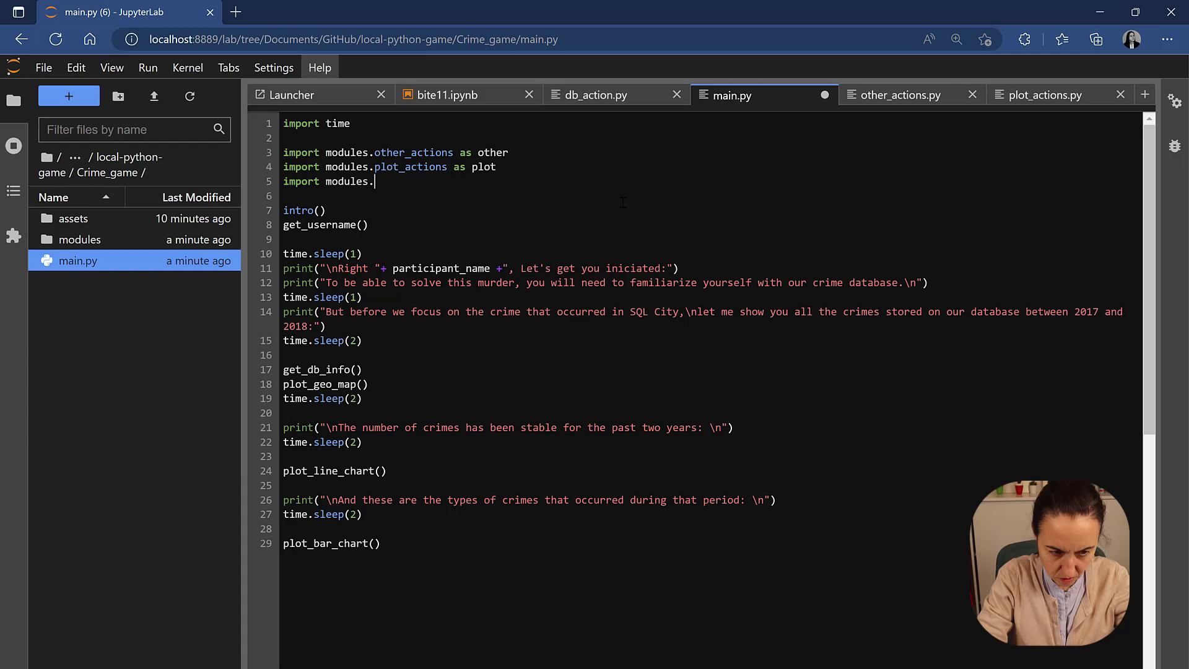
type("db_A")
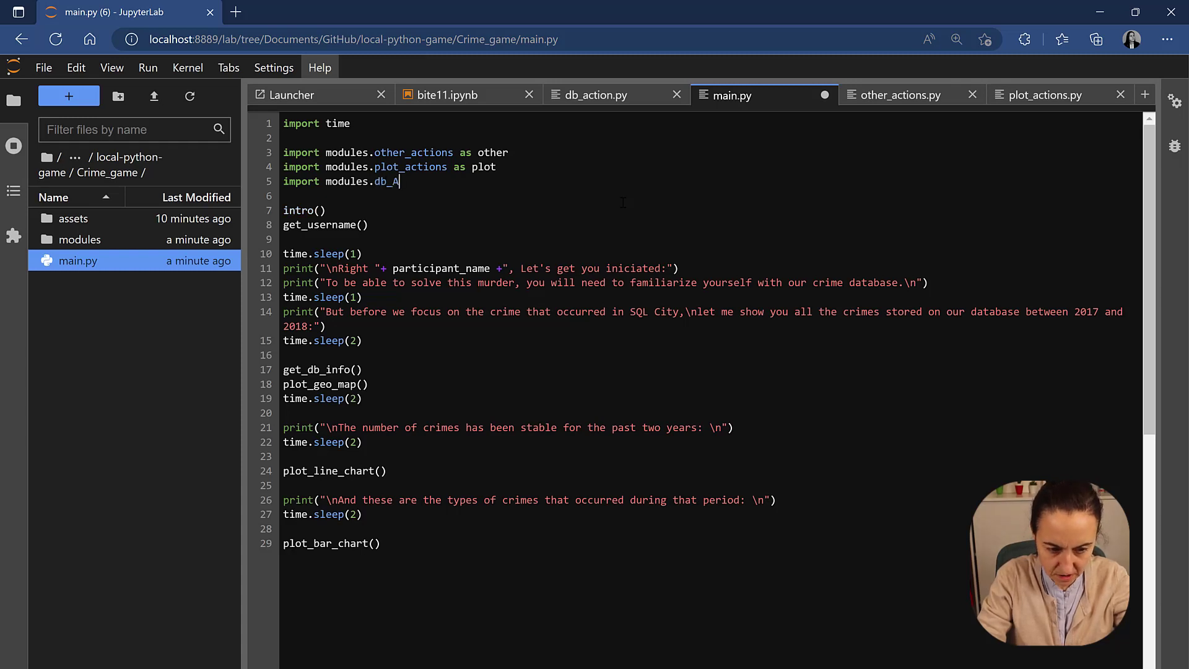
type("actions as d")
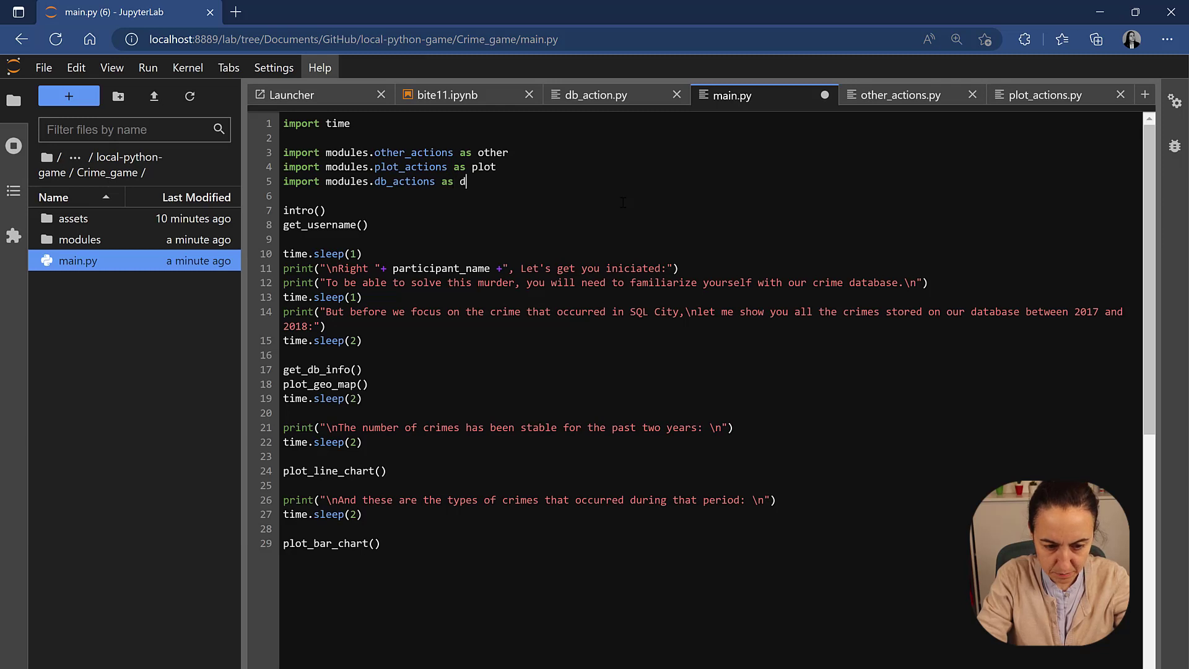
type("b")
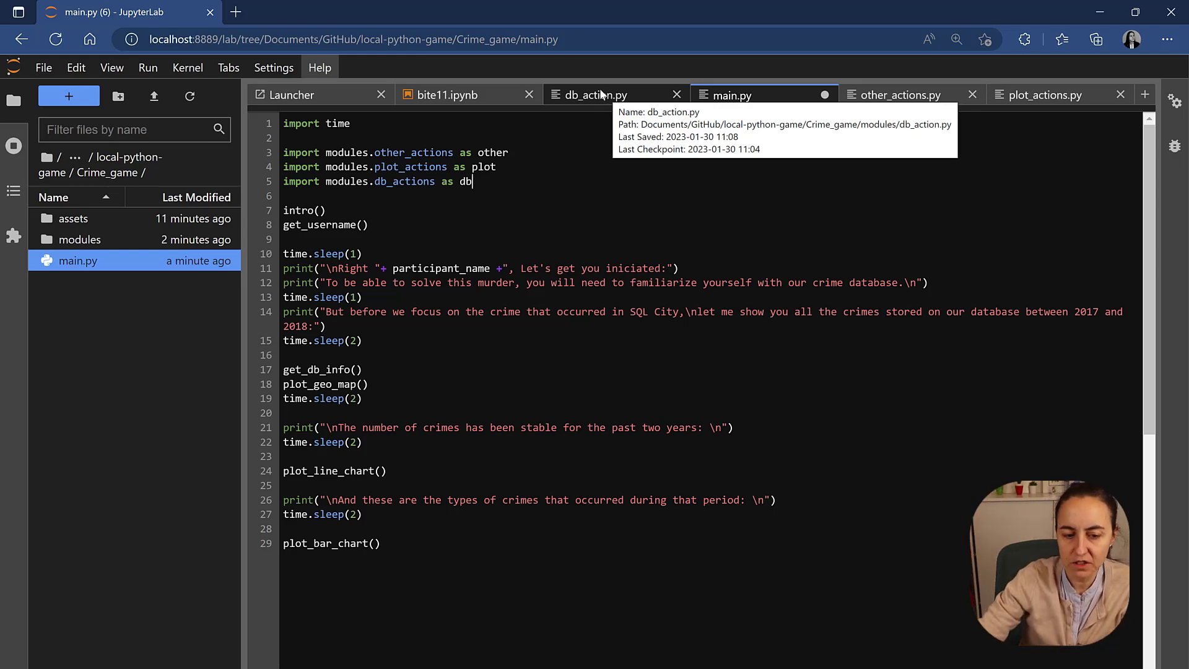
Check function names in db_action, bite11 and other_actions while adding plot. and other. prefixes.
left_click(596, 95)
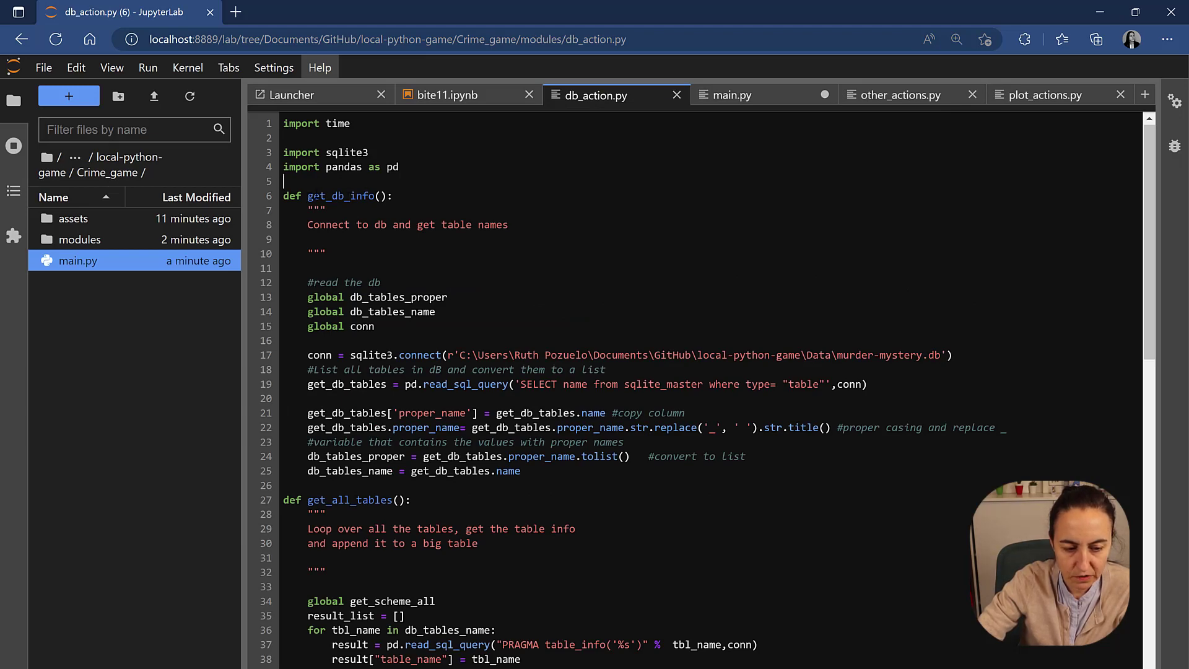
left_click(447, 95)
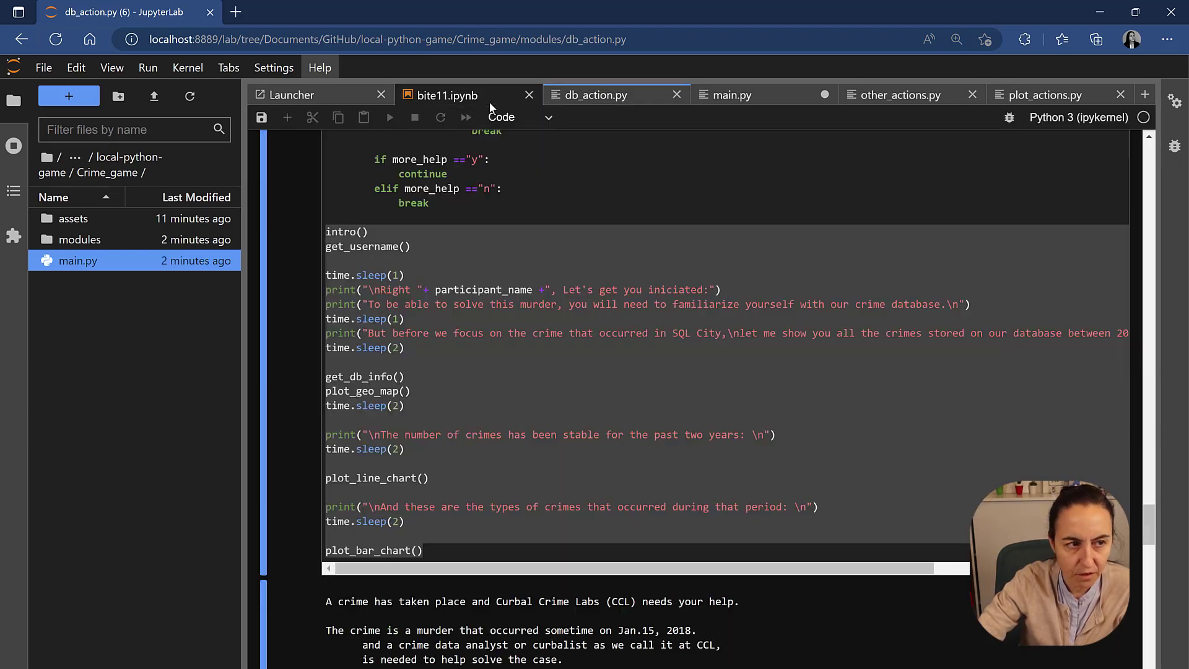
left_click(447, 95)
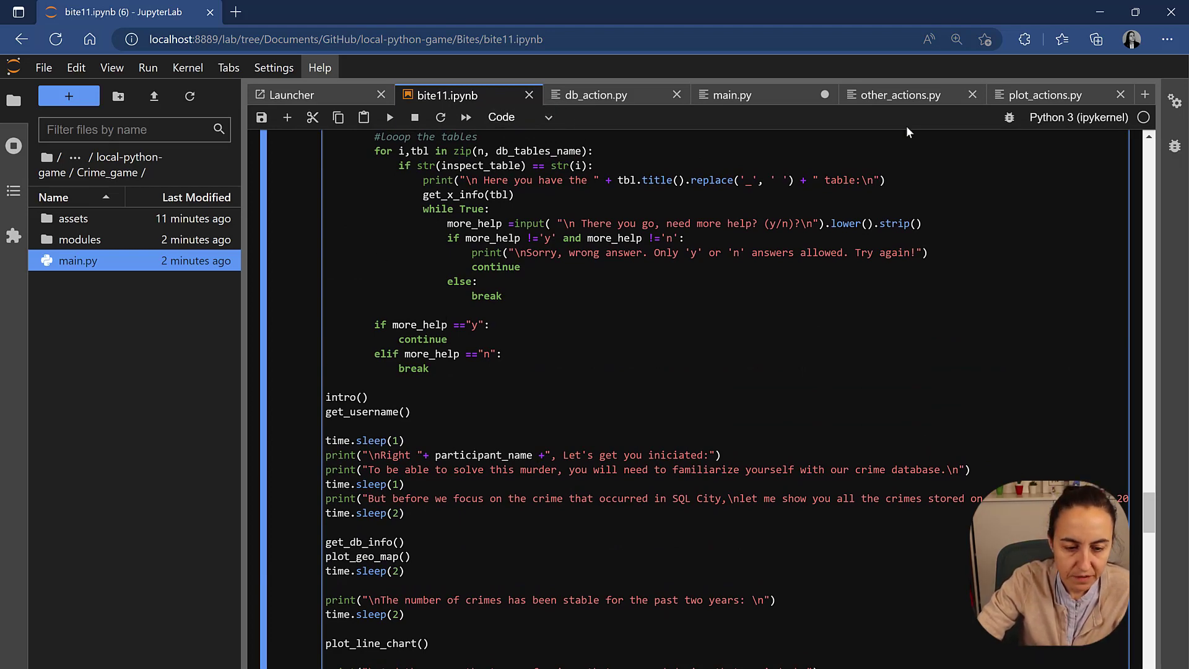
left_click(734, 95)
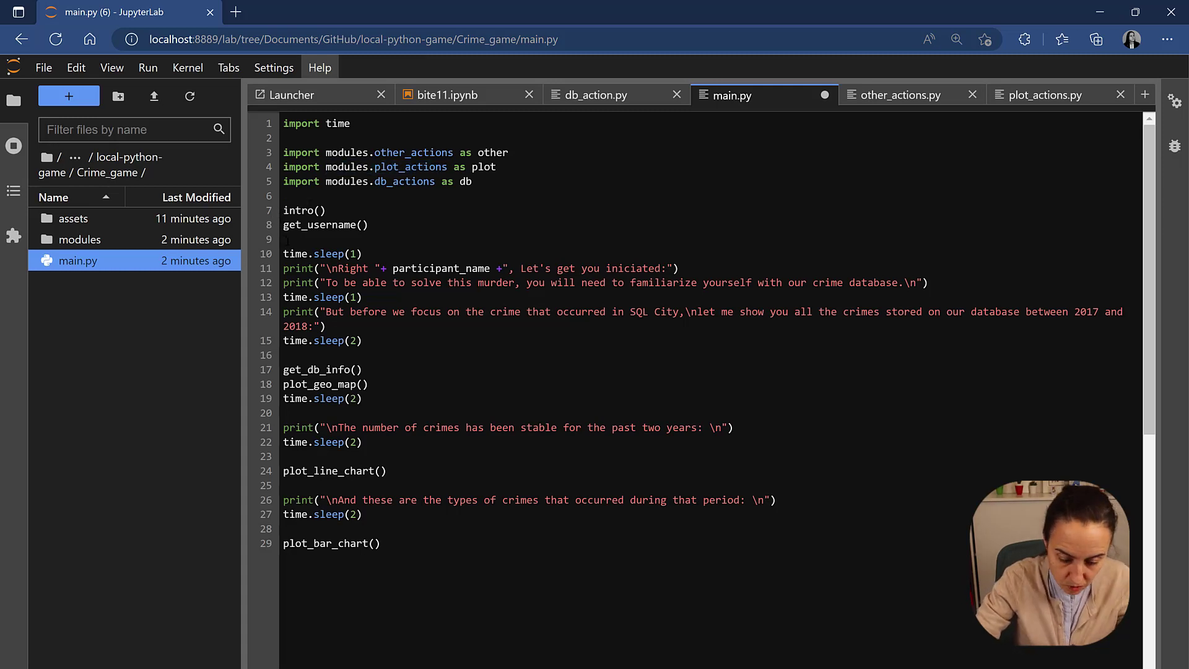
type("plot.")
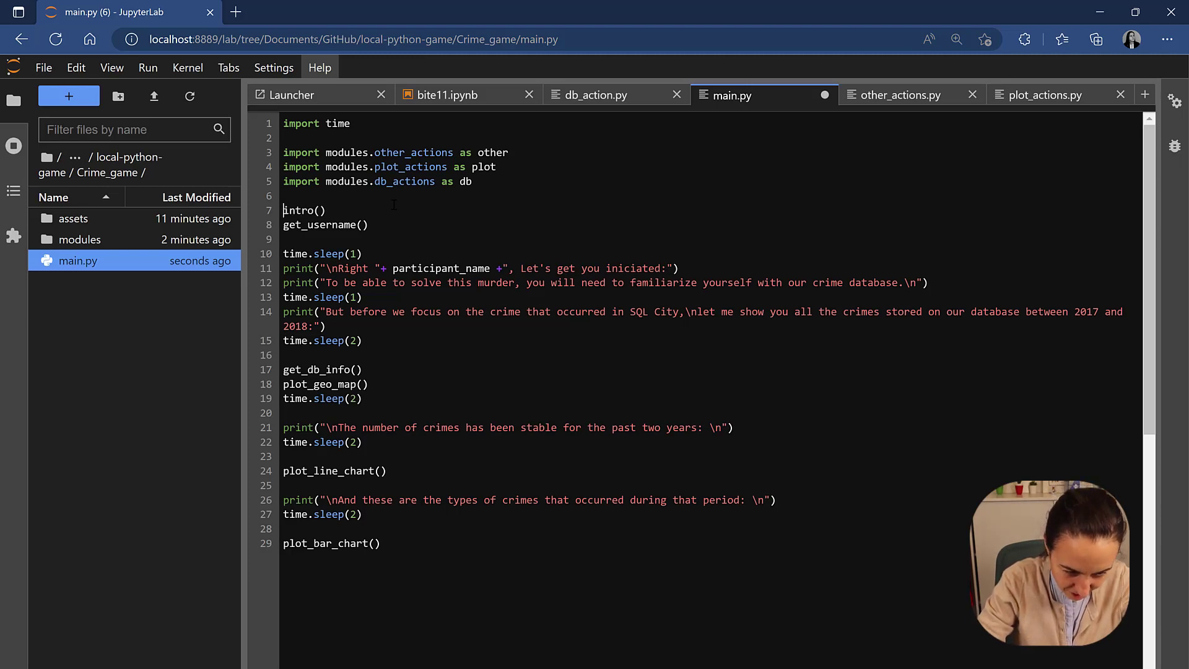
type("other.")
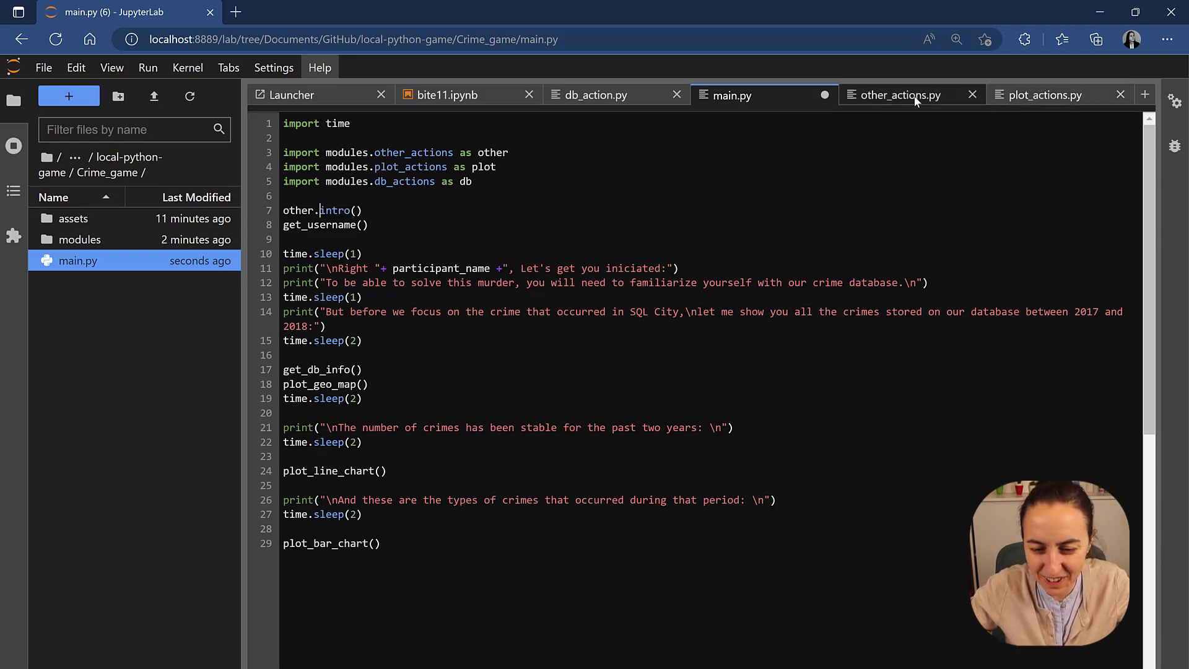
left_click(900, 95)
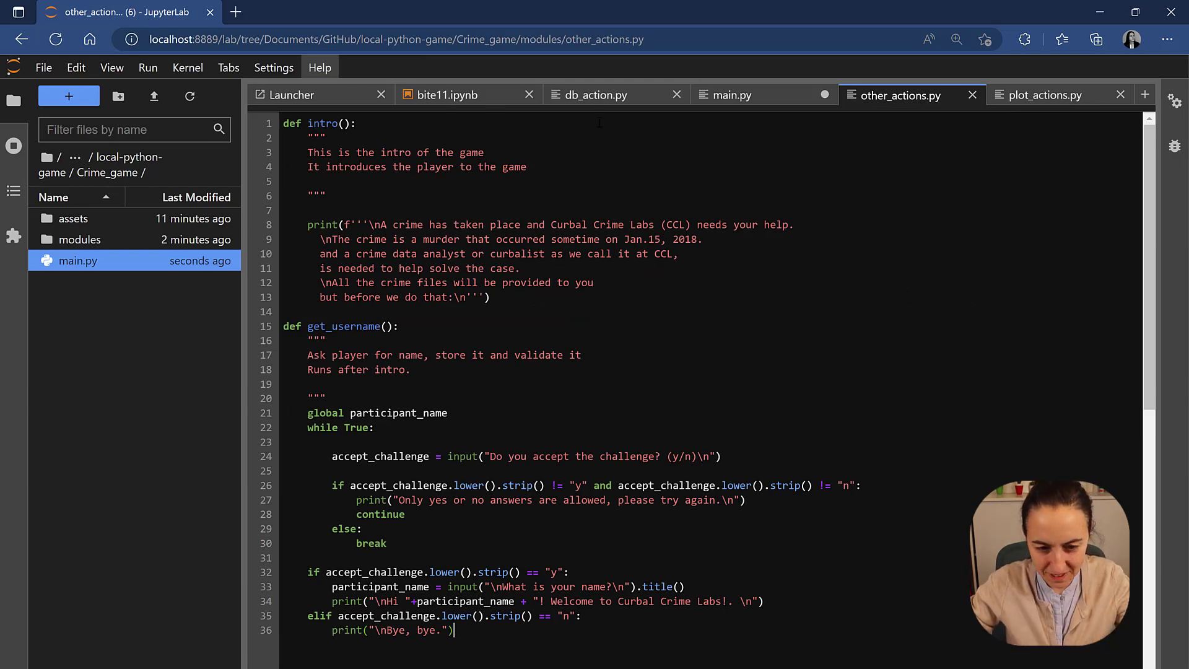
left_click(734, 95)
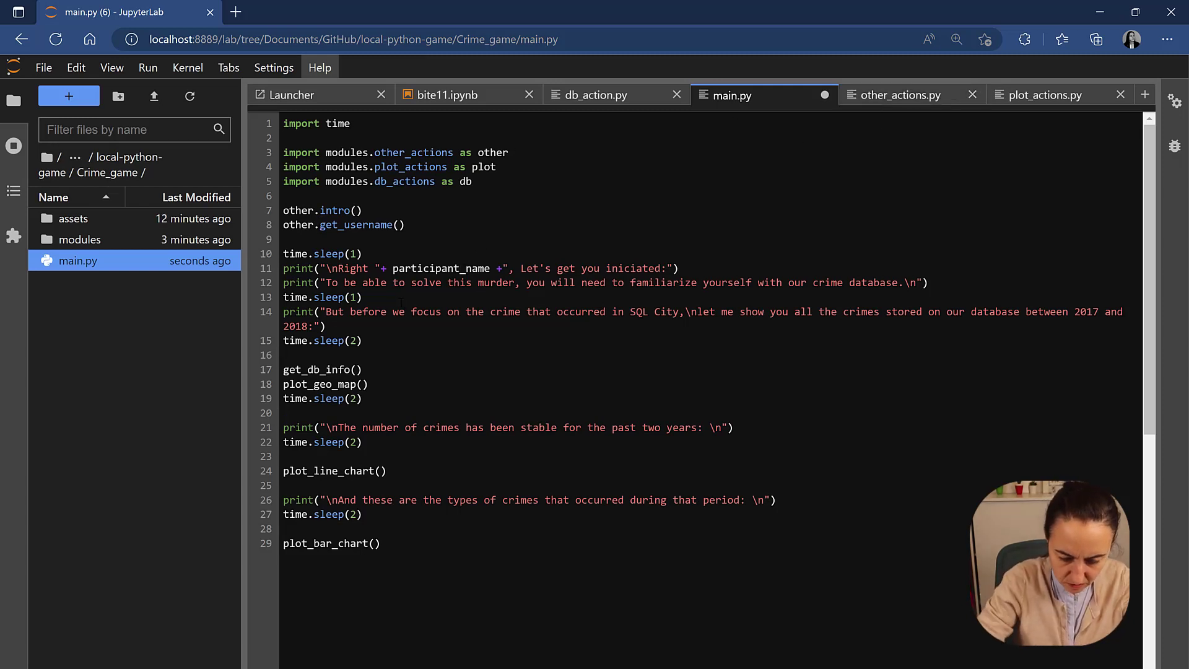
Prefix the remaining calls with other., db. and plot. aliases and save main.py.
type("other.")
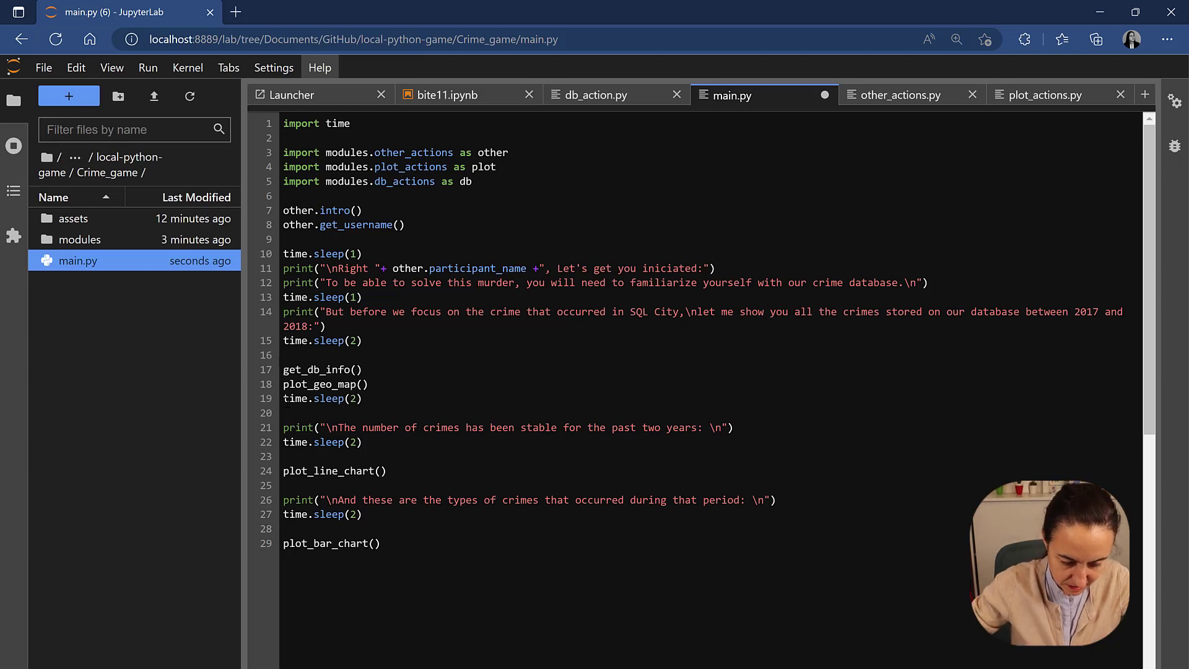
type("db.")
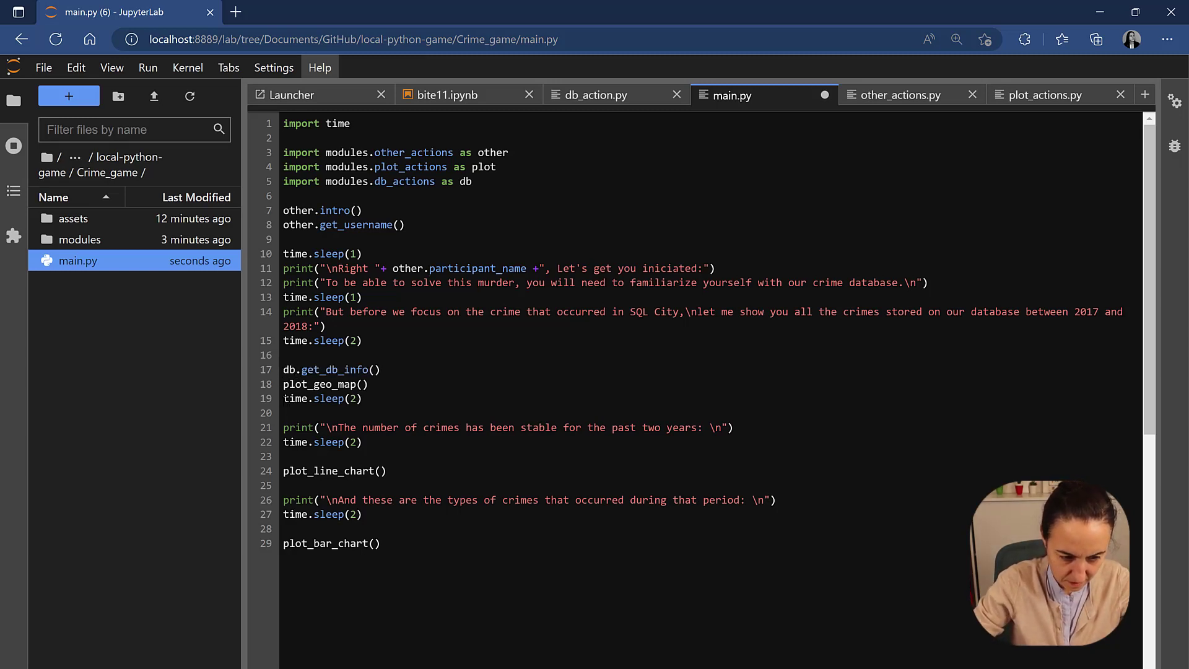
type("plot.")
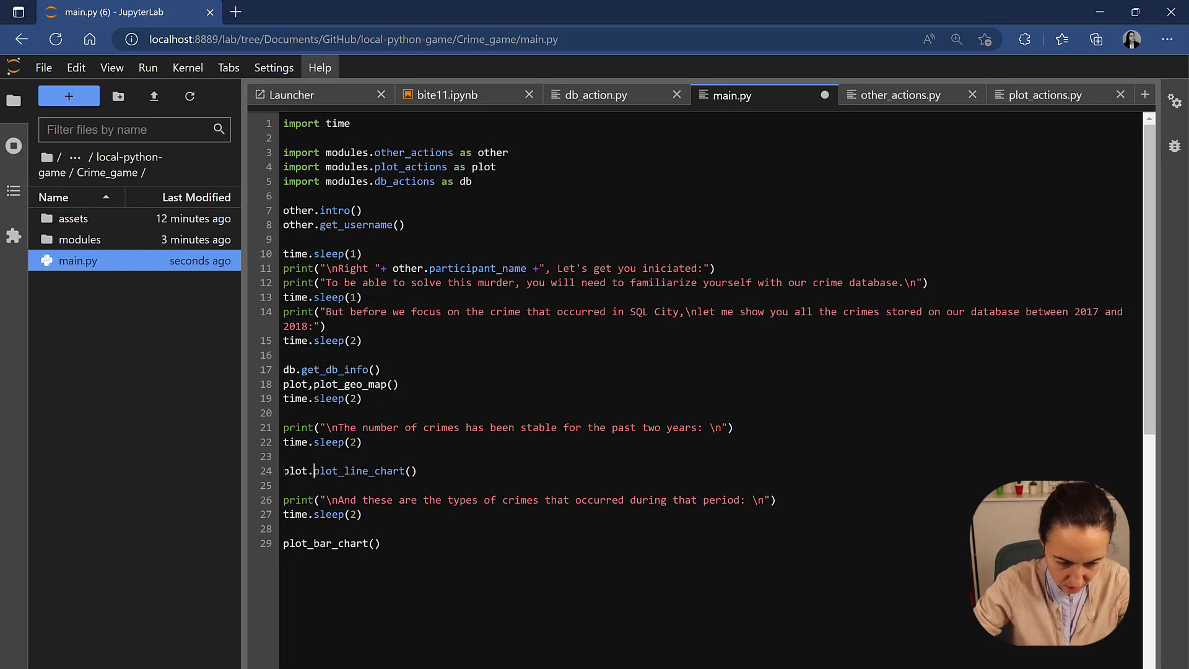
type("plot.")
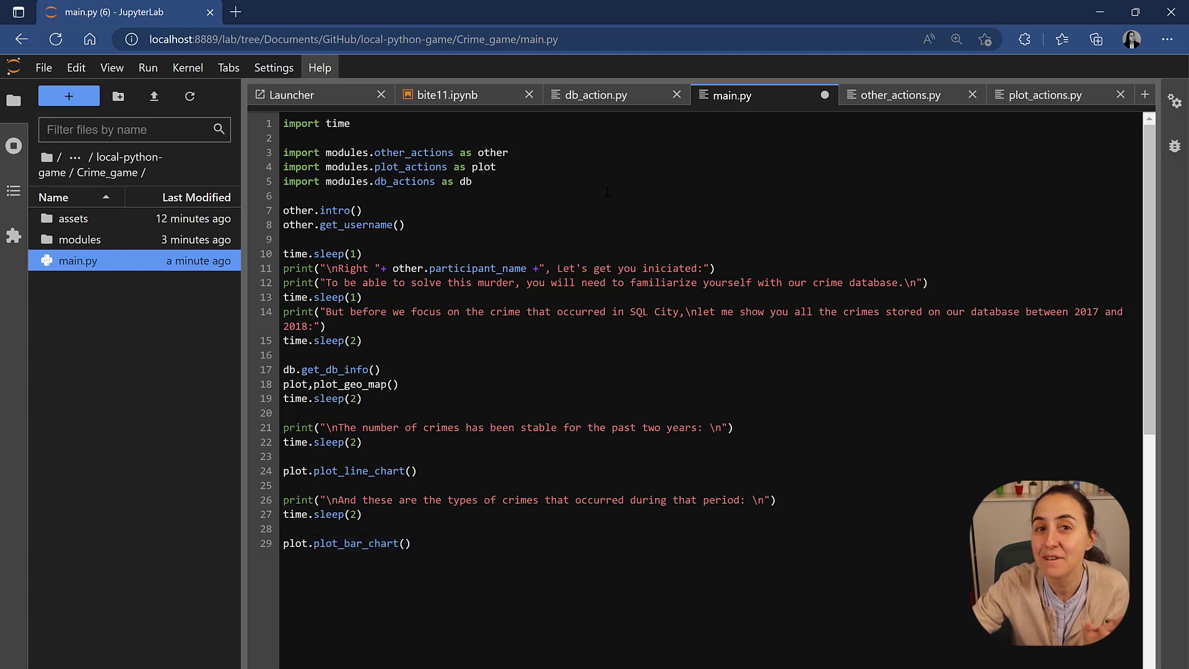
key("Ctrl+s")
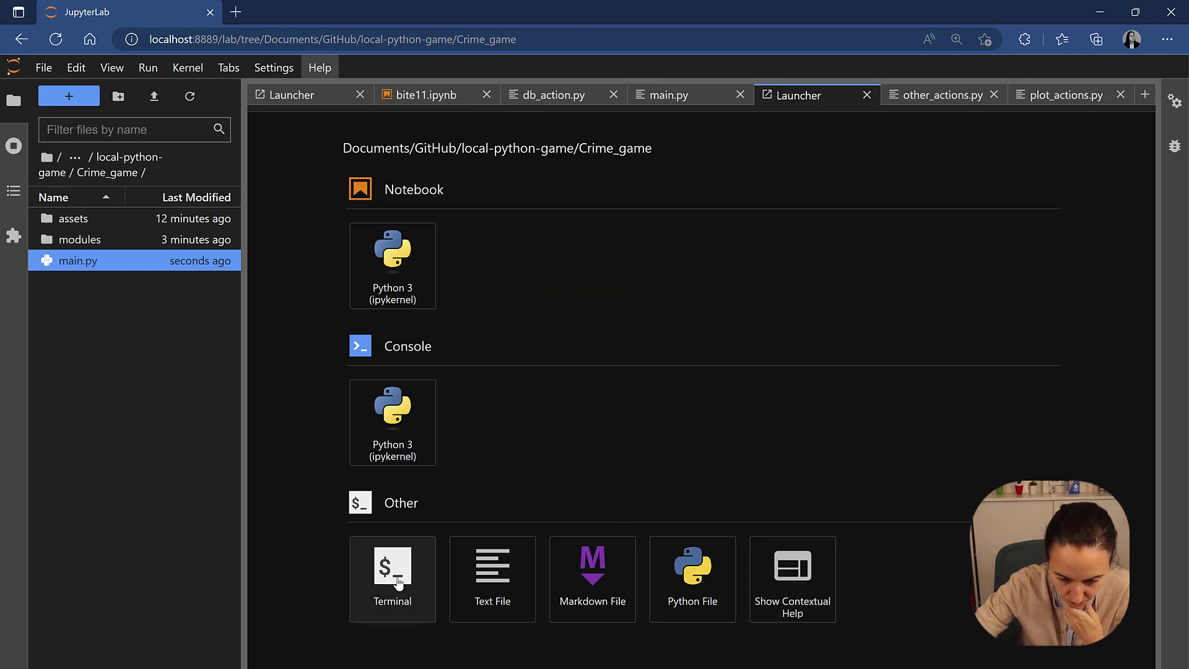
Start a PowerShell terminal docked beside the editor and begin a cd command.
left_click(393, 579)
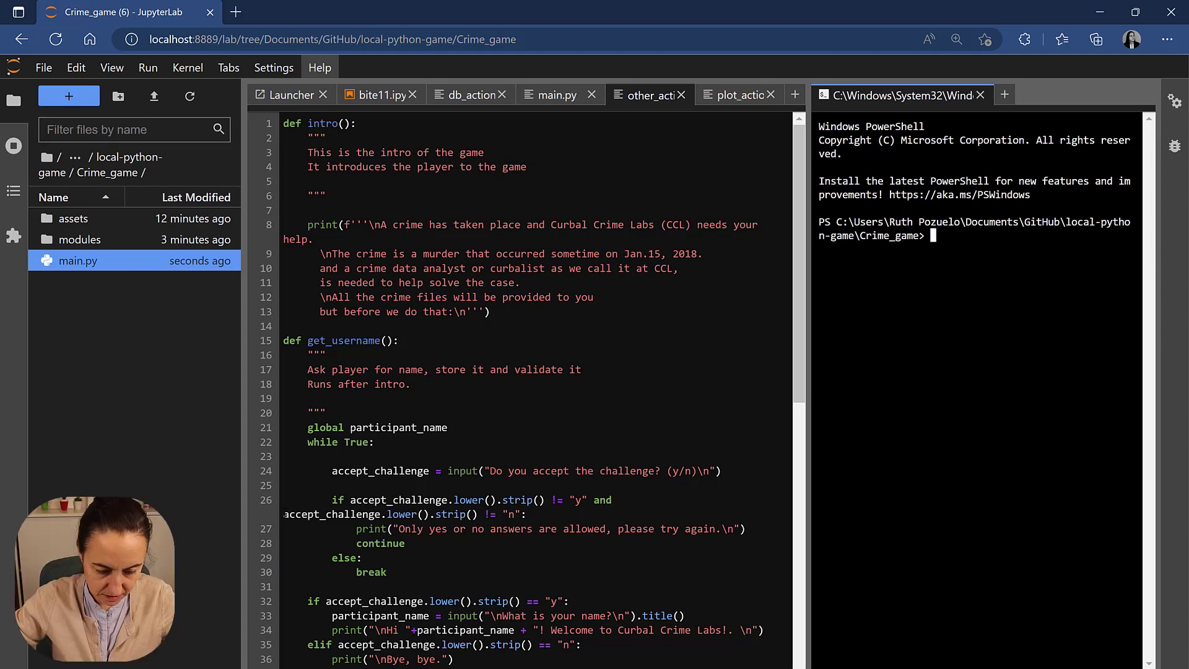
left_click(645, 94)
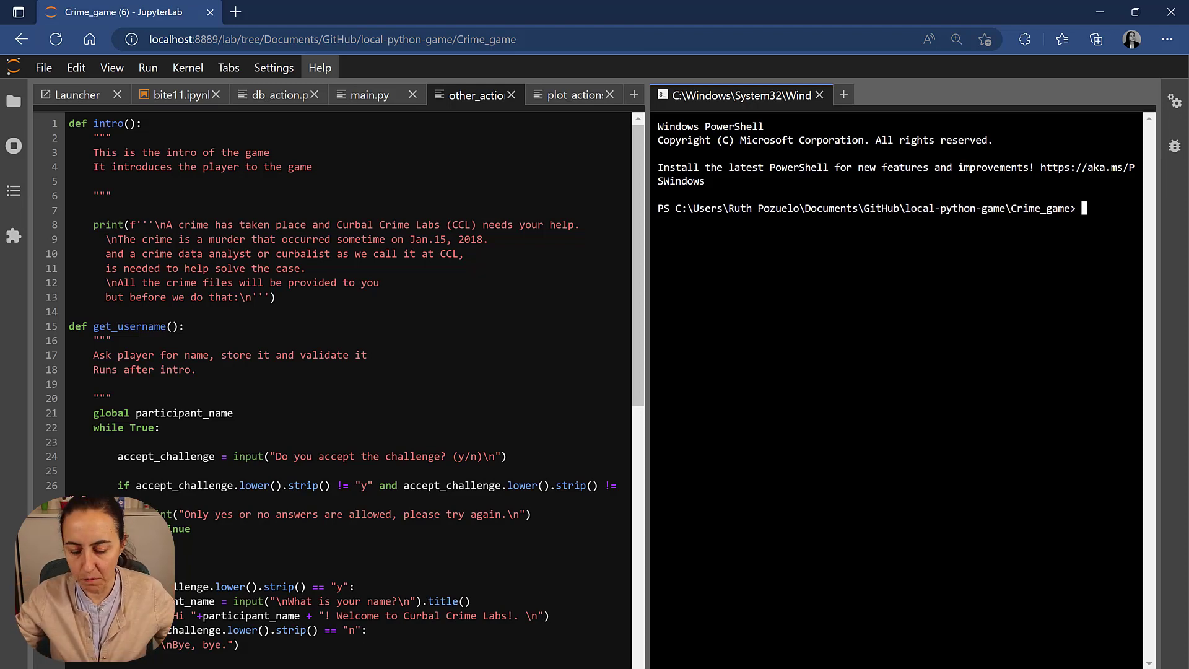
type("cd ..")
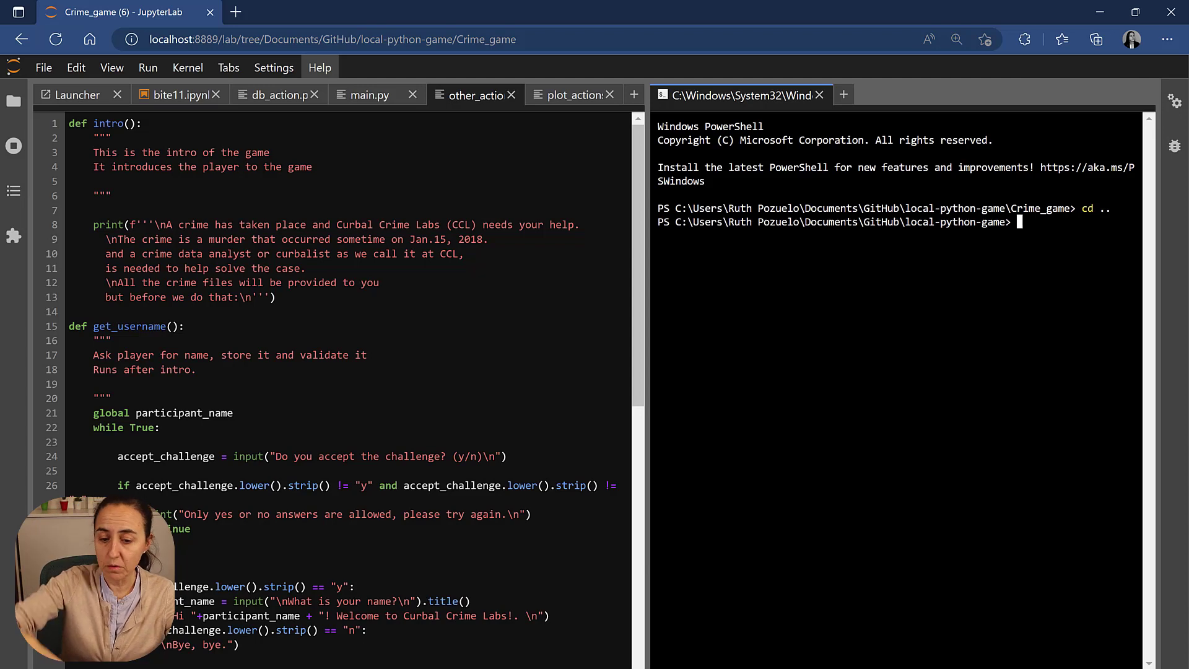
Change directory and run python Crime_game.py in the terminal.
type("cd Crime_ga")
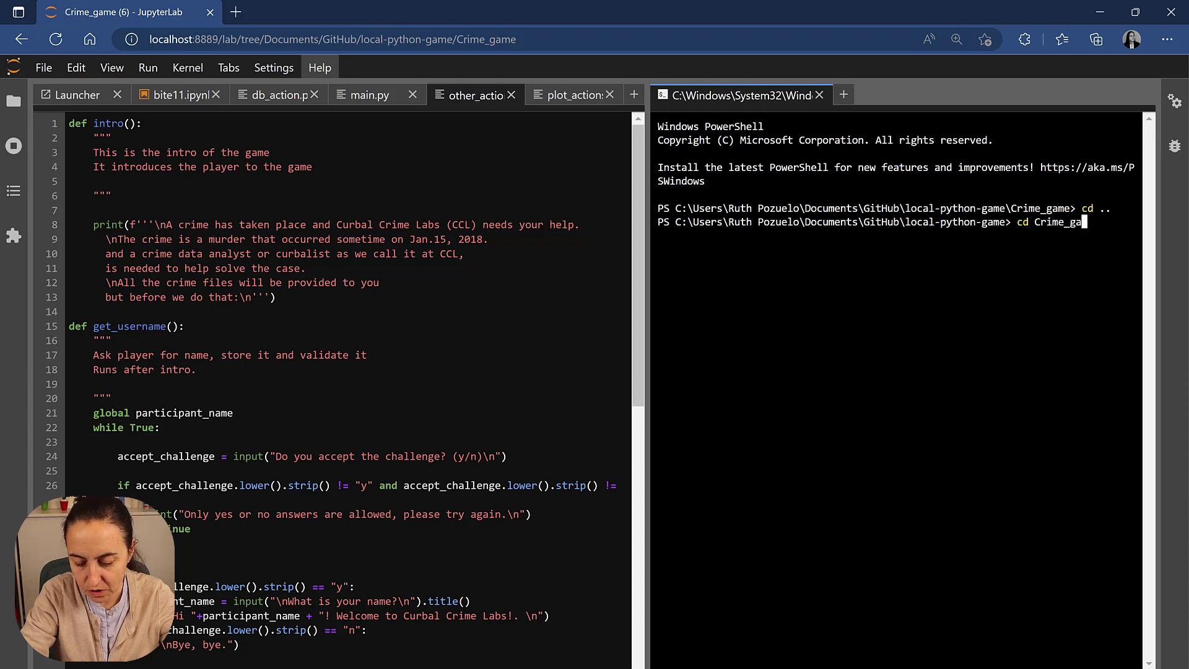
key("Enter")
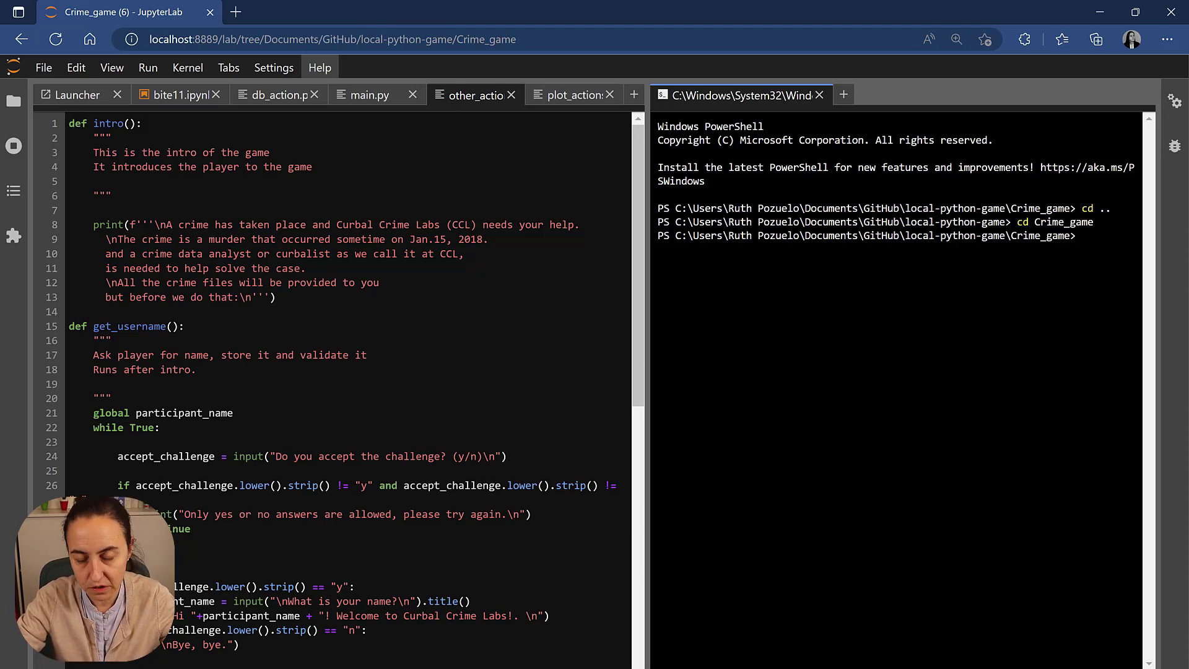
type("p")
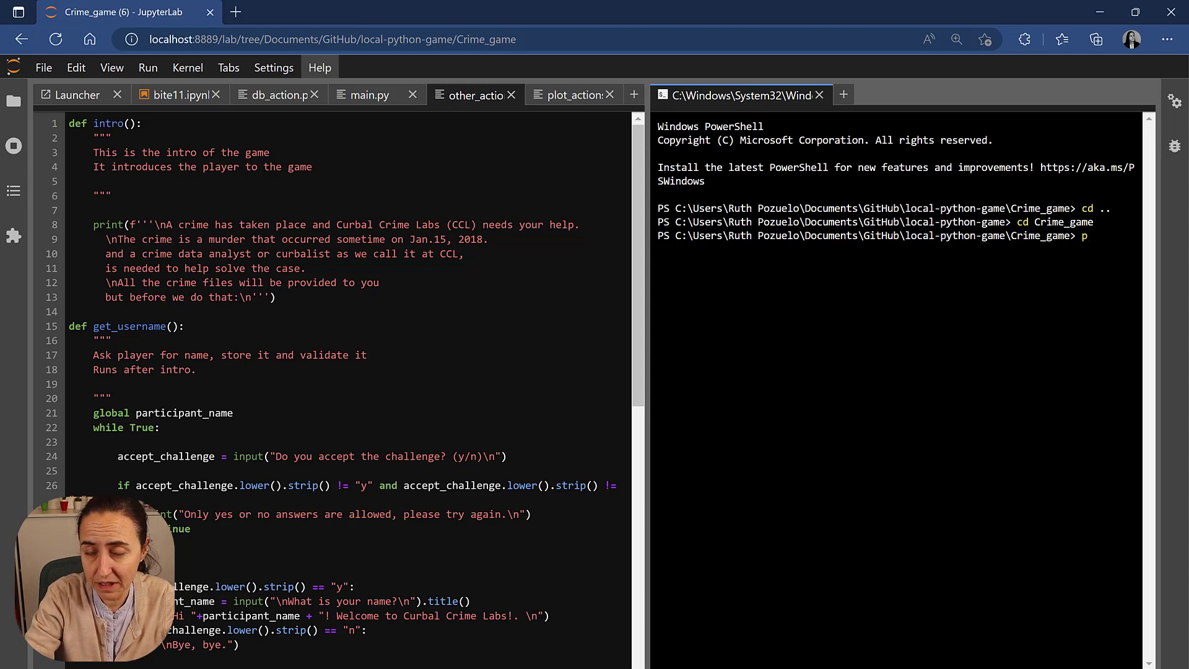
type("ython g")
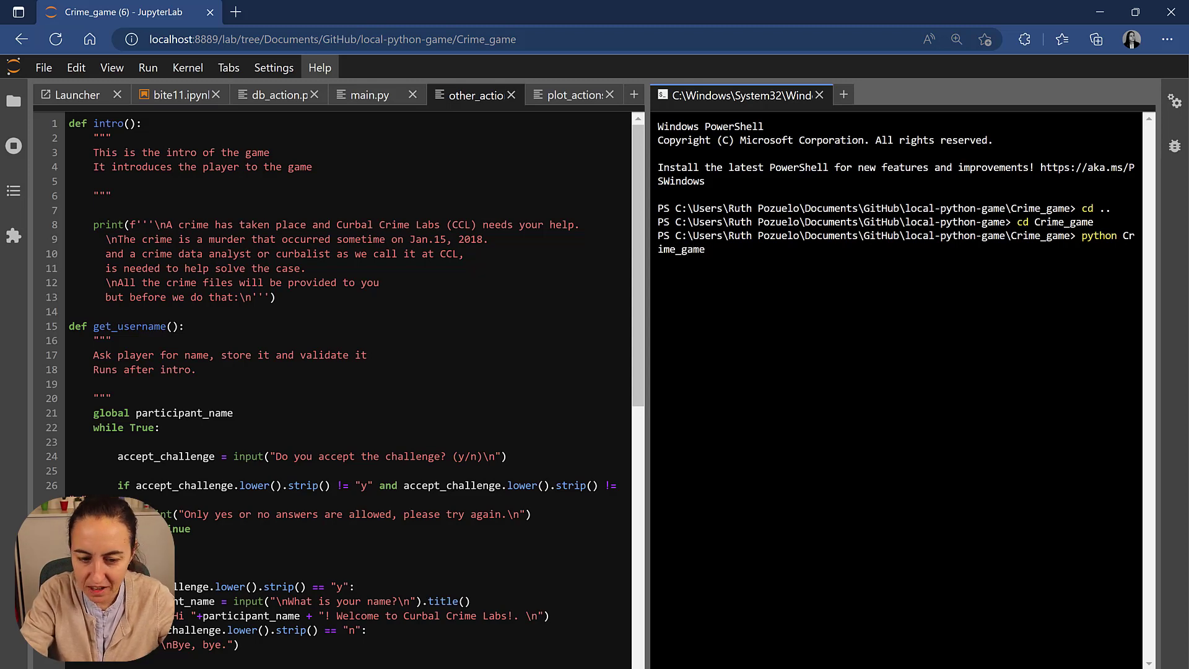
type(".py")
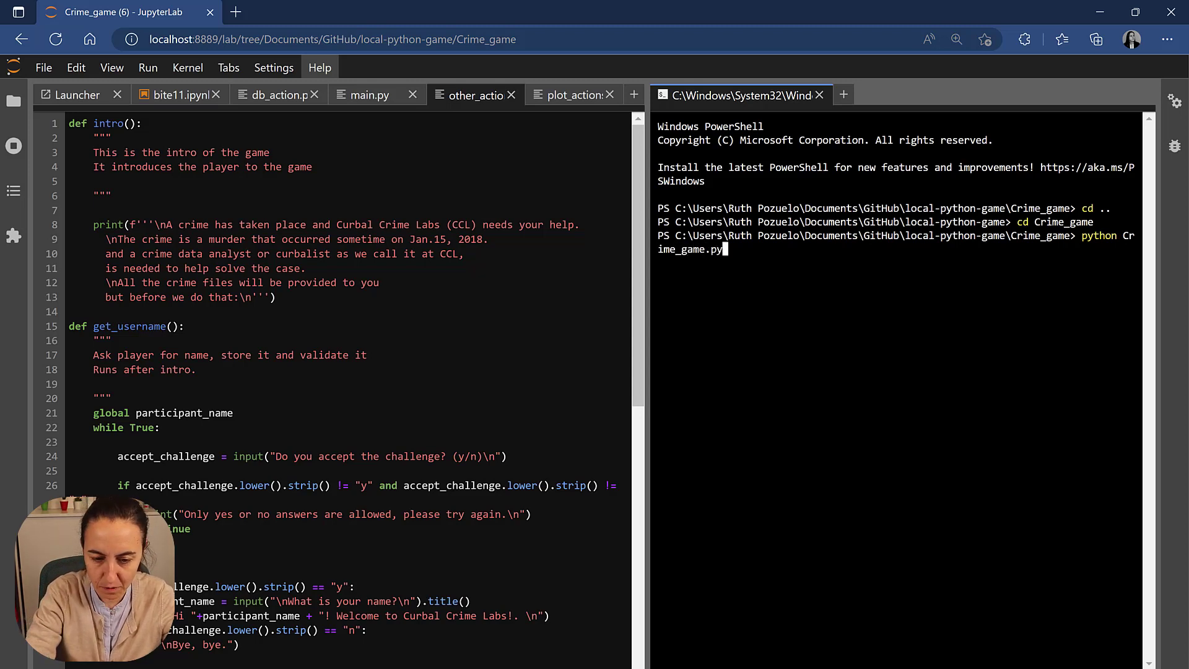
key("Enter")
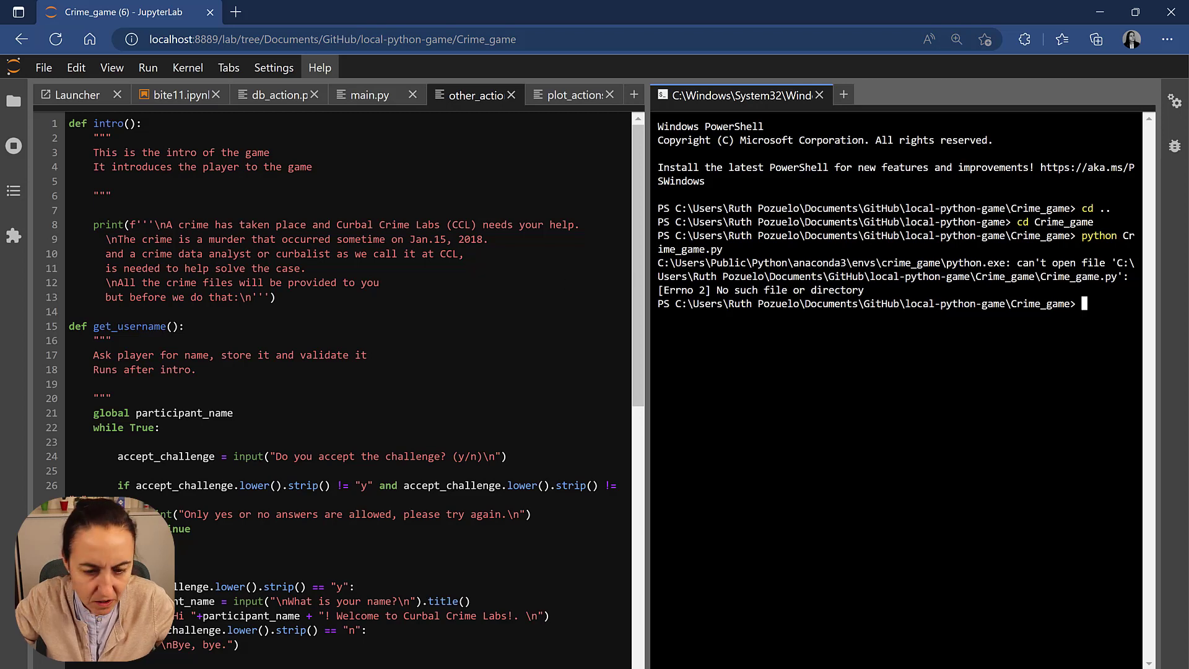
Run python main.py, hitting ModuleNotFoundError for modules.db_actions, then return to main.py.
type("python main")
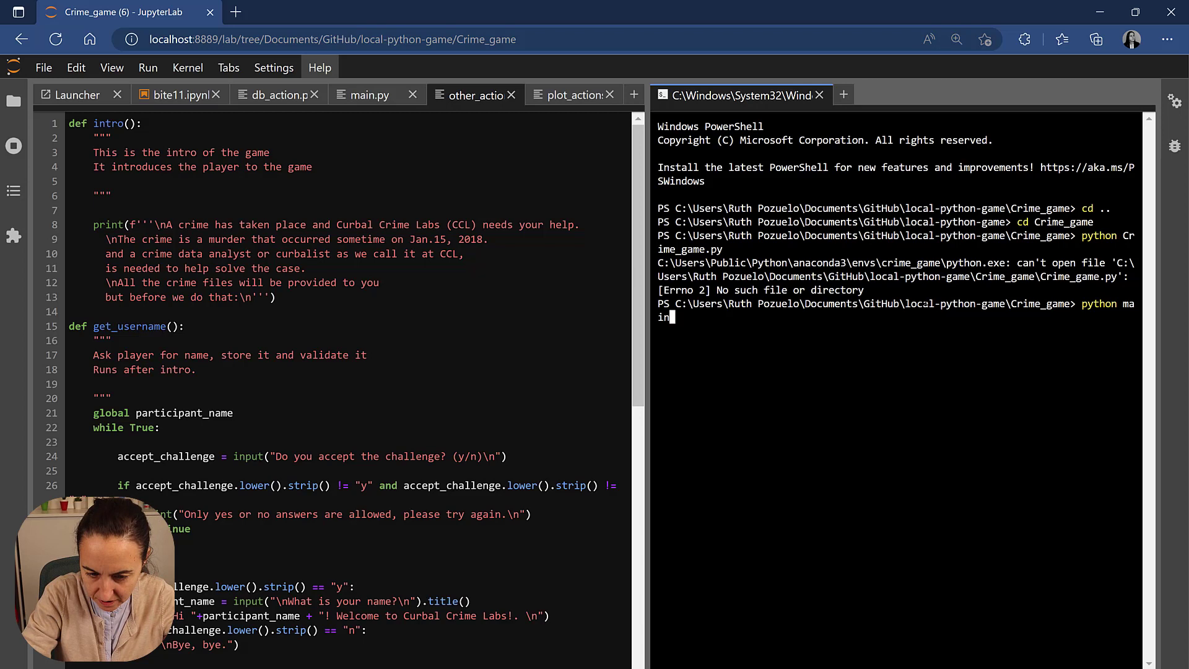
type(".py")
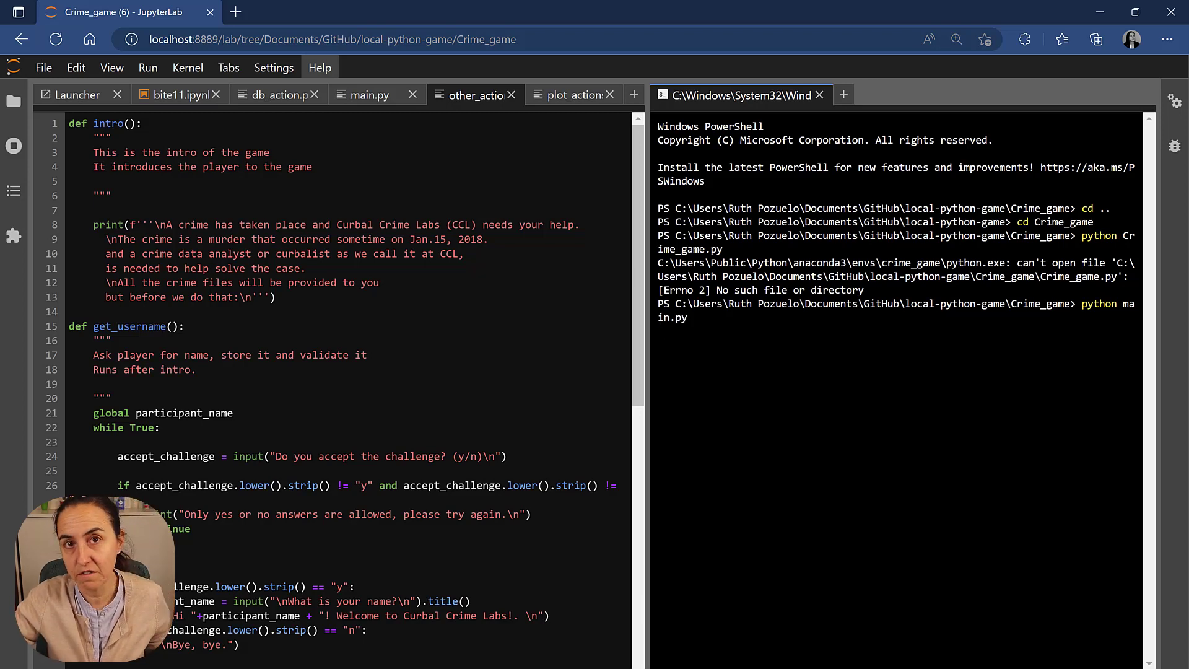
key("Enter")
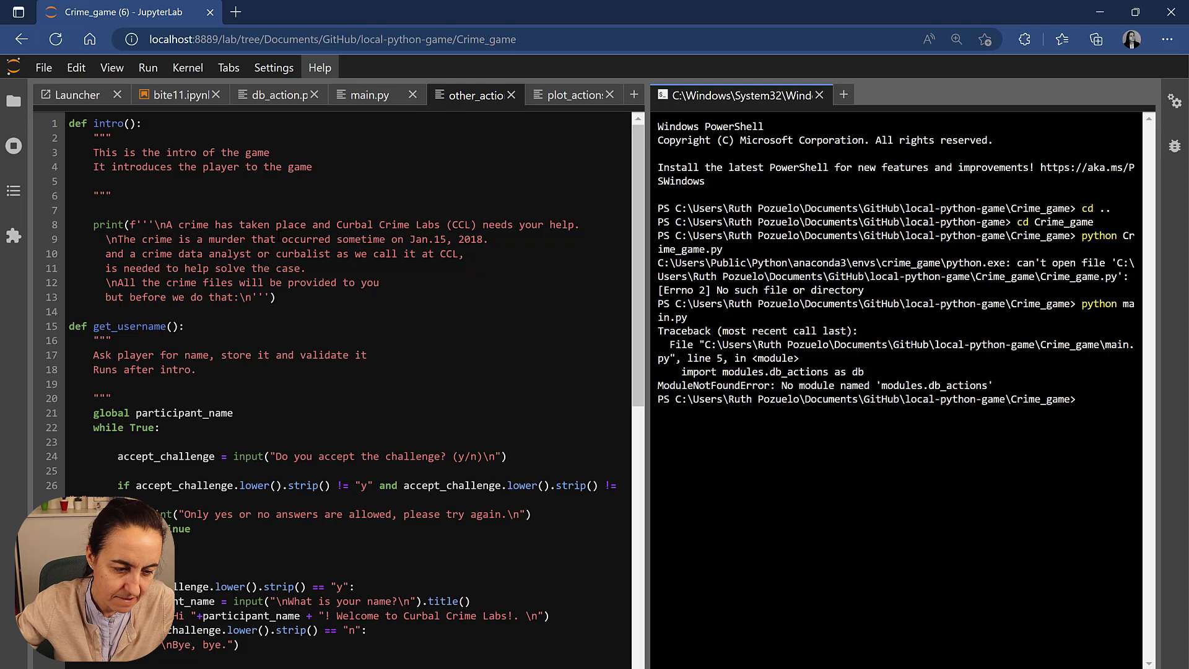
left_click(371, 95)
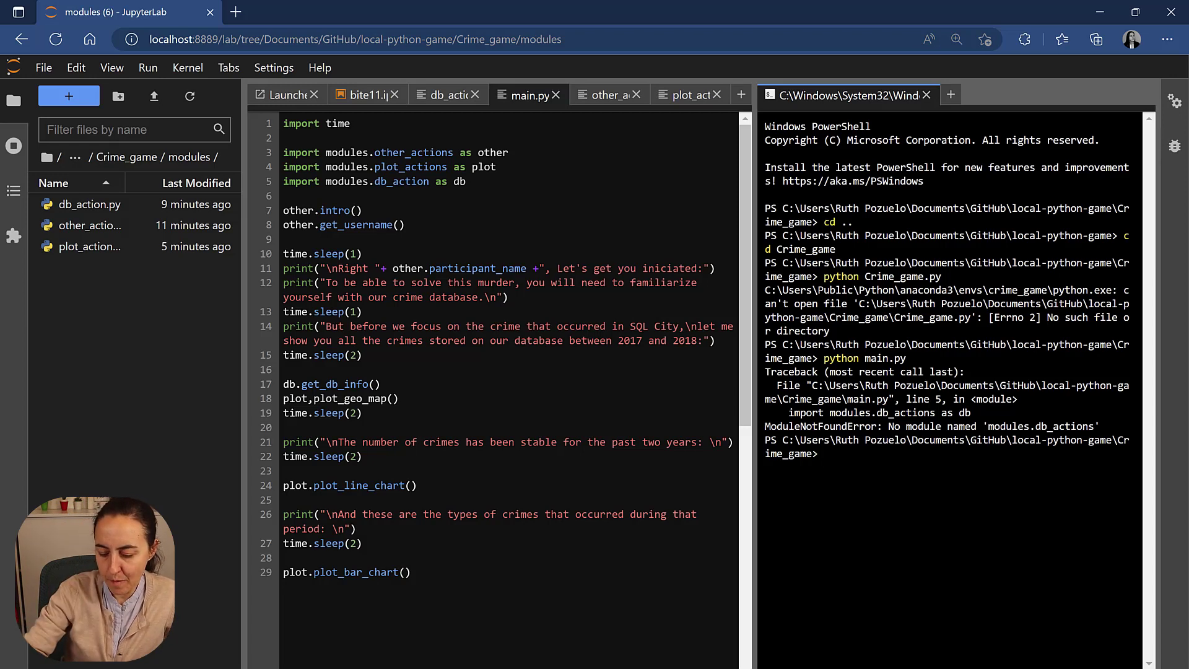
Rerun python main.py, entering 'y' and 'ruth' at the game's prompts.
type("python main.py")
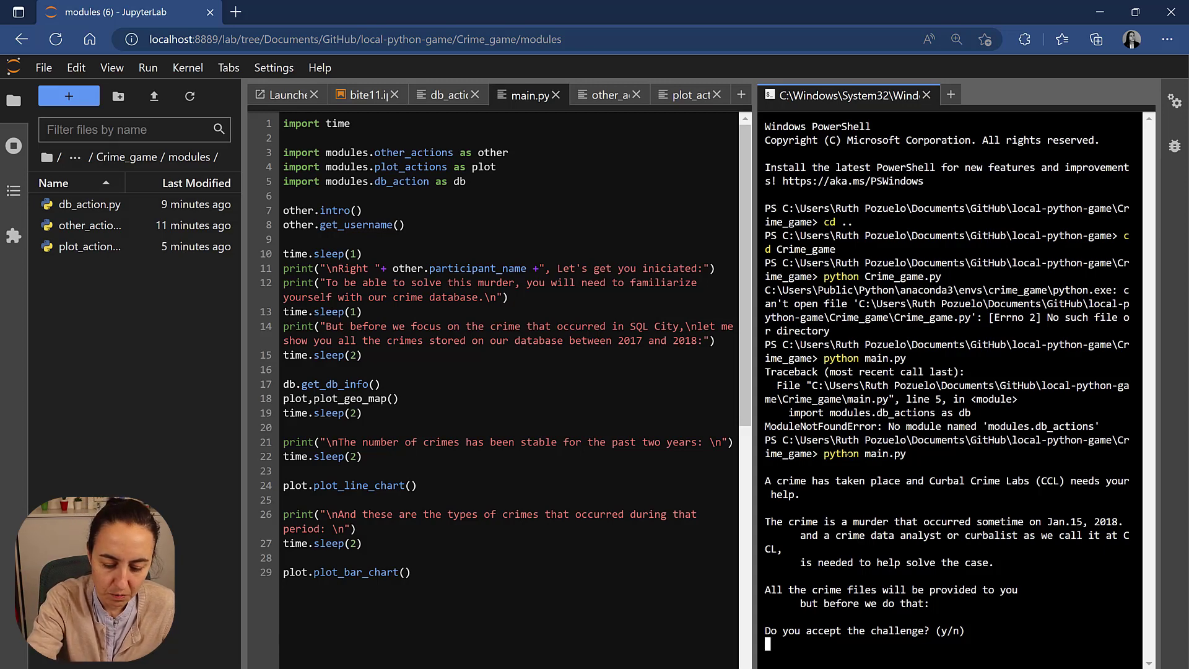
type("y")
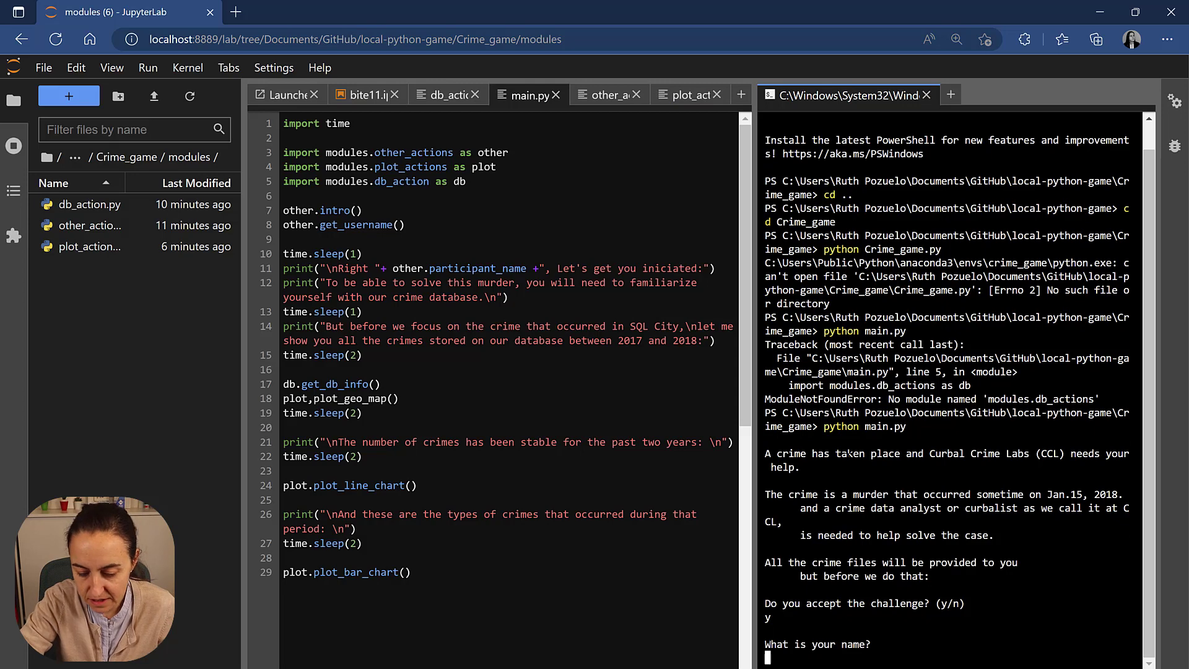
type("ruth")
type("python main.")
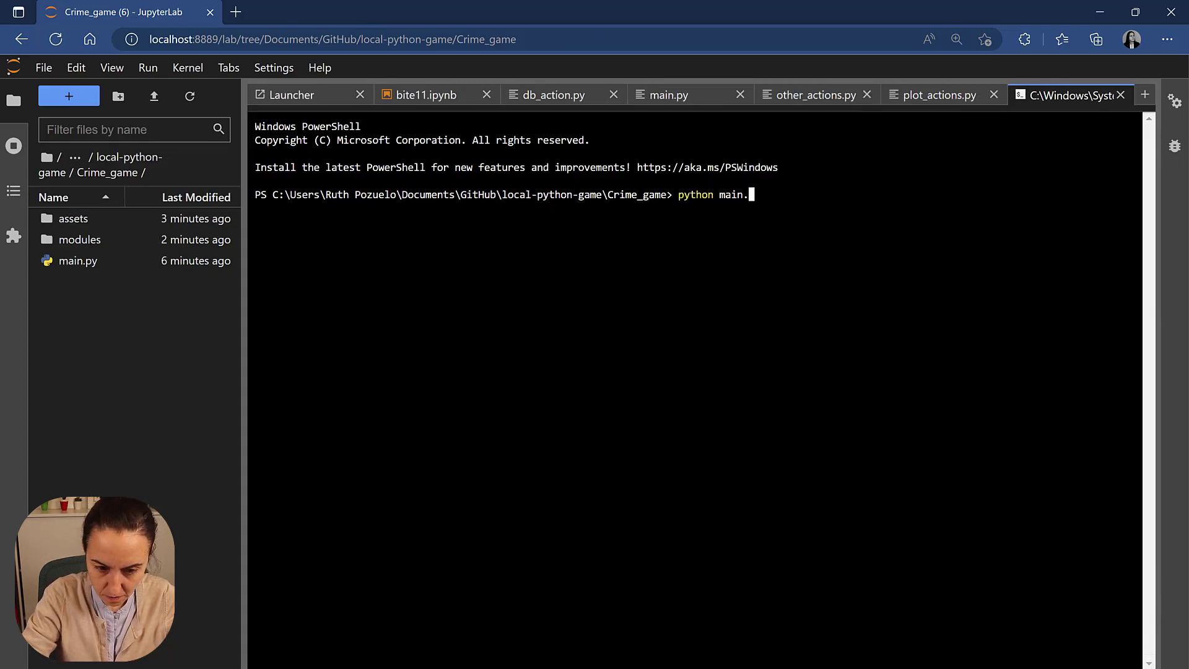
Run main.py as player 'ruth', closing the crime map, line chart and bar chart.
key("Enter")
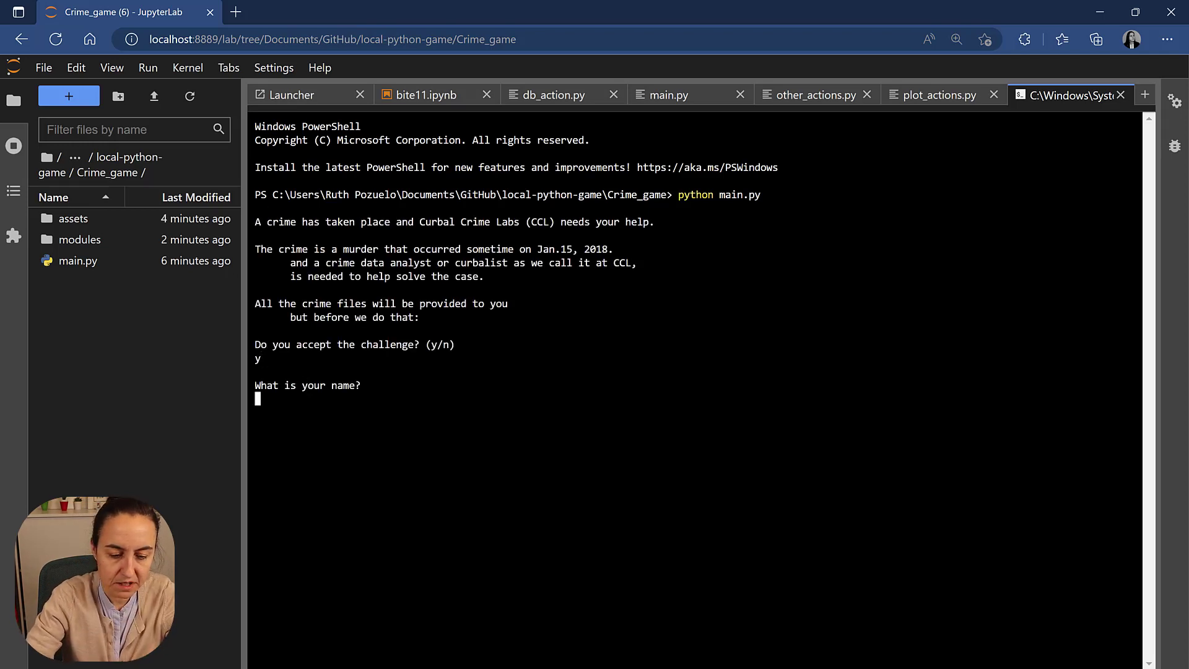
type("ruth")
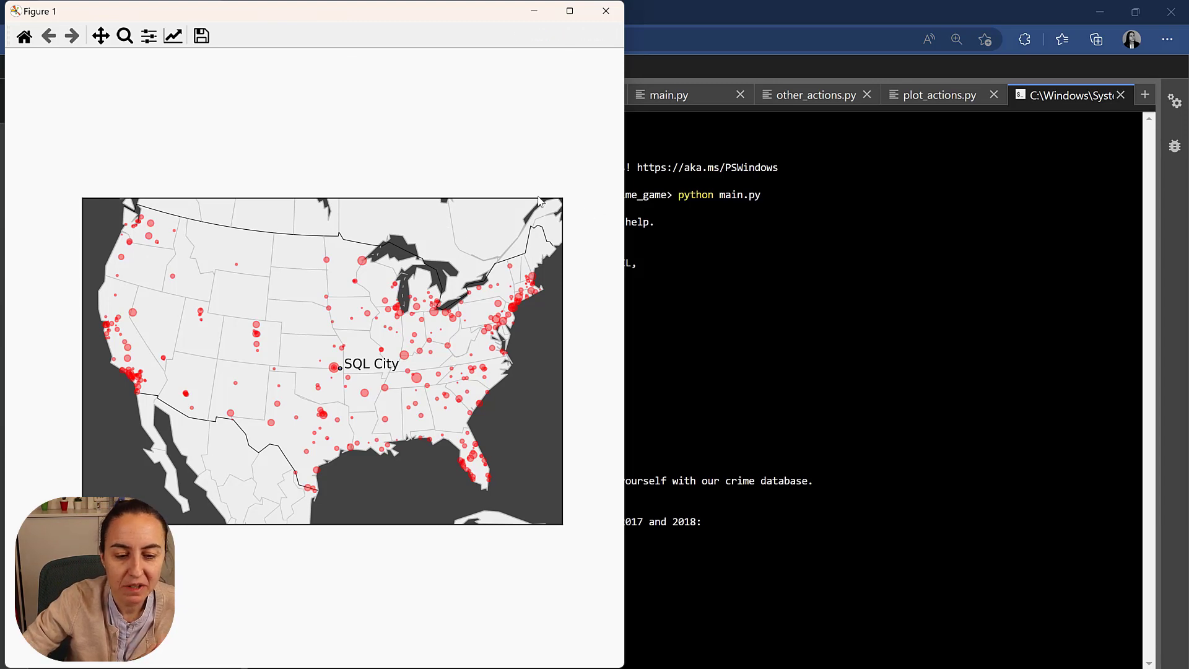
mouse_move(483, 23)
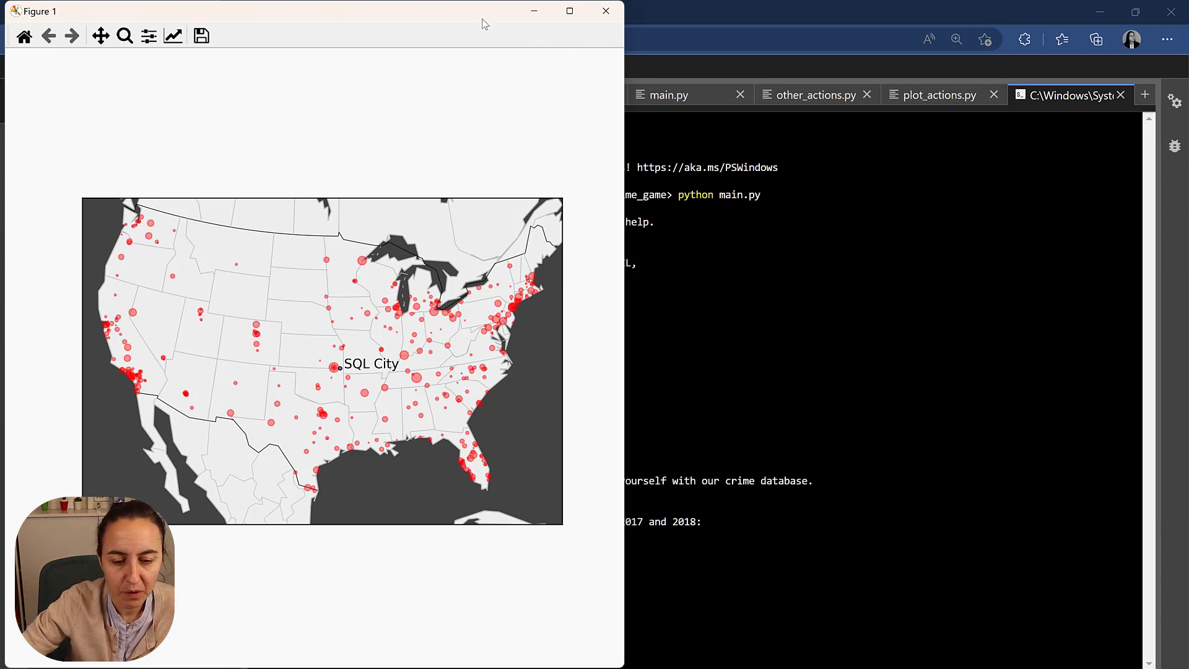
left_click(606, 11)
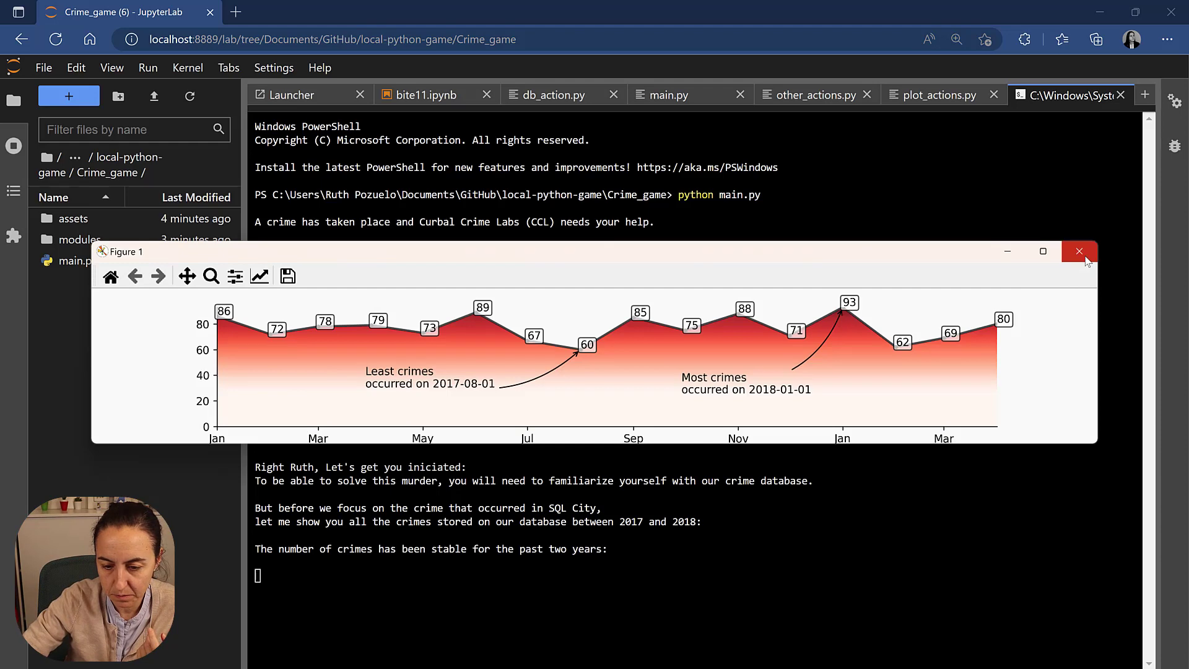
left_click(1080, 252)
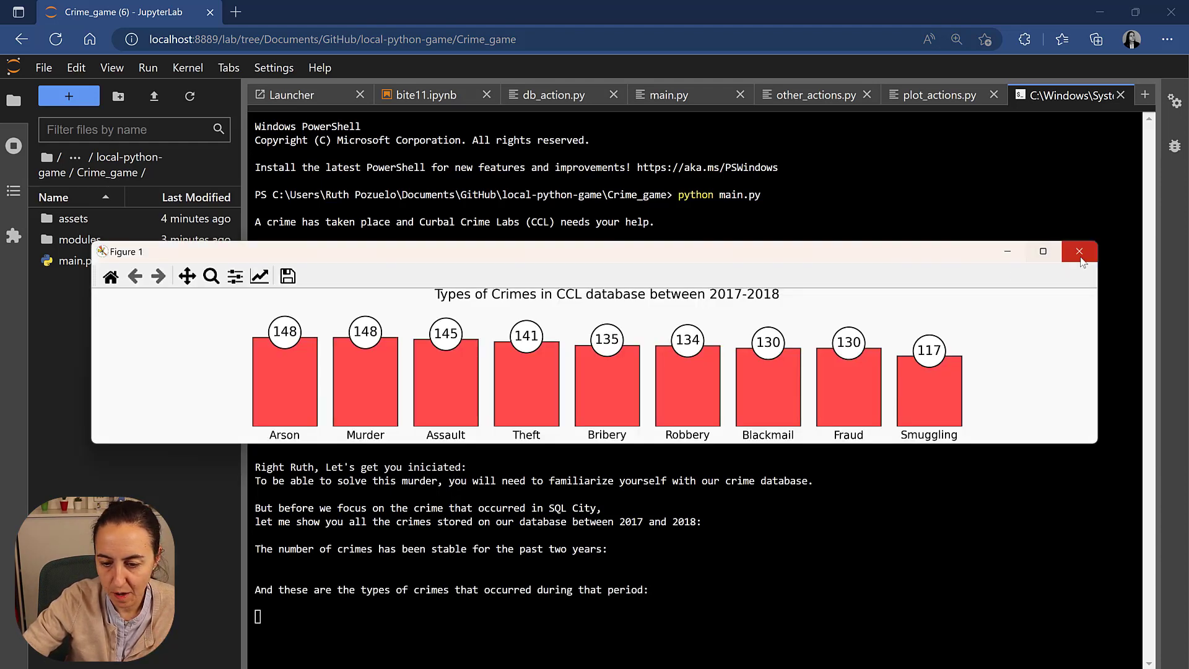
left_click(1080, 251)
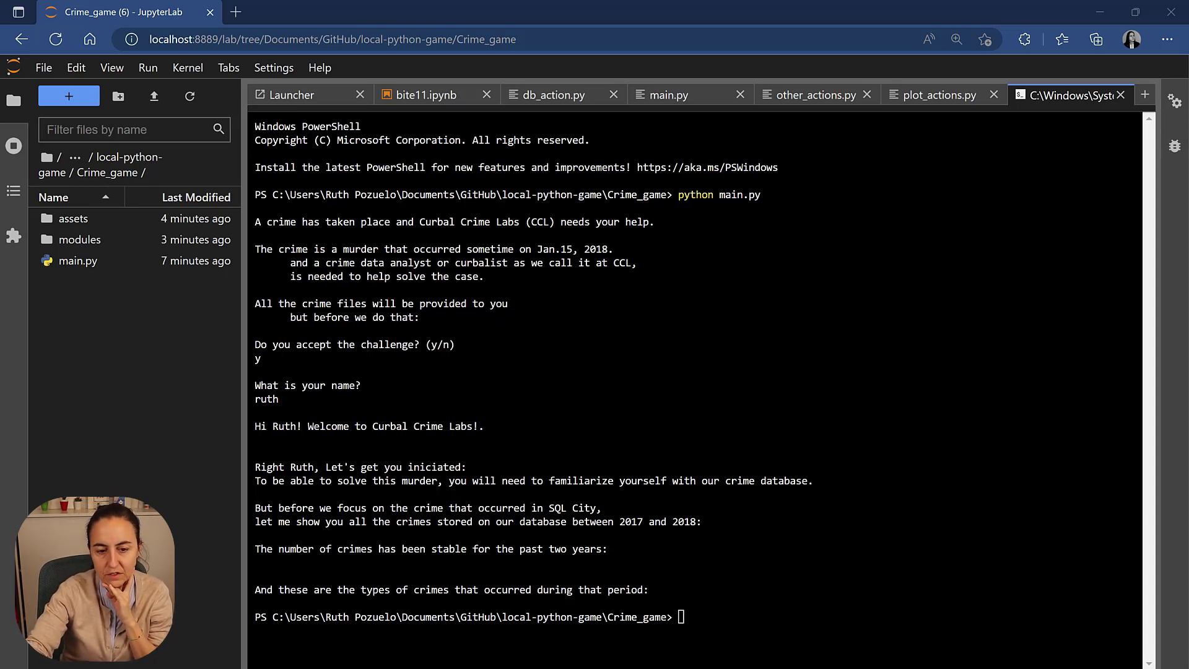
Review main.py and the contents of the modules folder.
left_click(670, 95)
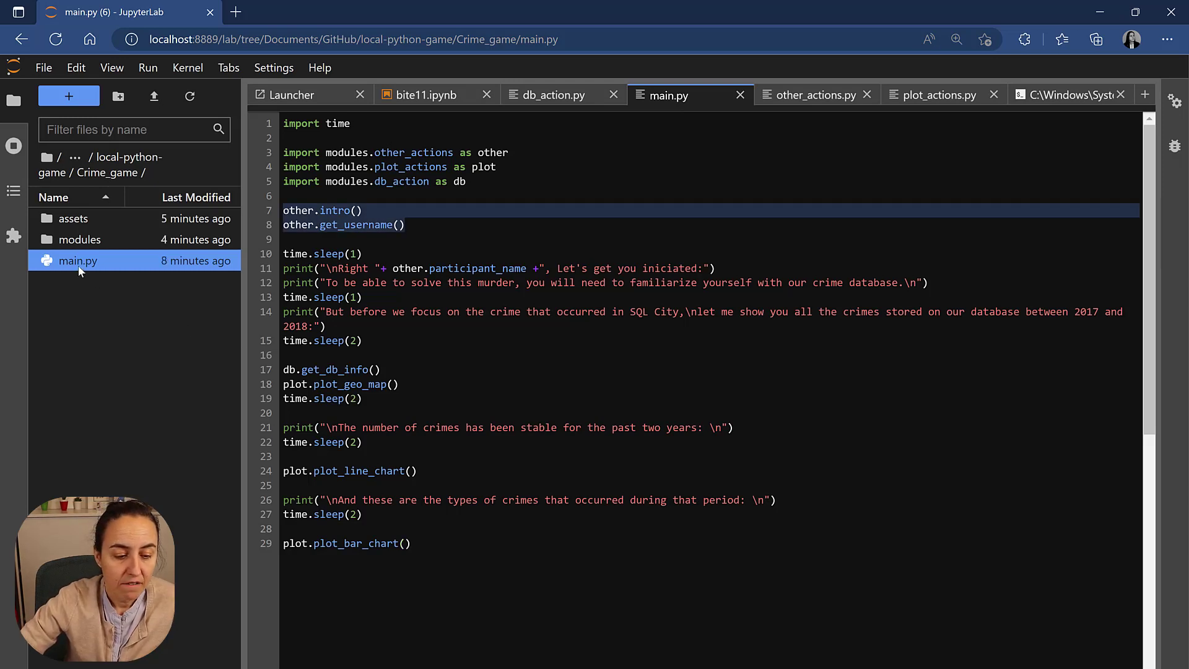
mouse_move(87, 265)
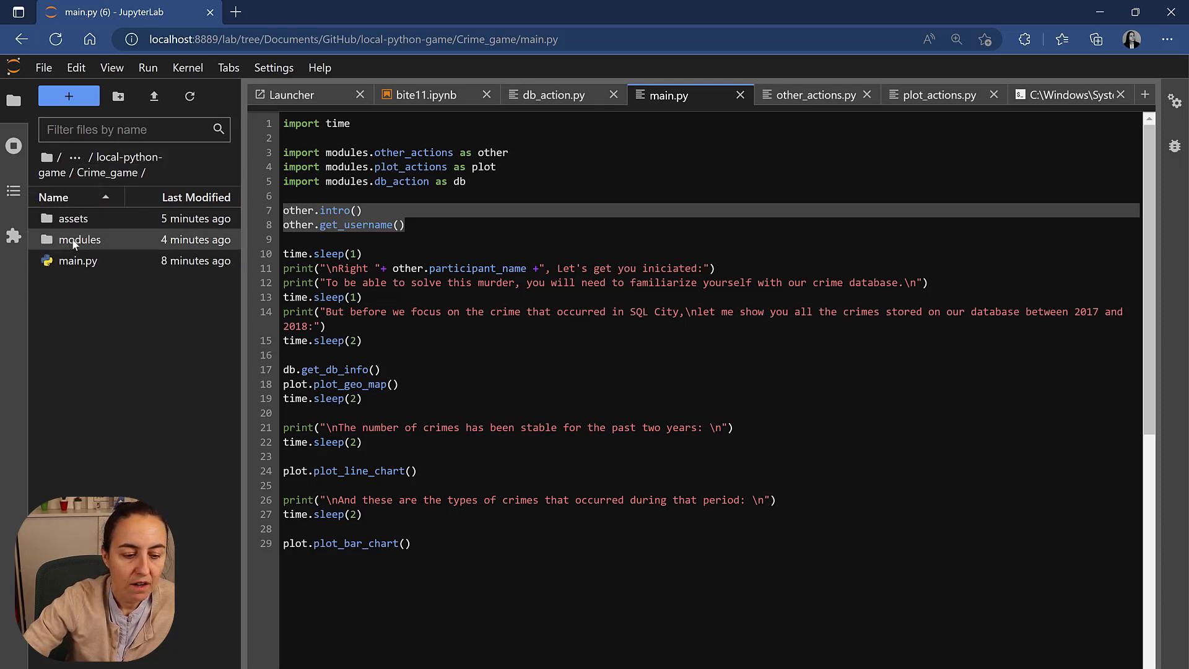
double_click(80, 239)
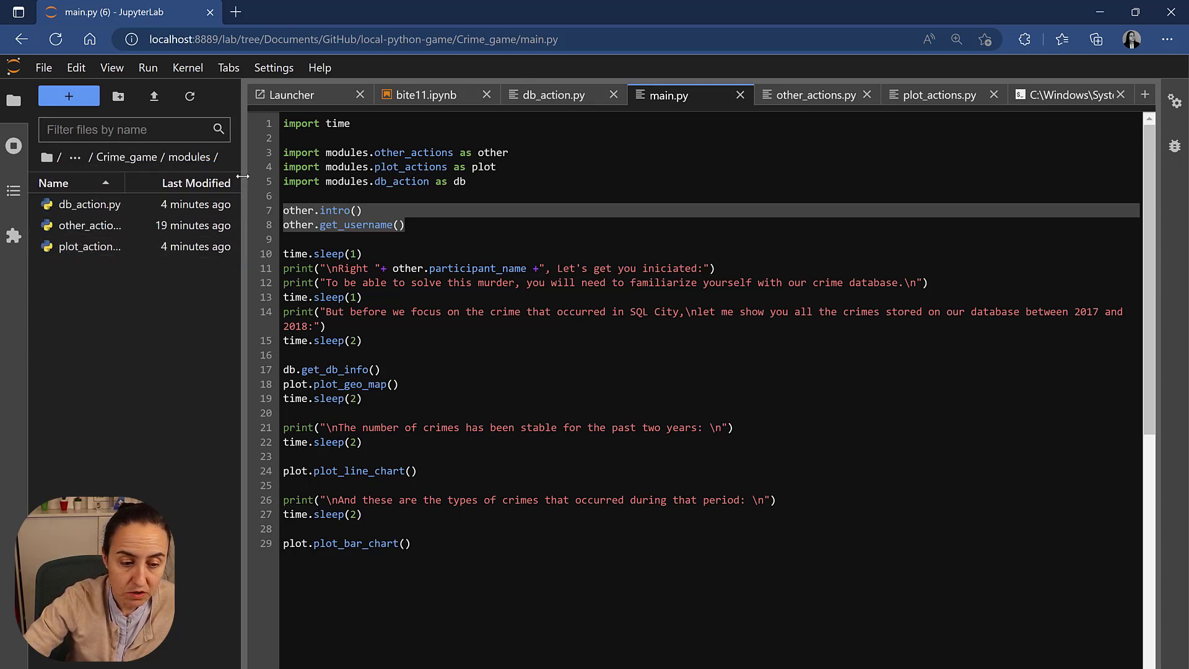
mouse_move(87, 215)
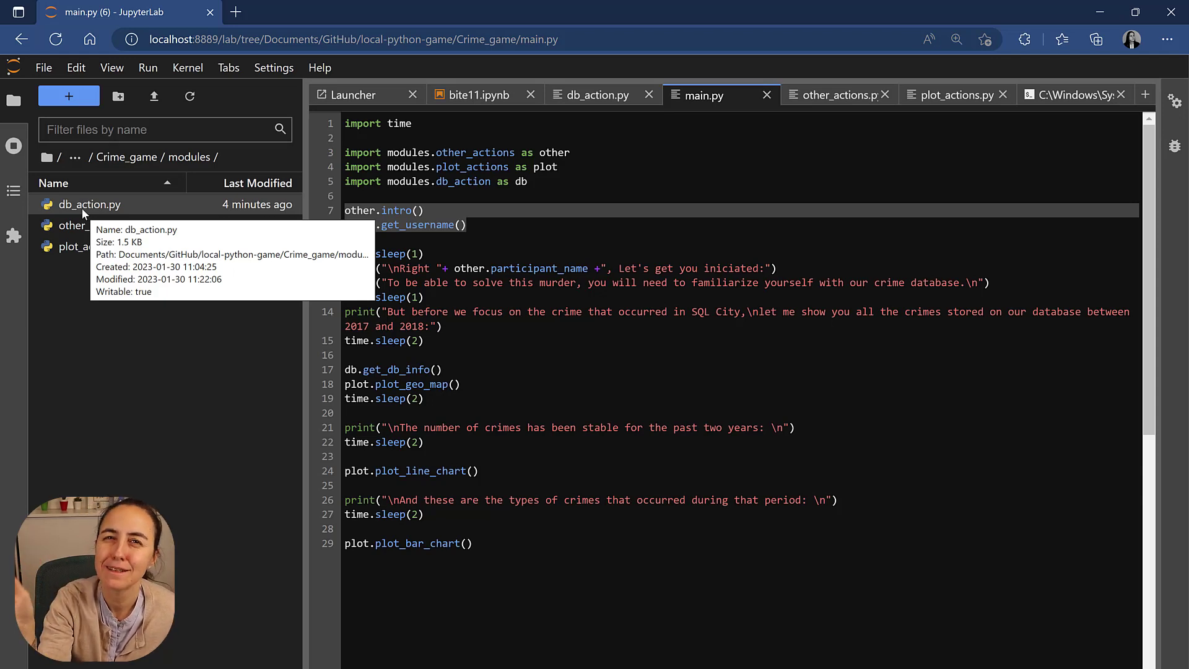
mouse_move(110, 192)
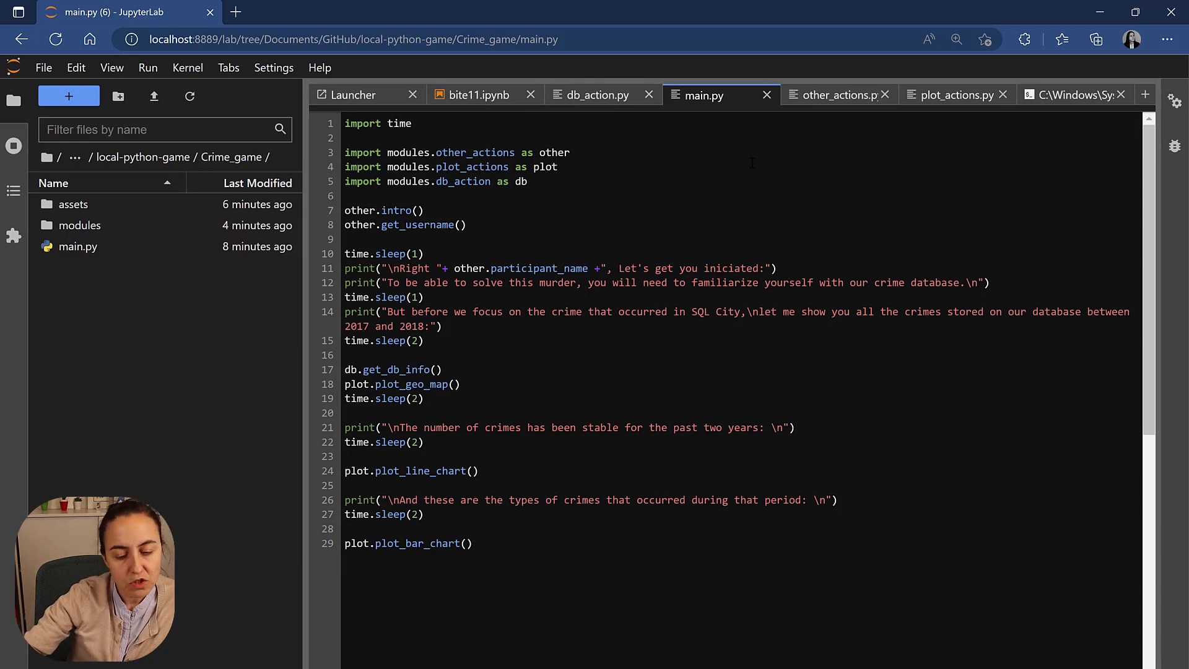
left_click(557, 167)
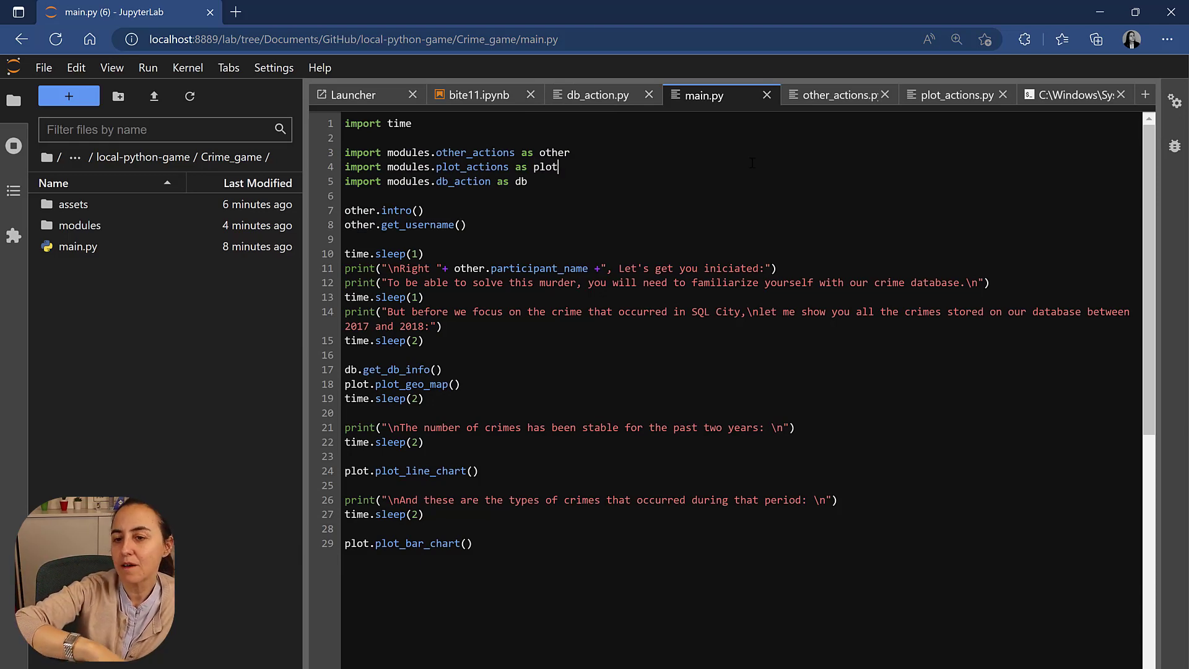
Switch to db_action.py and scroll through its get_db_info and get_all_tables functions.
left_click(598, 94)
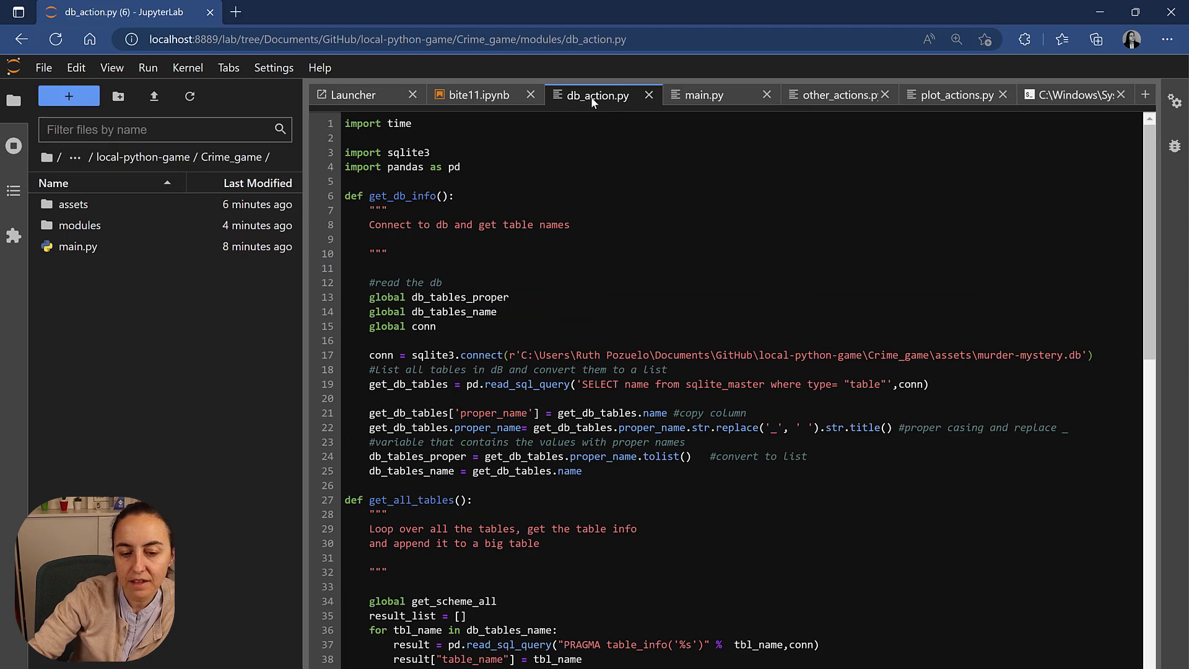
scroll("down", 3)
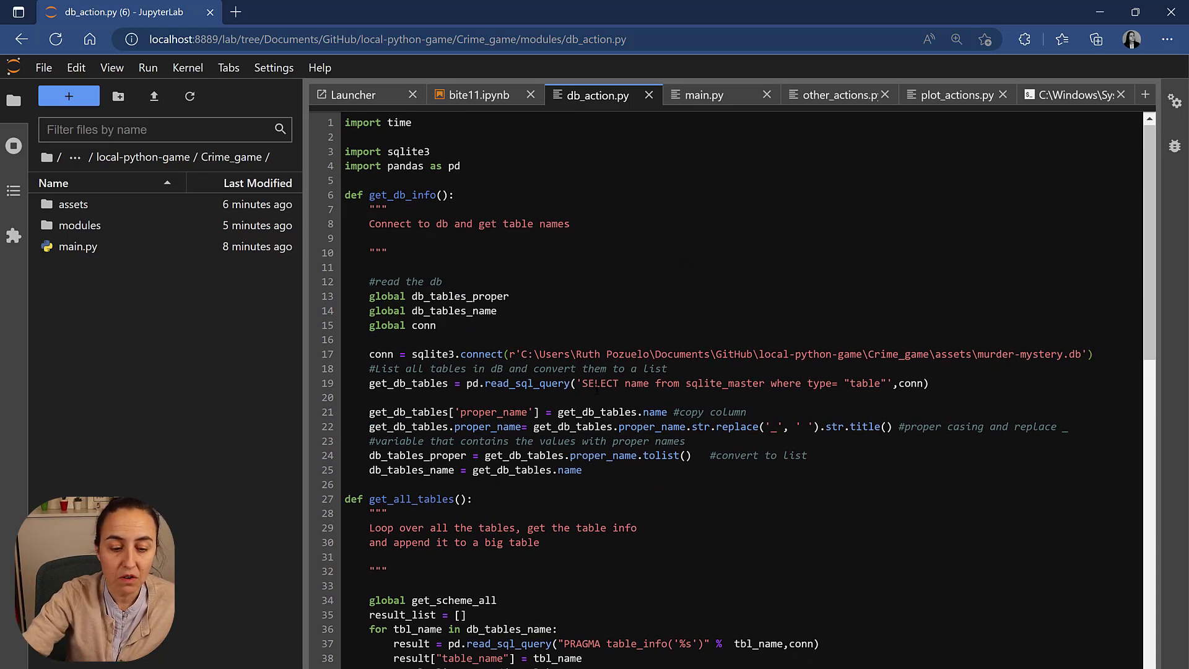
scroll("down", 3)
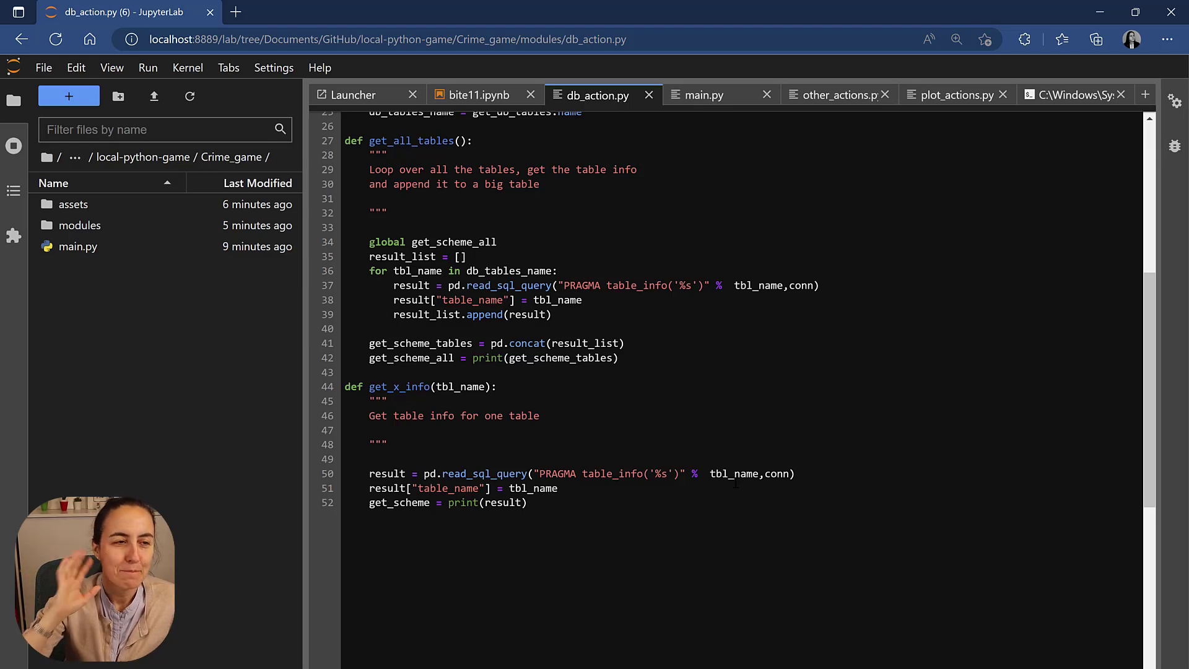
Return to the bite11.ipynb notebook to compare with the modules.
left_click(477, 95)
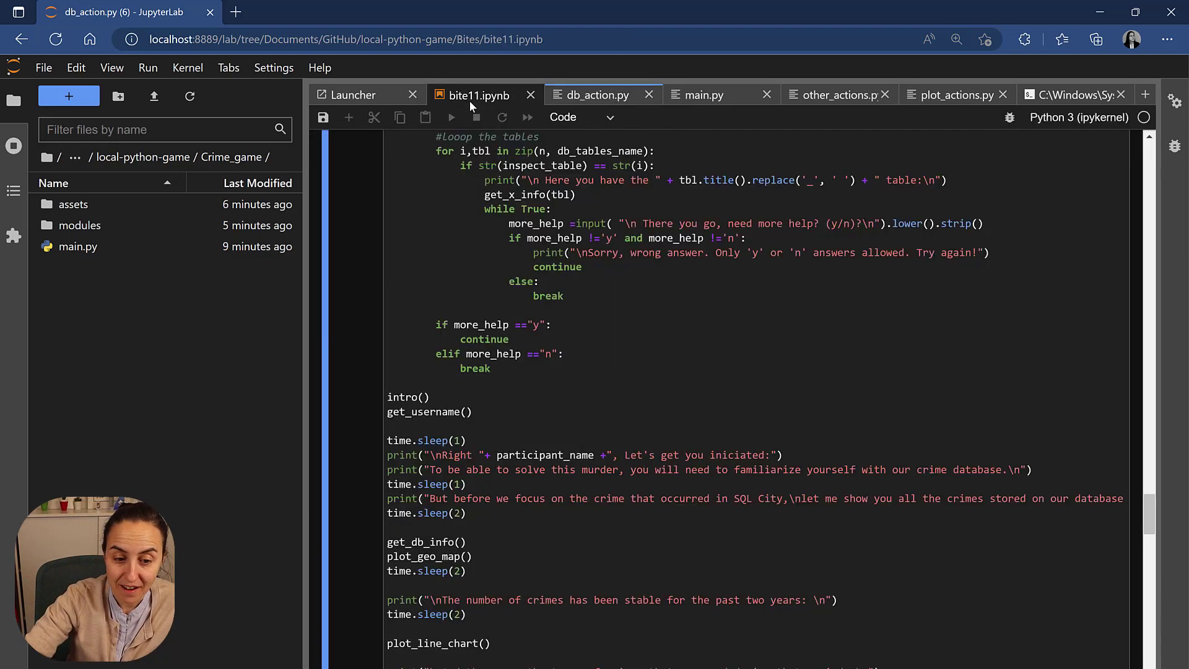